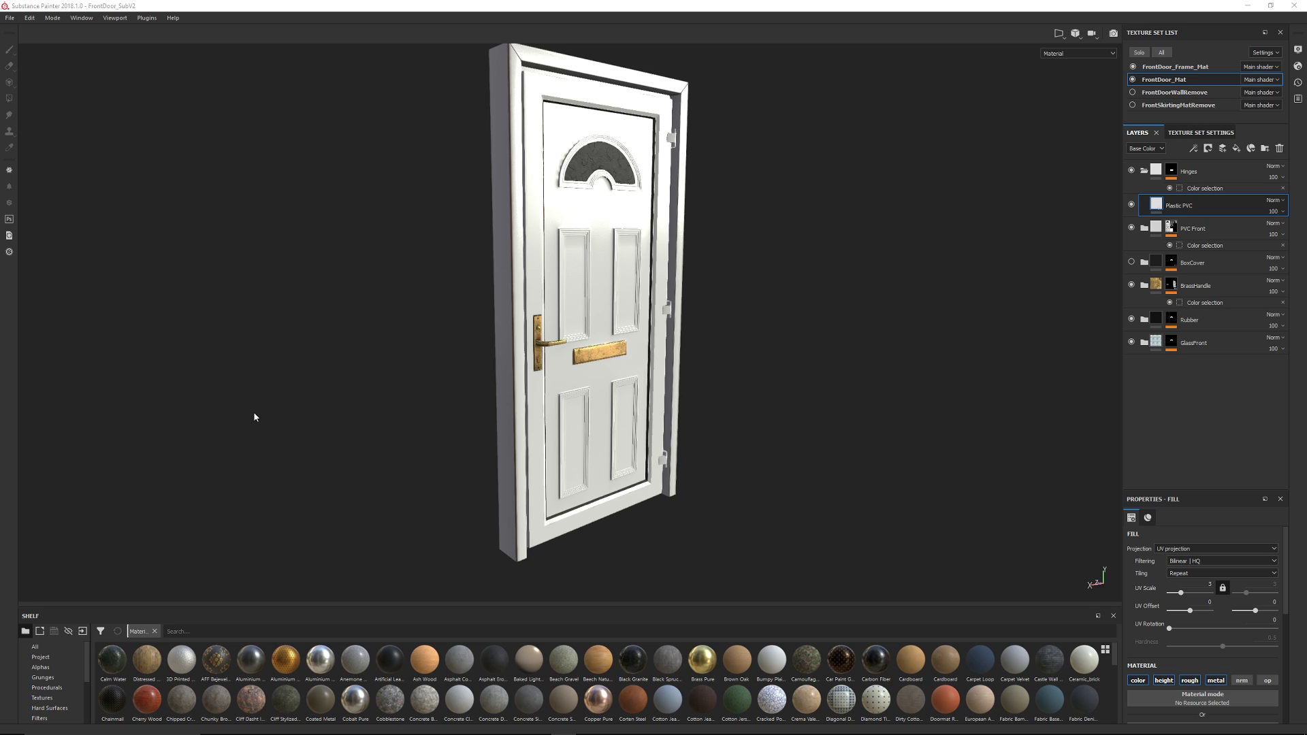
{"action": "mouse_move", "coordinate": [318, 381]}
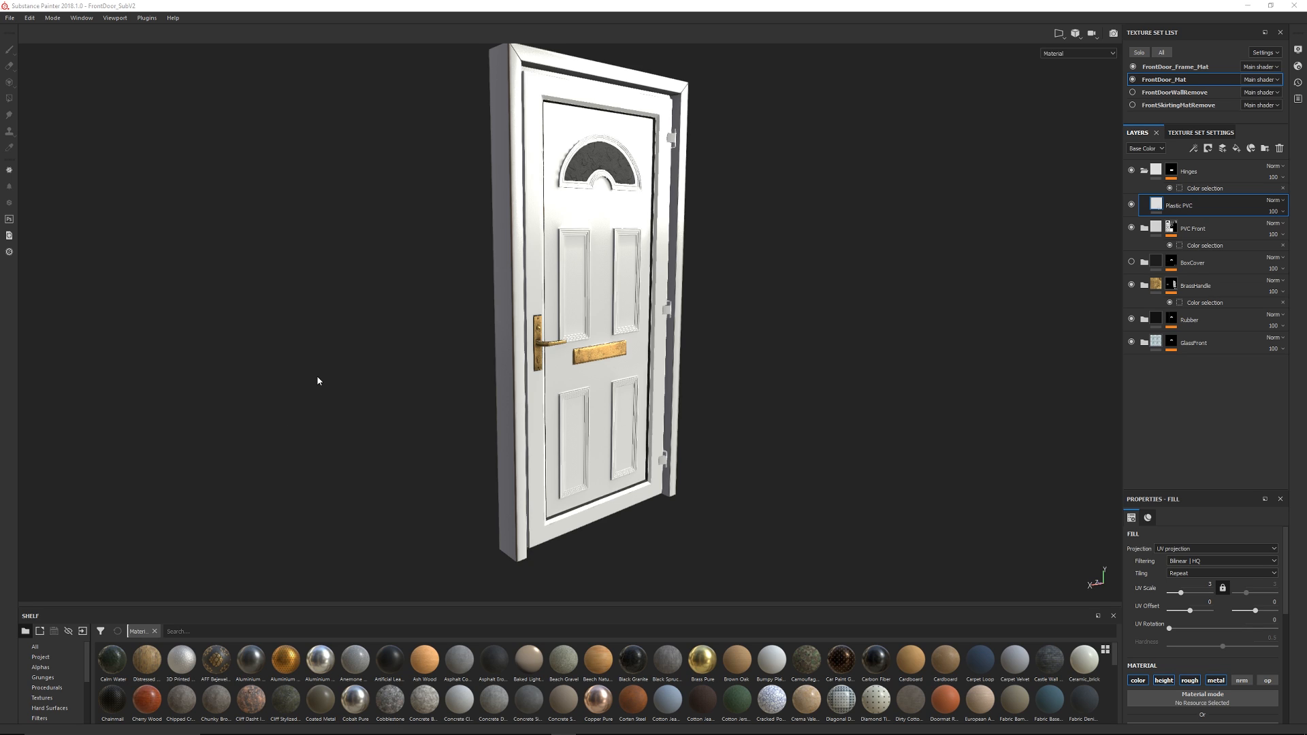
{"action": "mouse_move", "coordinate": [912, 395]}
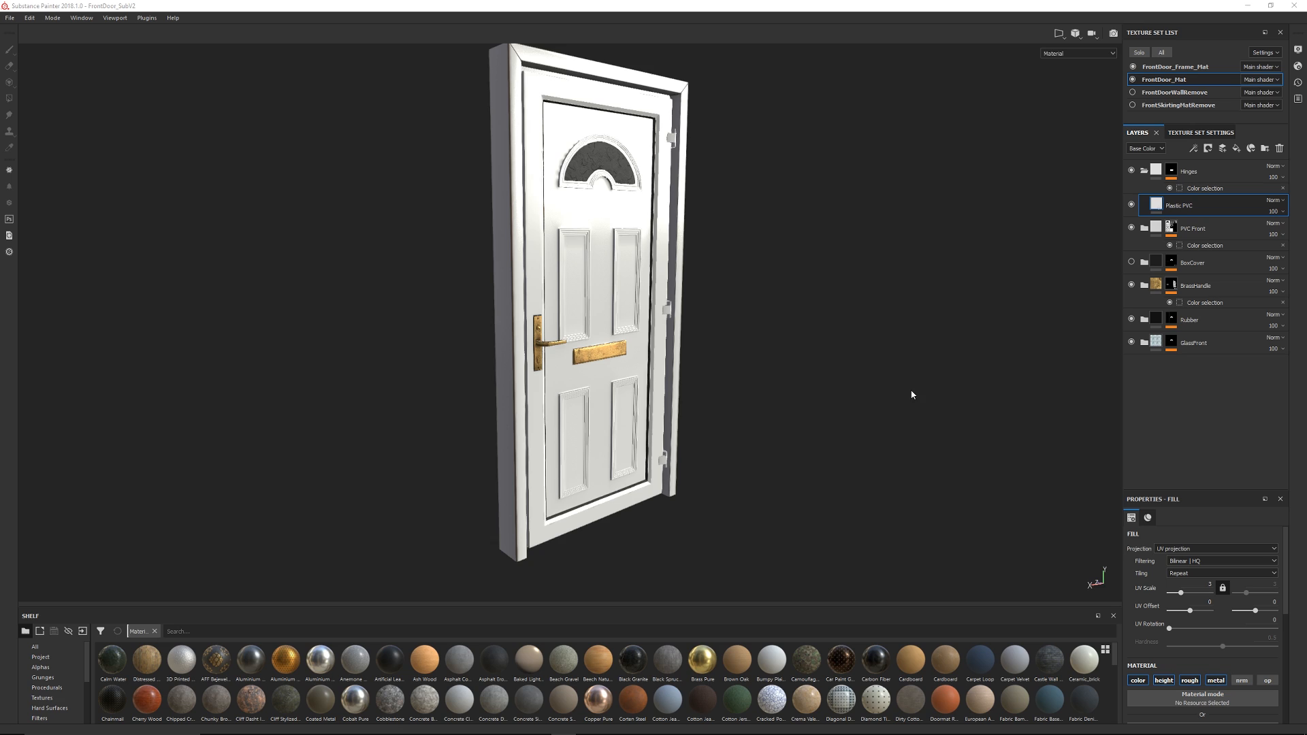
{"action": "mouse_move", "coordinate": [776, 353]}
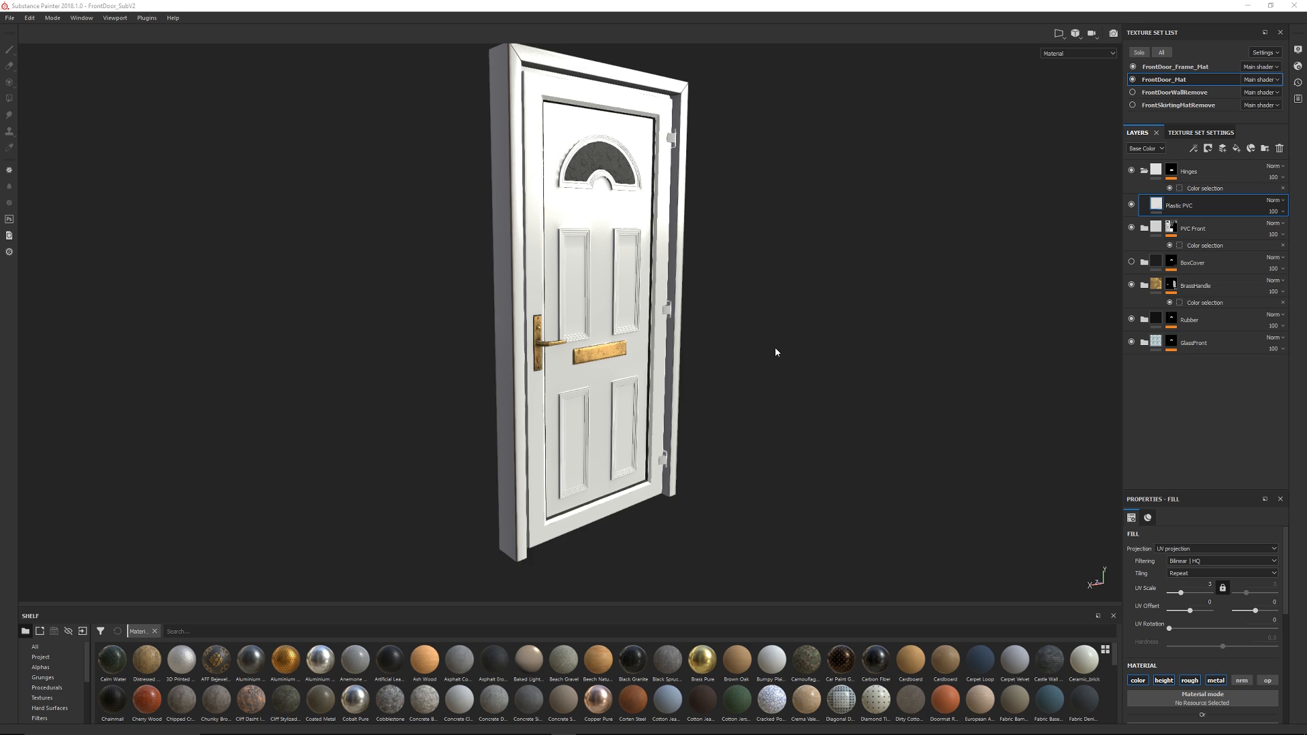
{"action": "mouse_move", "coordinate": [988, 259]}
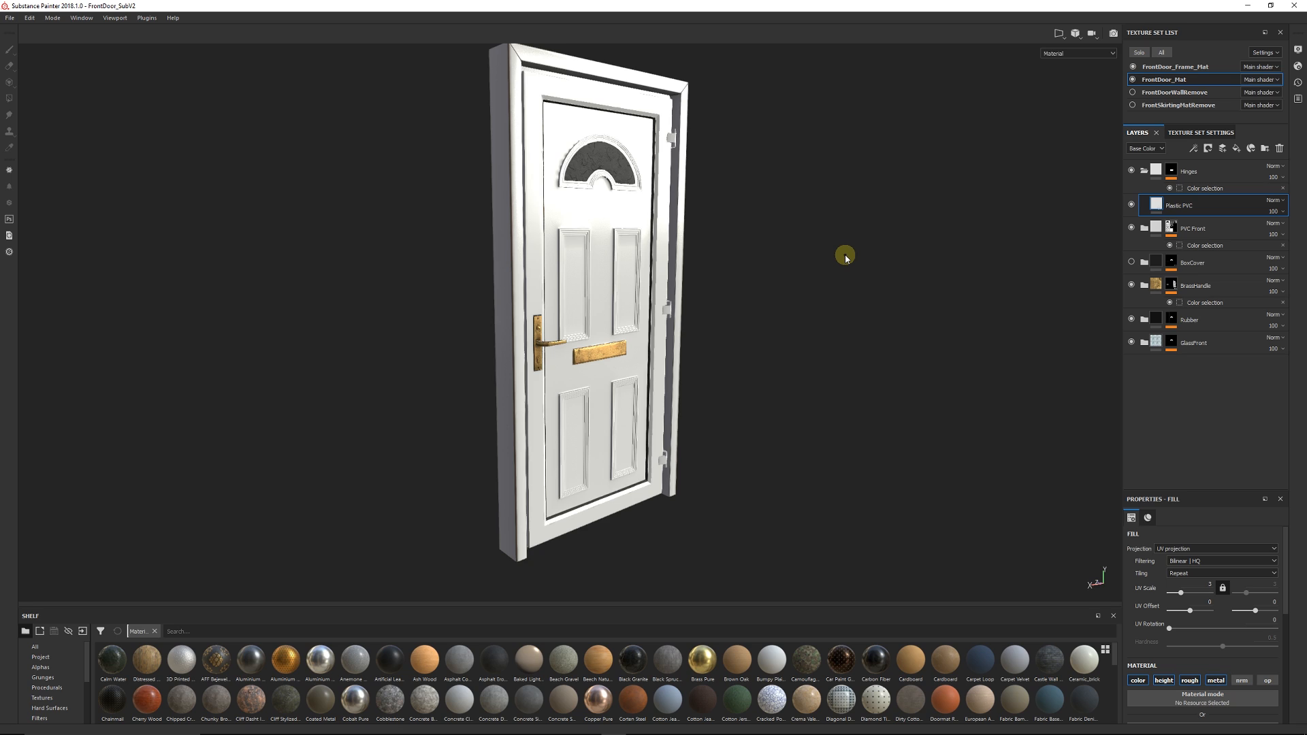
{"action": "mouse_move", "coordinate": [780, 246]}
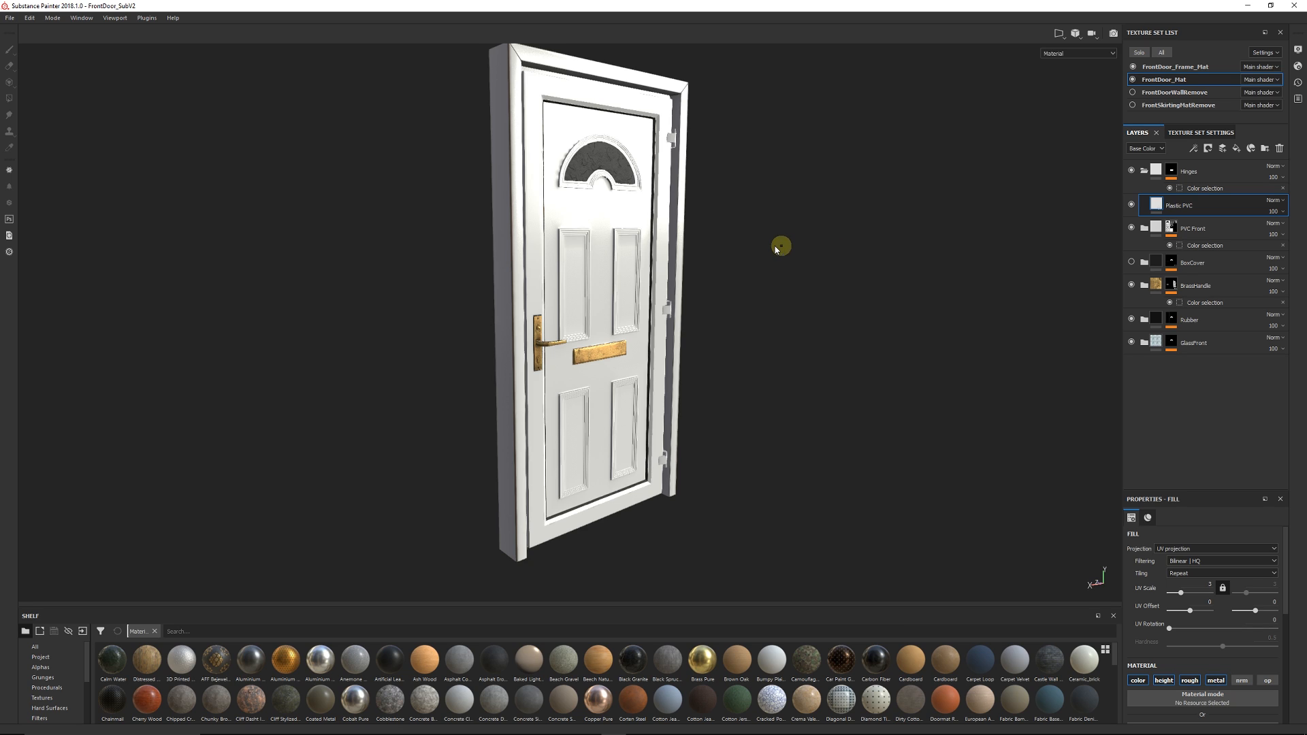
{"action": "mouse_move", "coordinate": [787, 306]}
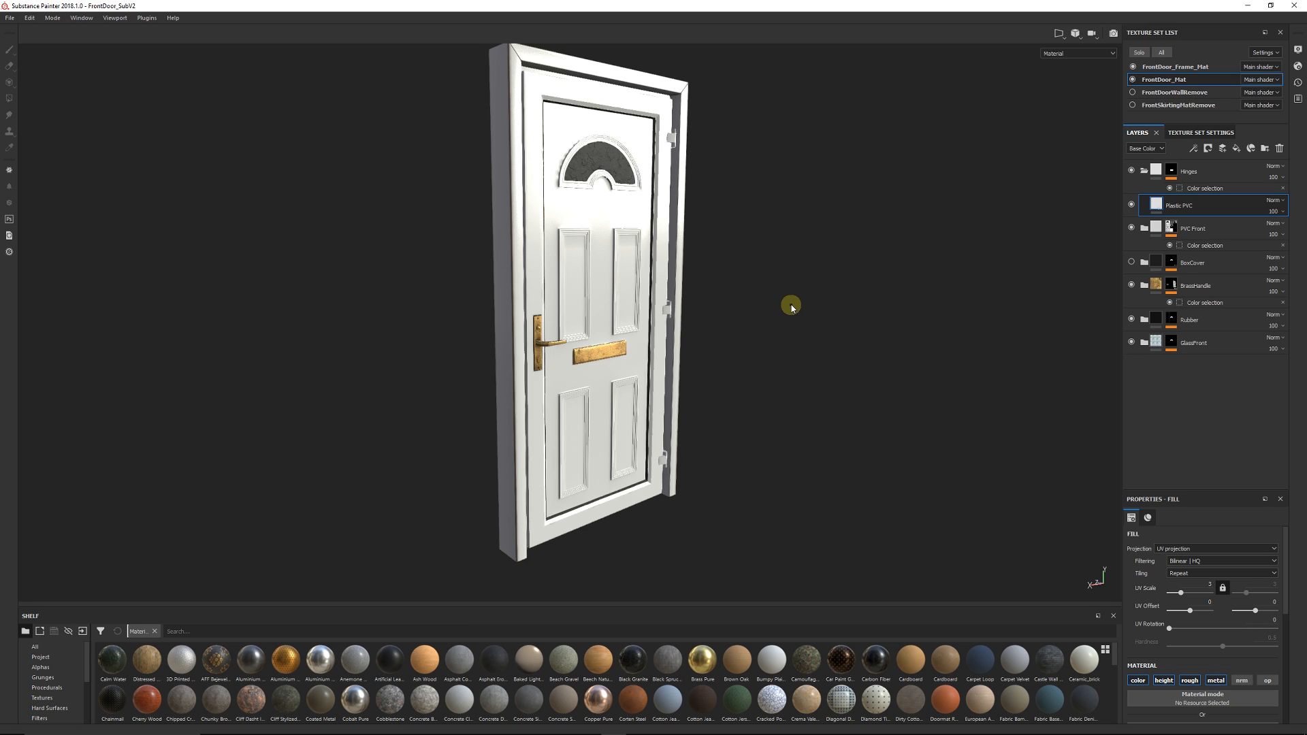
{"action": "mouse_move", "coordinate": [738, 238]}
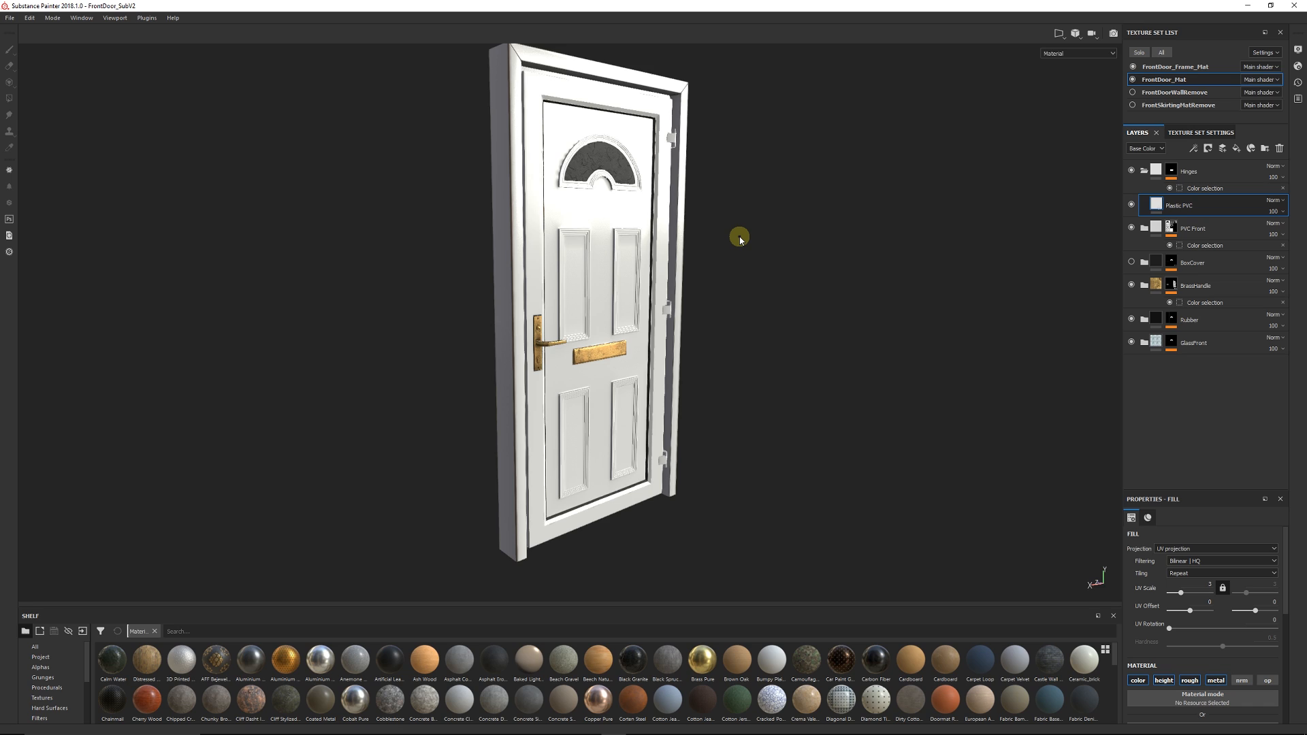
{"action": "mouse_move", "coordinate": [771, 305]}
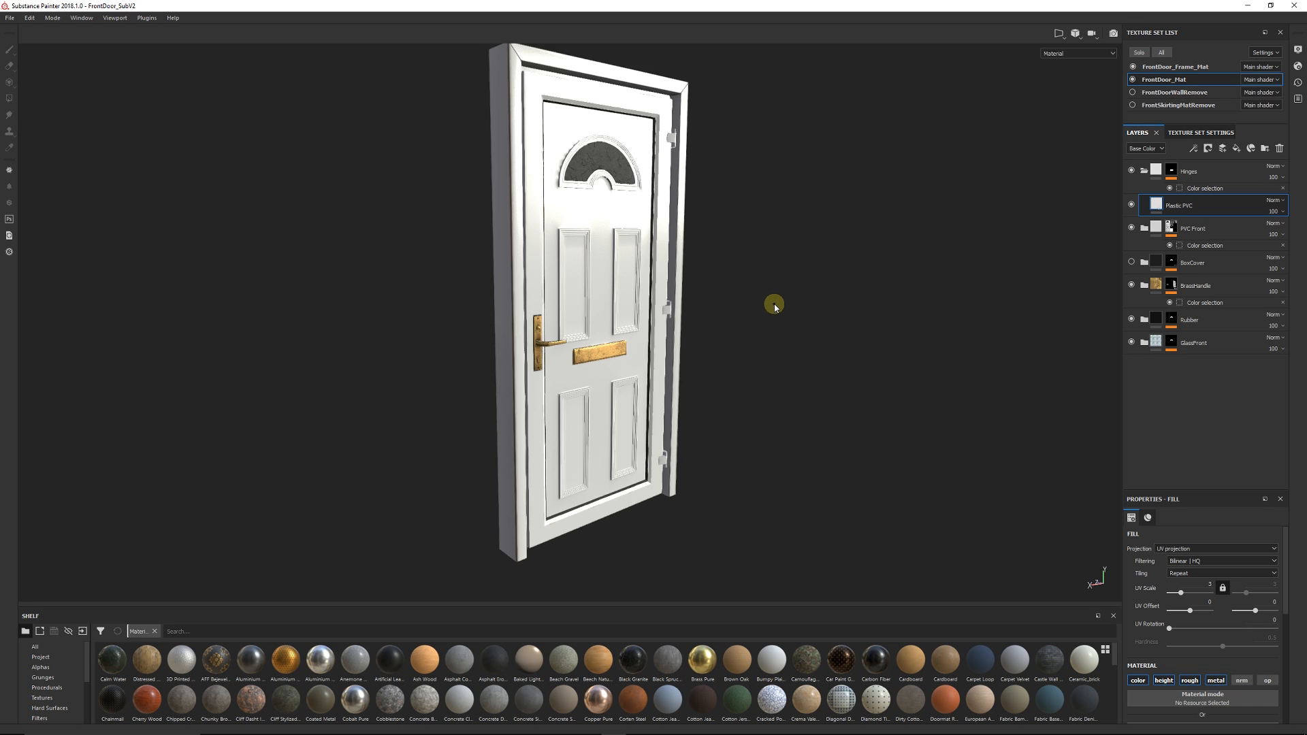
{"action": "mouse_move", "coordinate": [890, 443]}
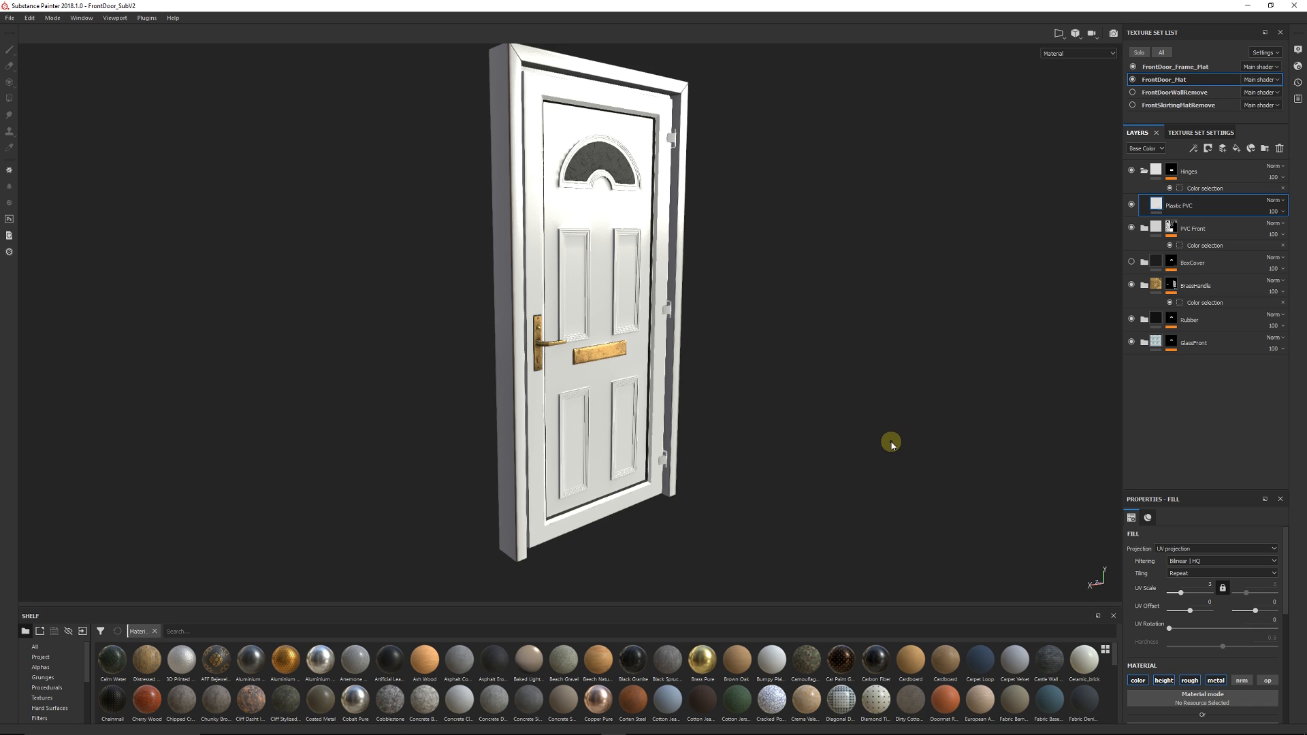
{"action": "mouse_move", "coordinate": [921, 404]}
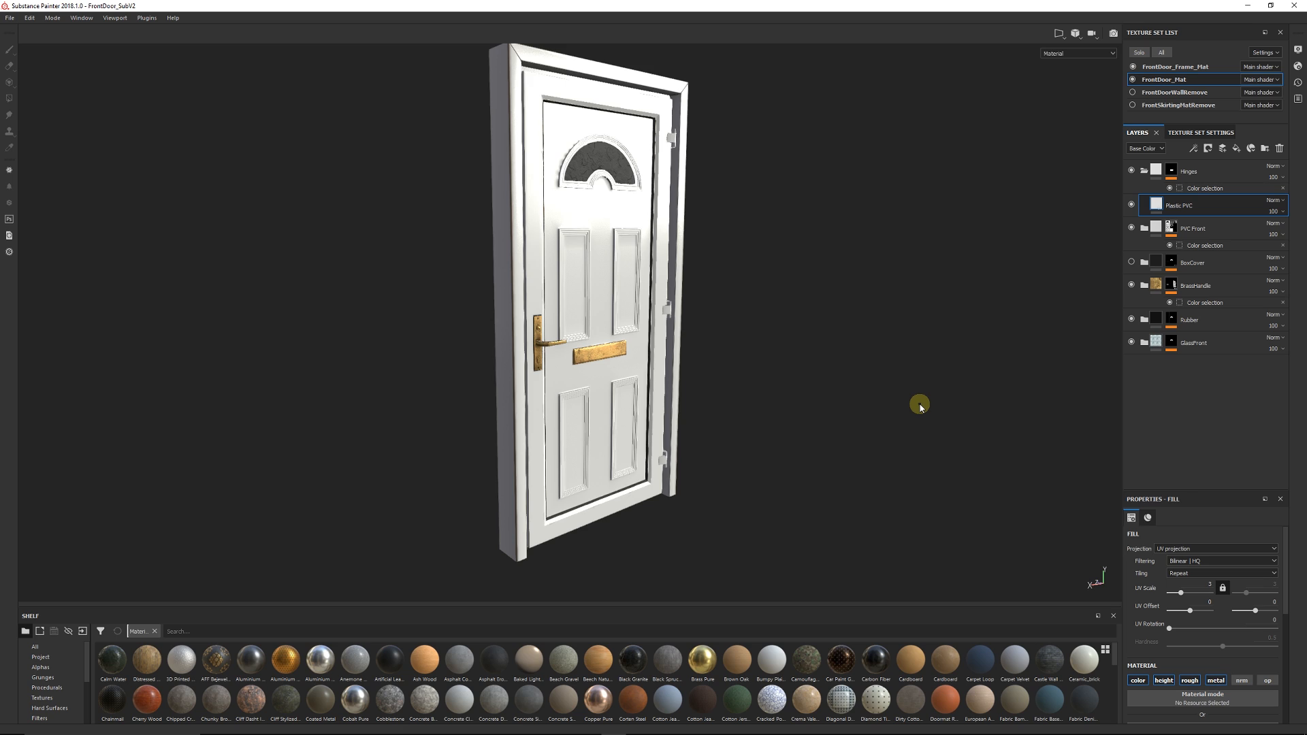
{"action": "mouse_move", "coordinate": [967, 384]}
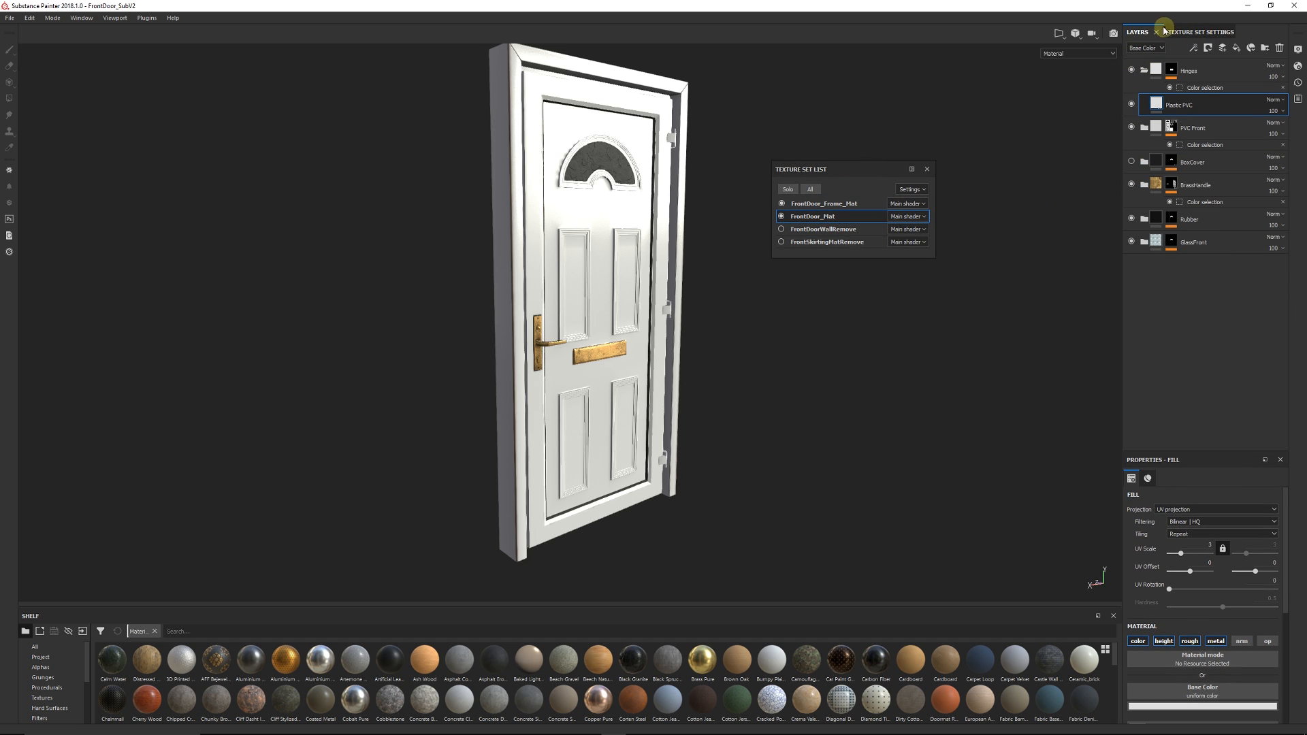
Show Texture Set Settings, then collapse the docked panels into the right-hand icon strip.
{"action": "left_click", "coordinate": [1190, 32]}
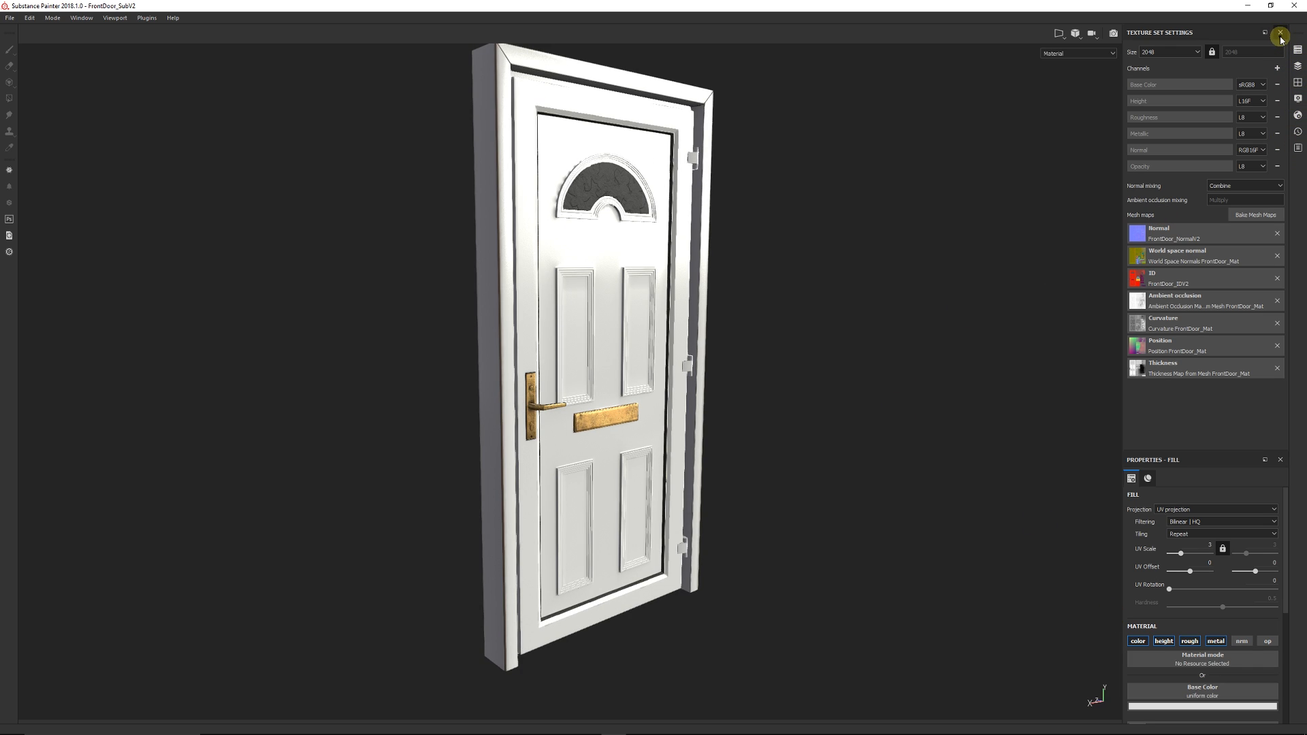
{"action": "left_click", "coordinate": [1279, 33]}
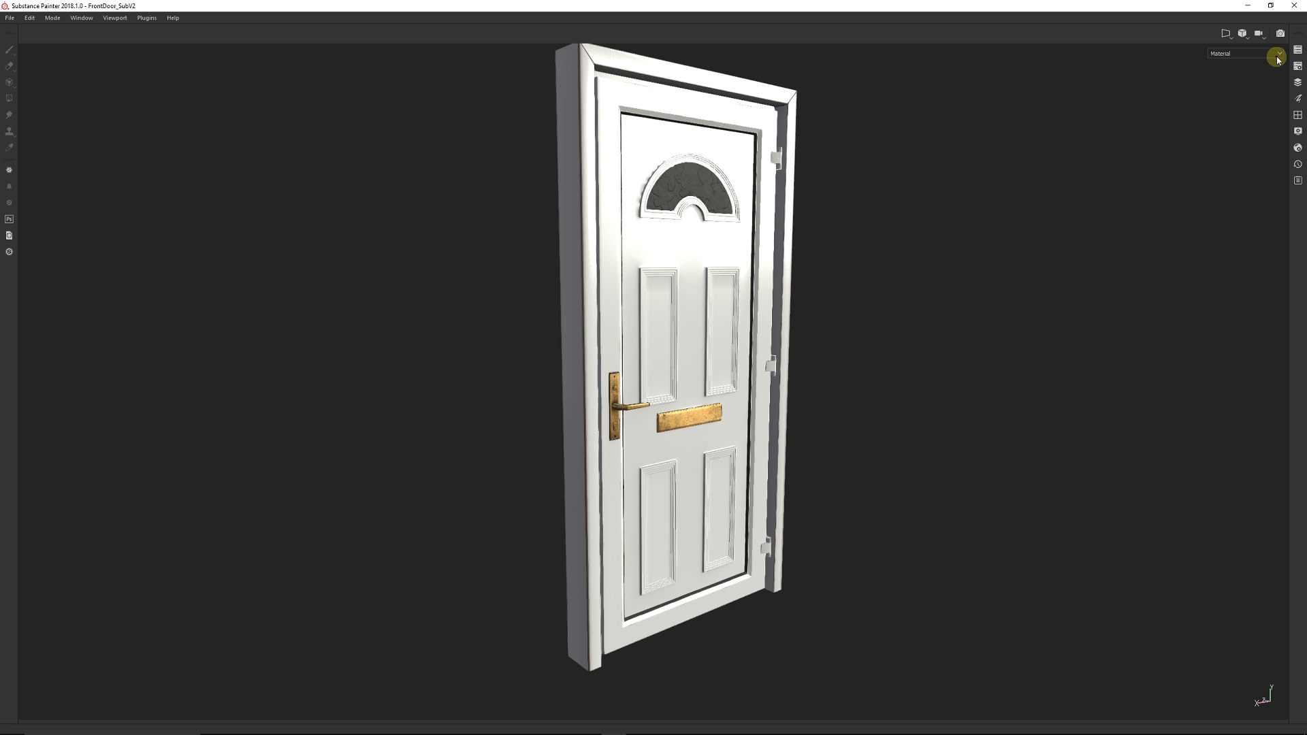
{"action": "mouse_move", "coordinate": [1299, 75]}
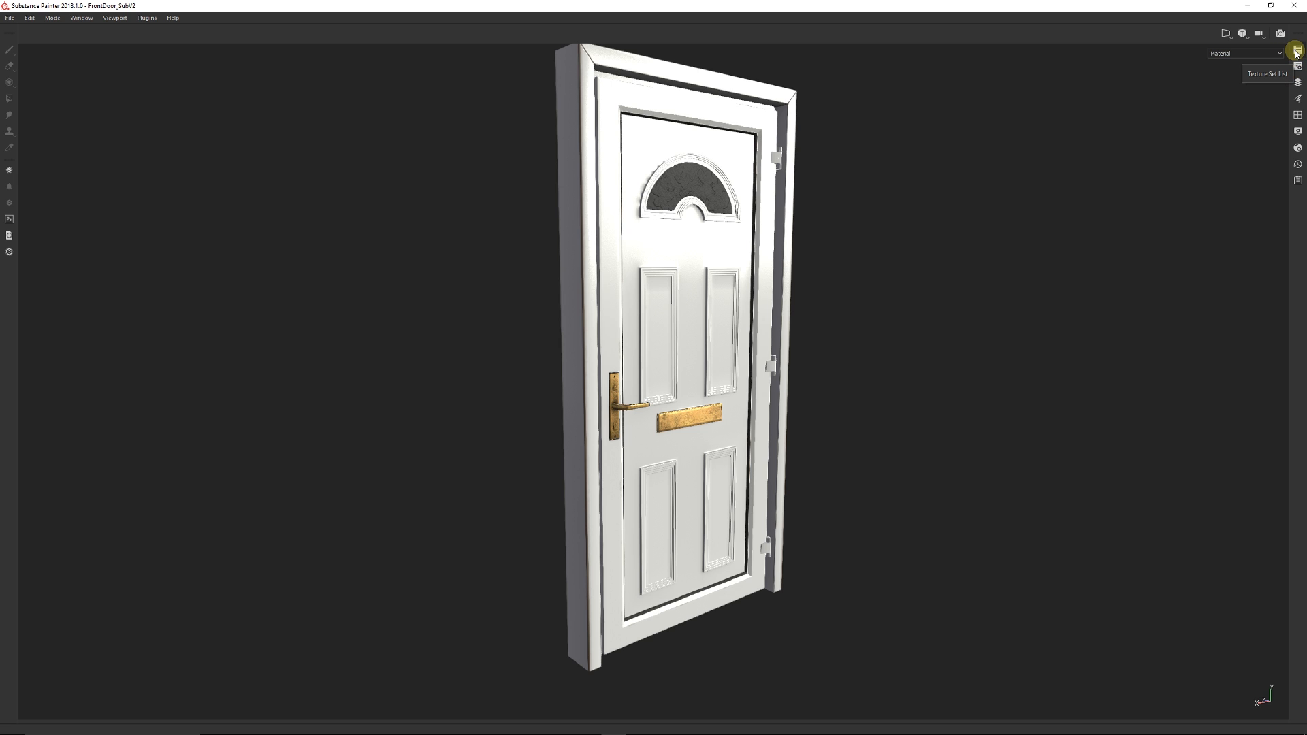
{"action": "left_click", "coordinate": [1299, 47]}
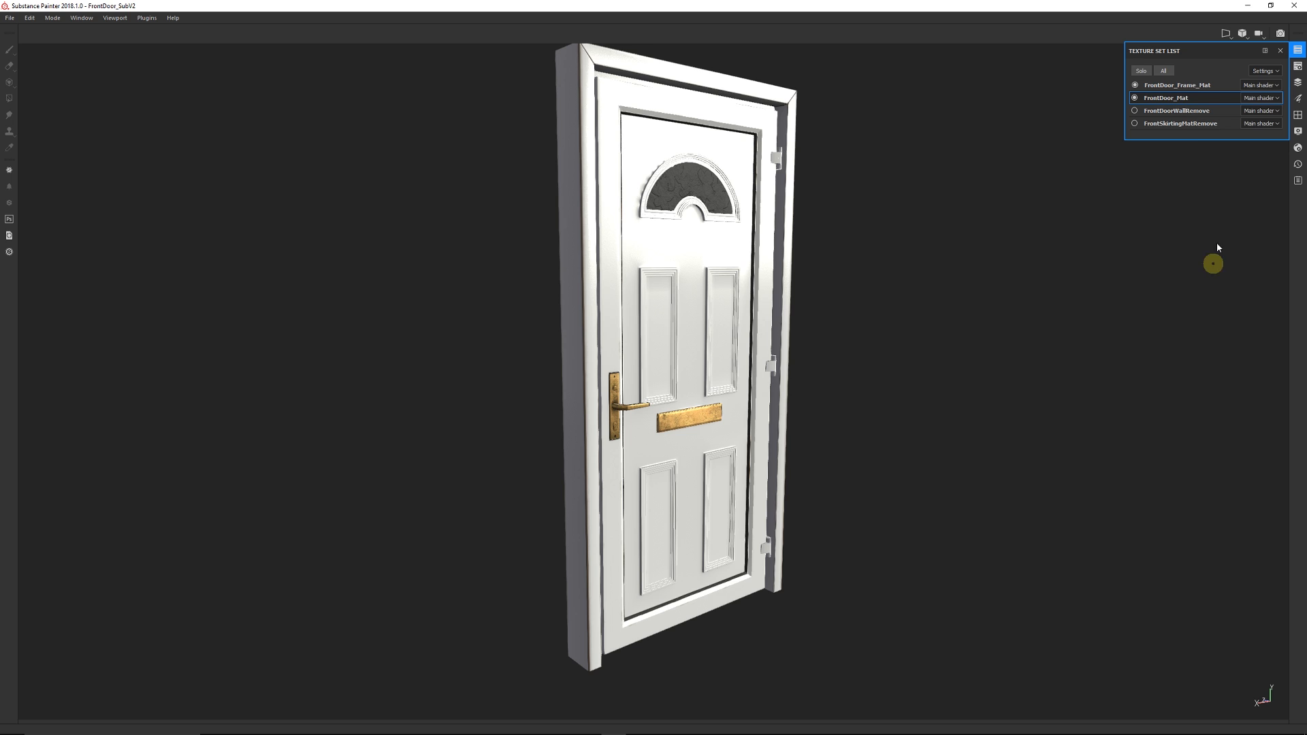
{"action": "mouse_move", "coordinate": [1299, 49]}
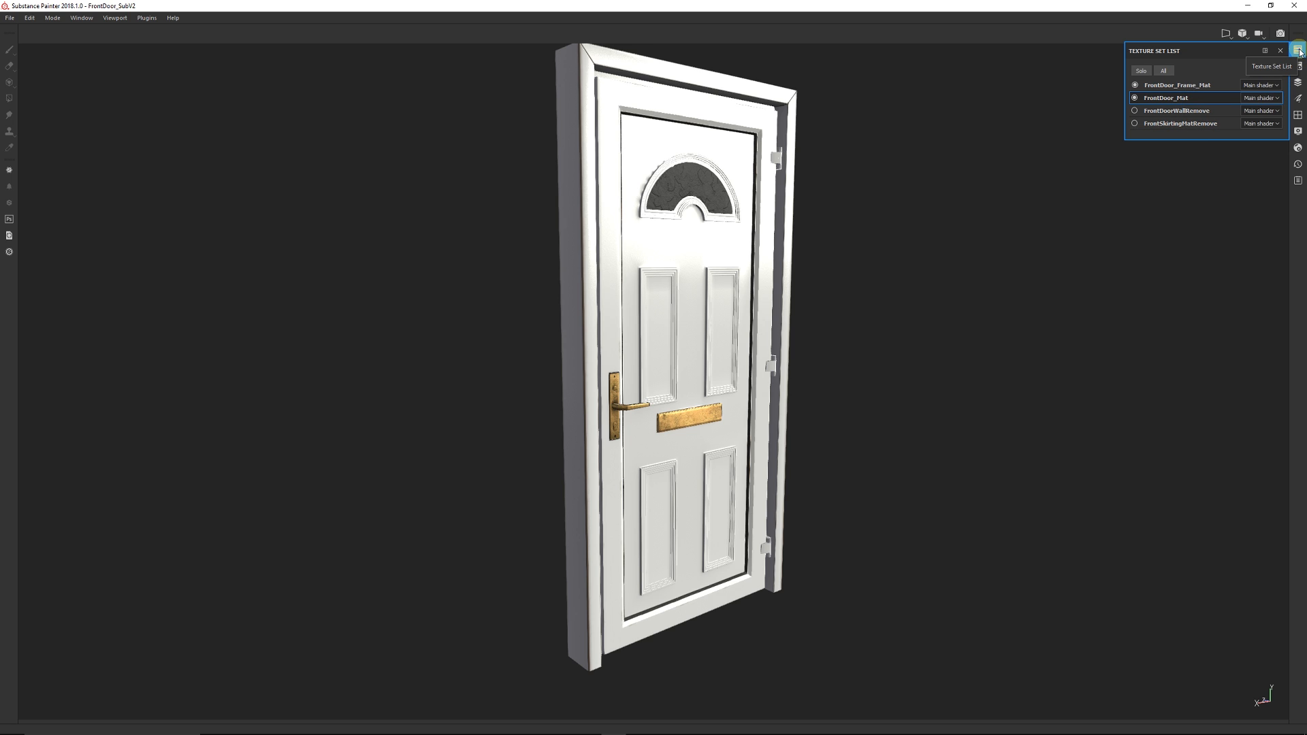
{"action": "left_click", "coordinate": [1299, 49]}
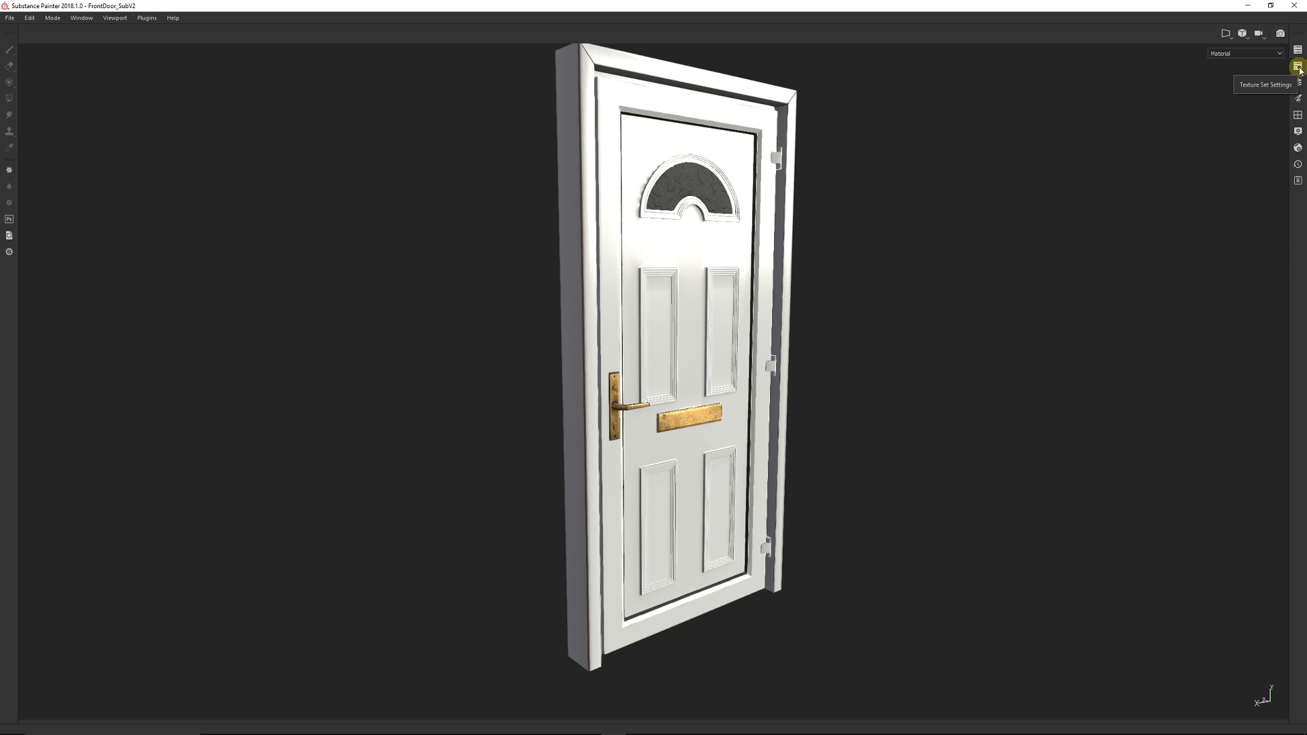
{"action": "left_click", "coordinate": [1298, 81]}
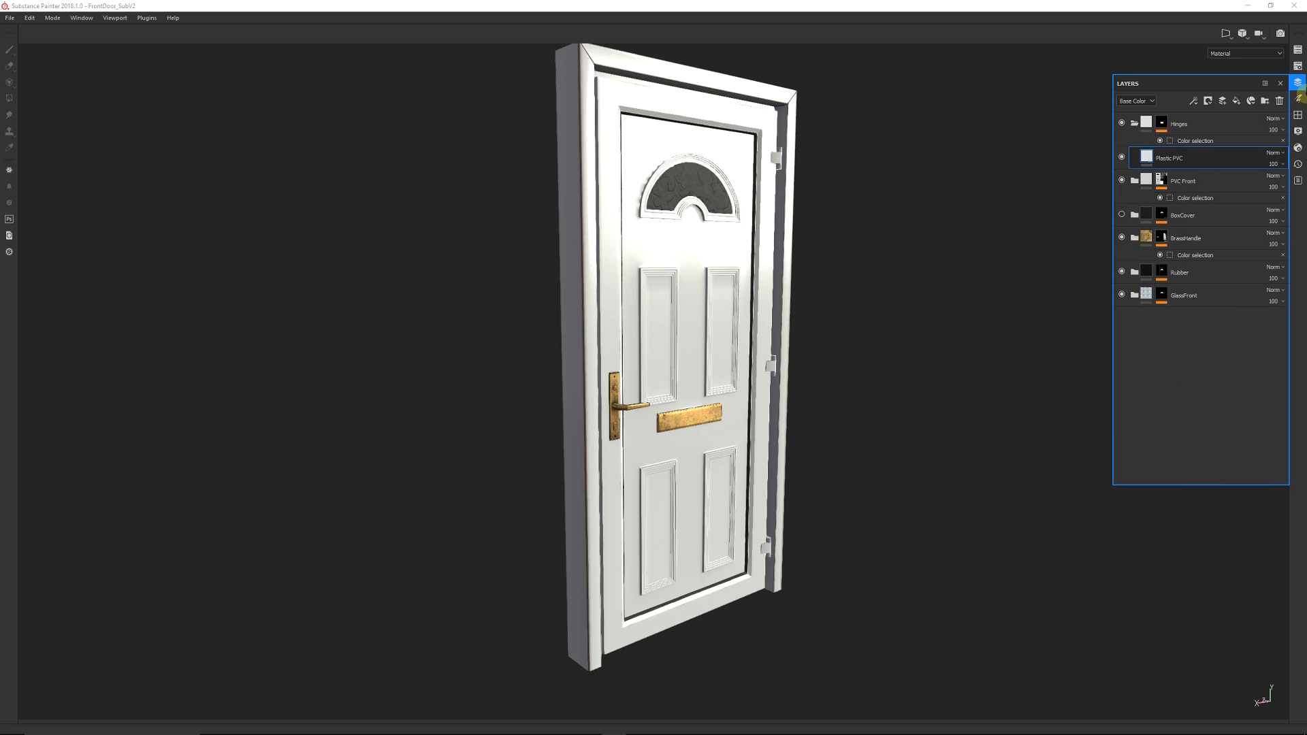
{"action": "left_click", "coordinate": [1299, 81]}
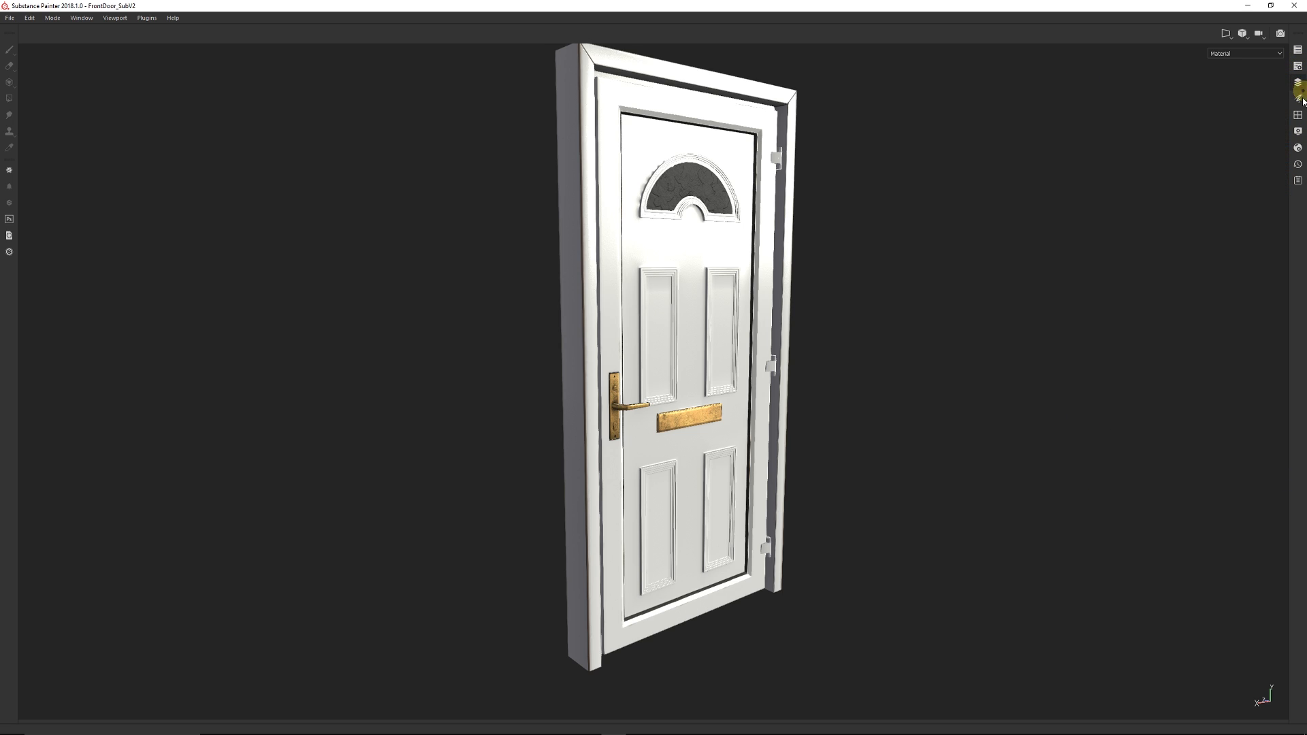
{"action": "mouse_move", "coordinate": [1091, 466]}
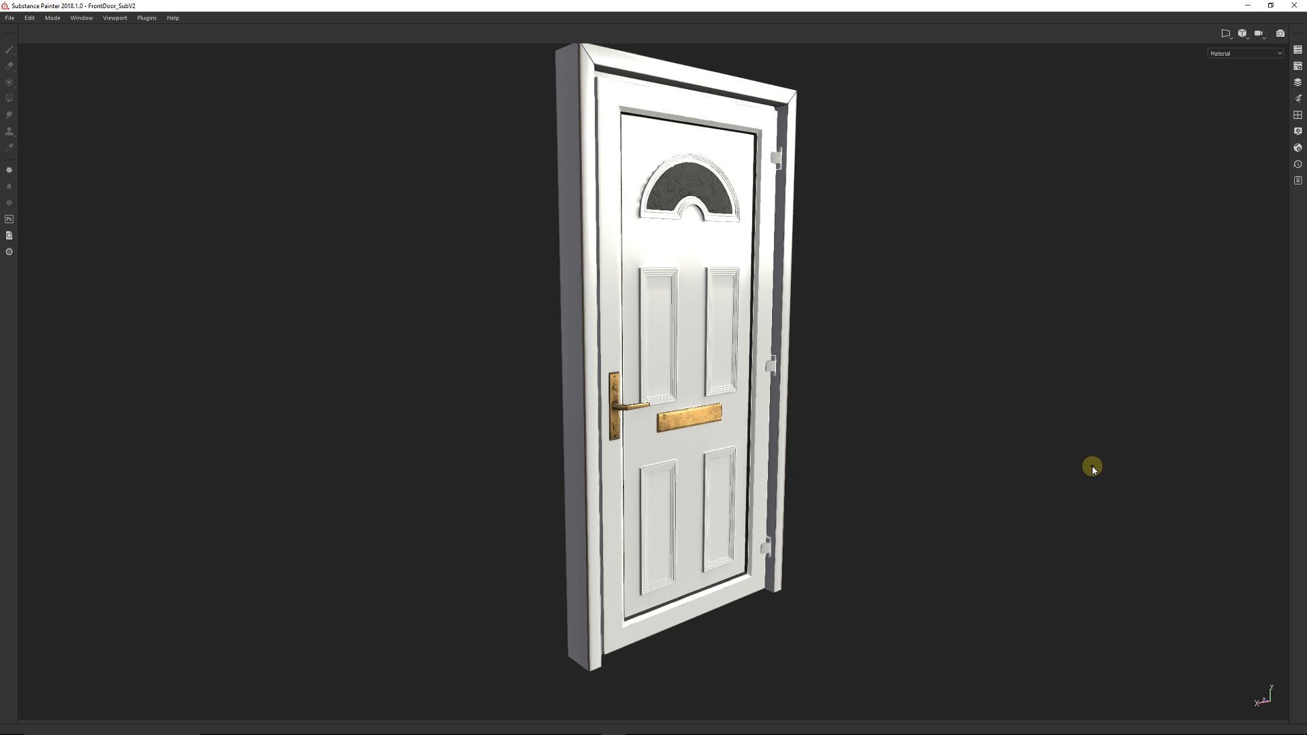
{"action": "mouse_move", "coordinate": [54, 231]}
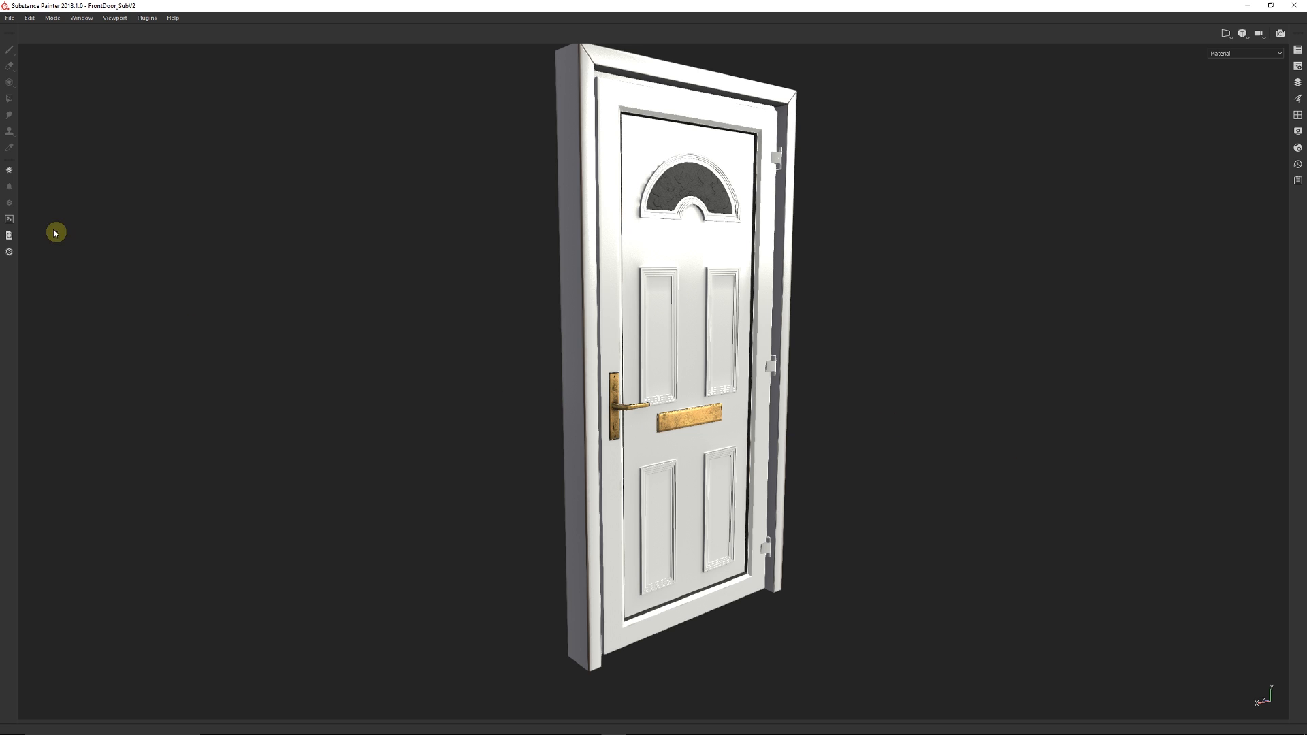
{"action": "mouse_move", "coordinate": [11, 40]}
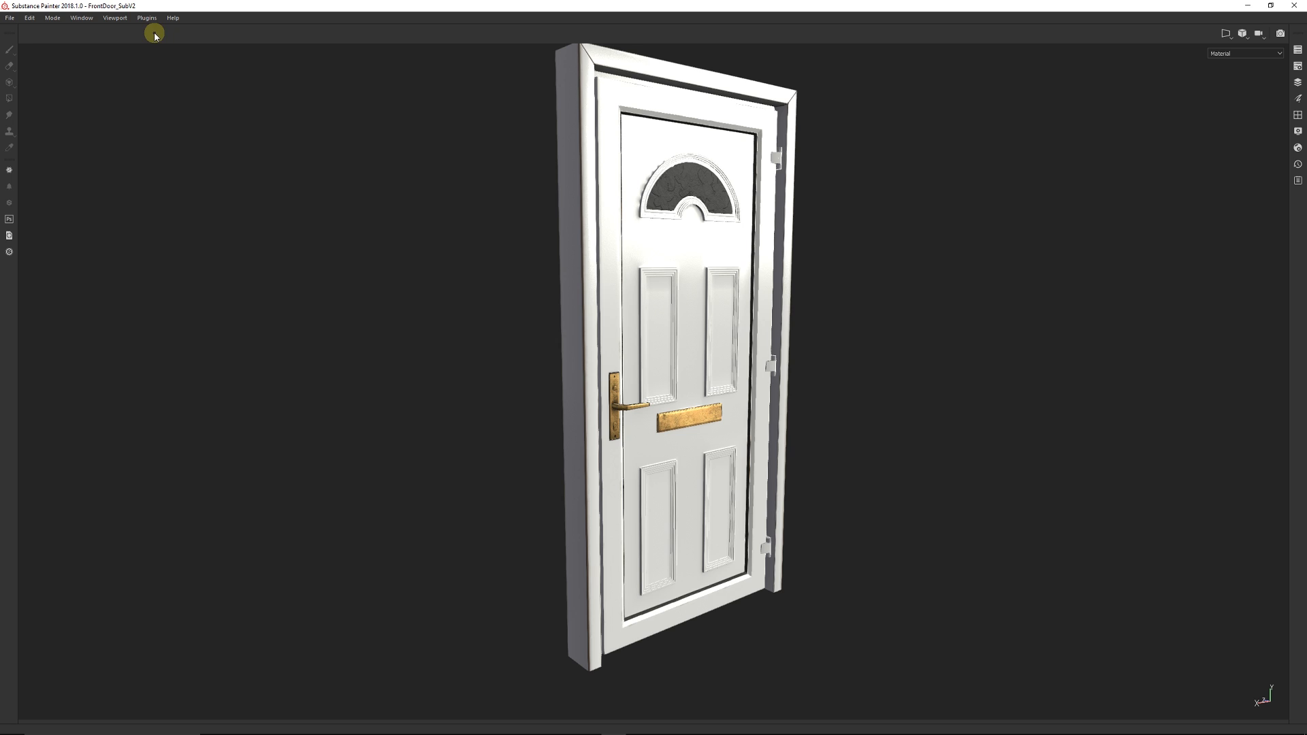
{"action": "mouse_move", "coordinate": [1290, 107]}
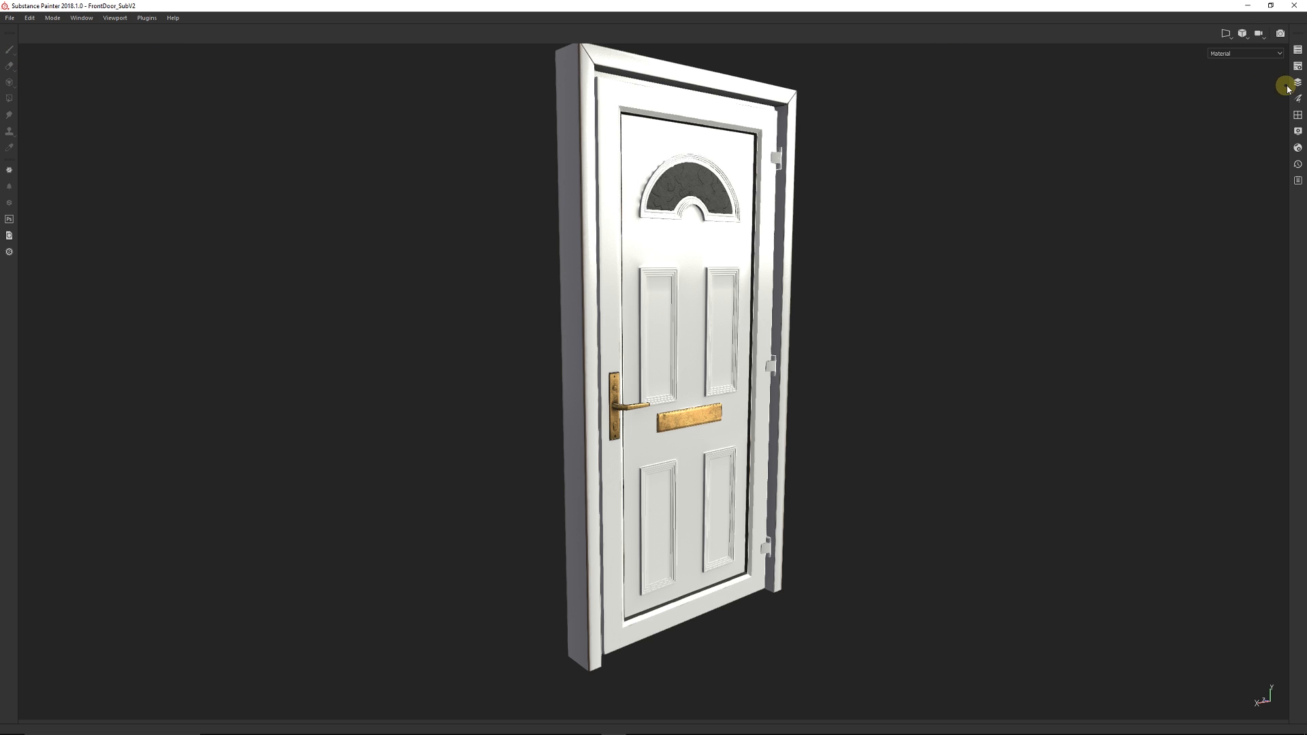
Restore the Layers panel beside the viewport to list the door's layer stack.
{"action": "left_click", "coordinate": [1299, 82]}
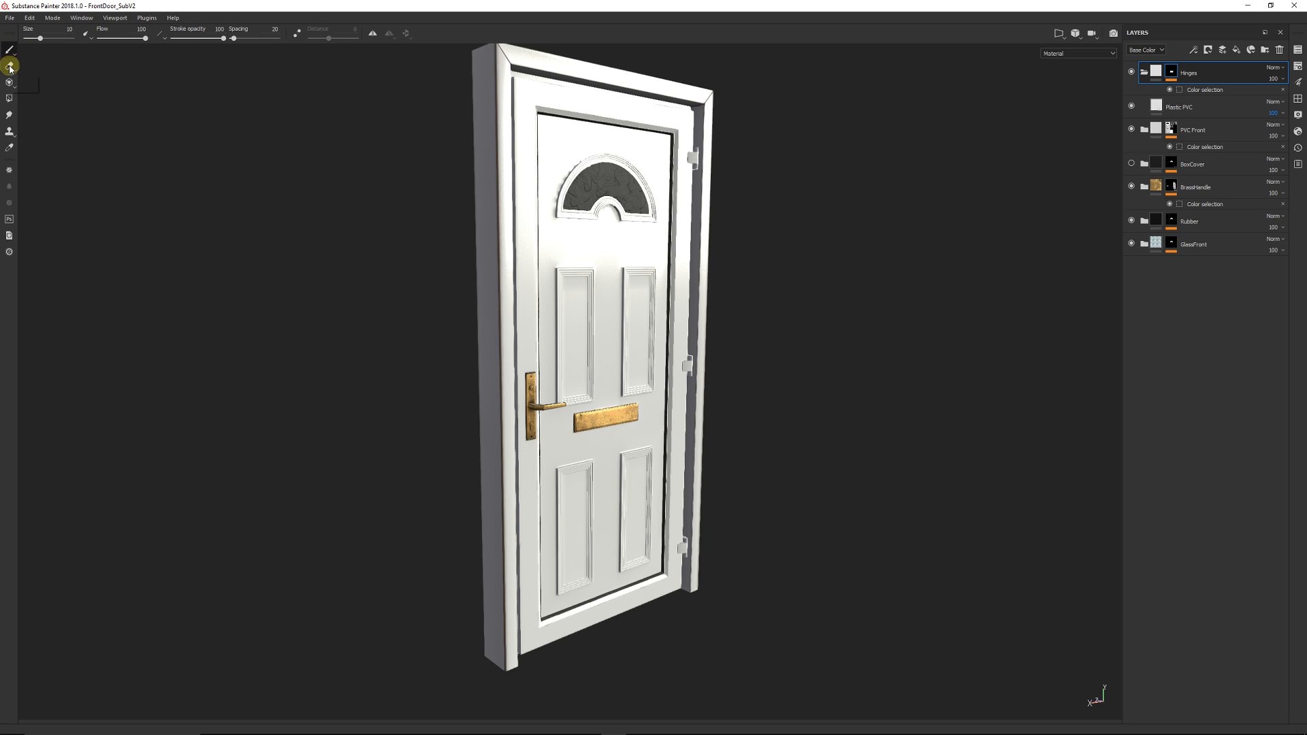
{"action": "mouse_move", "coordinate": [11, 68]}
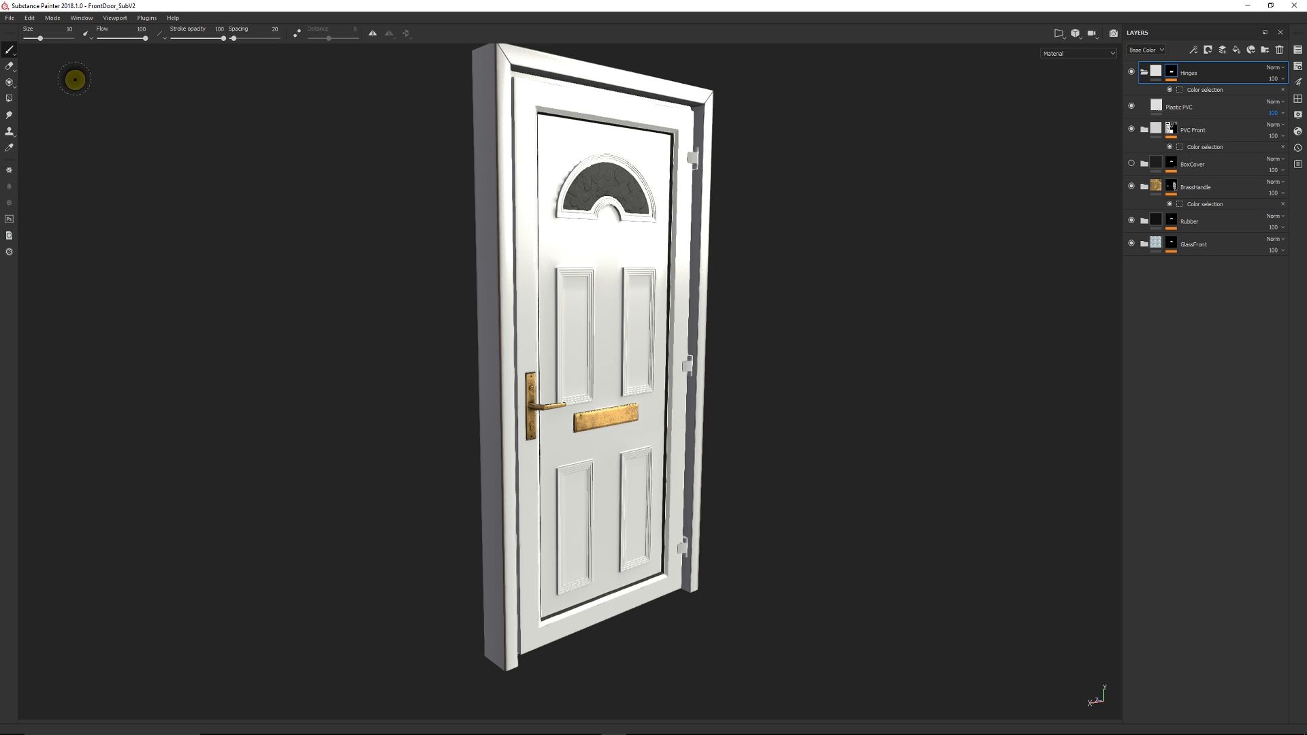
{"action": "mouse_move", "coordinate": [253, 51]}
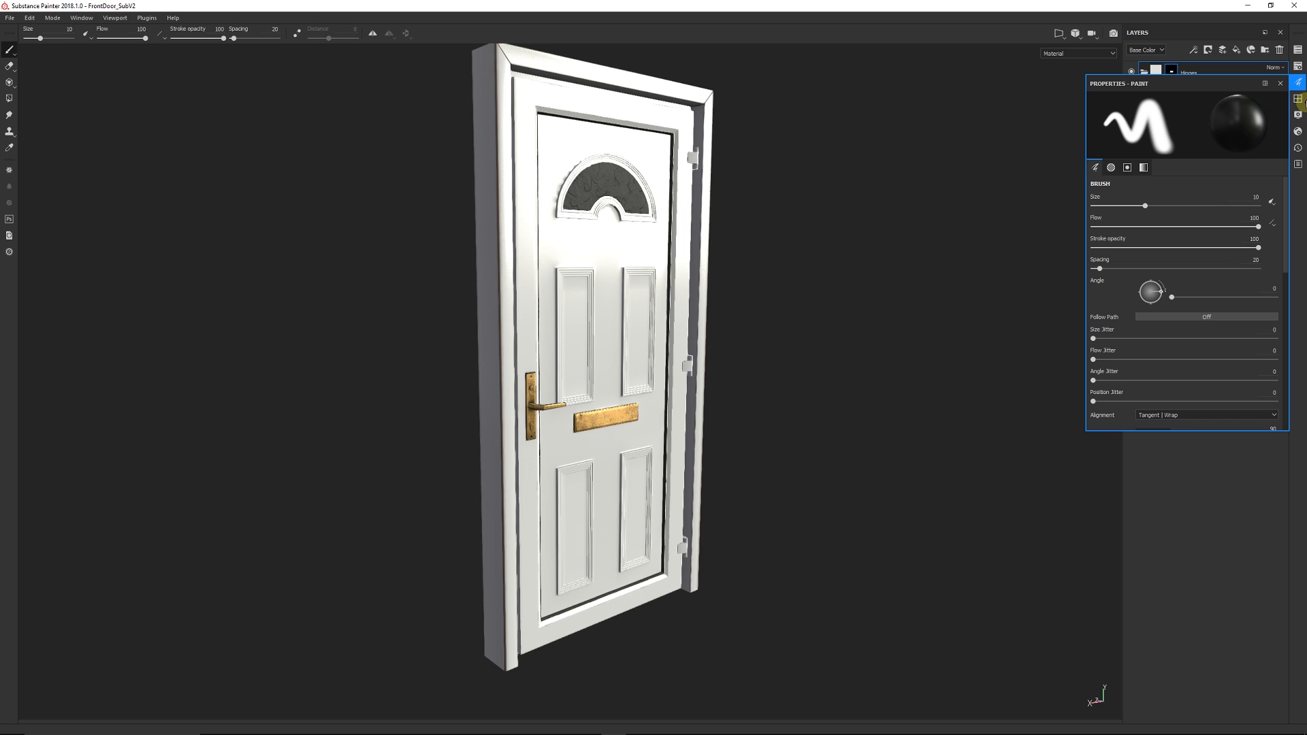
{"action": "left_click", "coordinate": [1279, 82]}
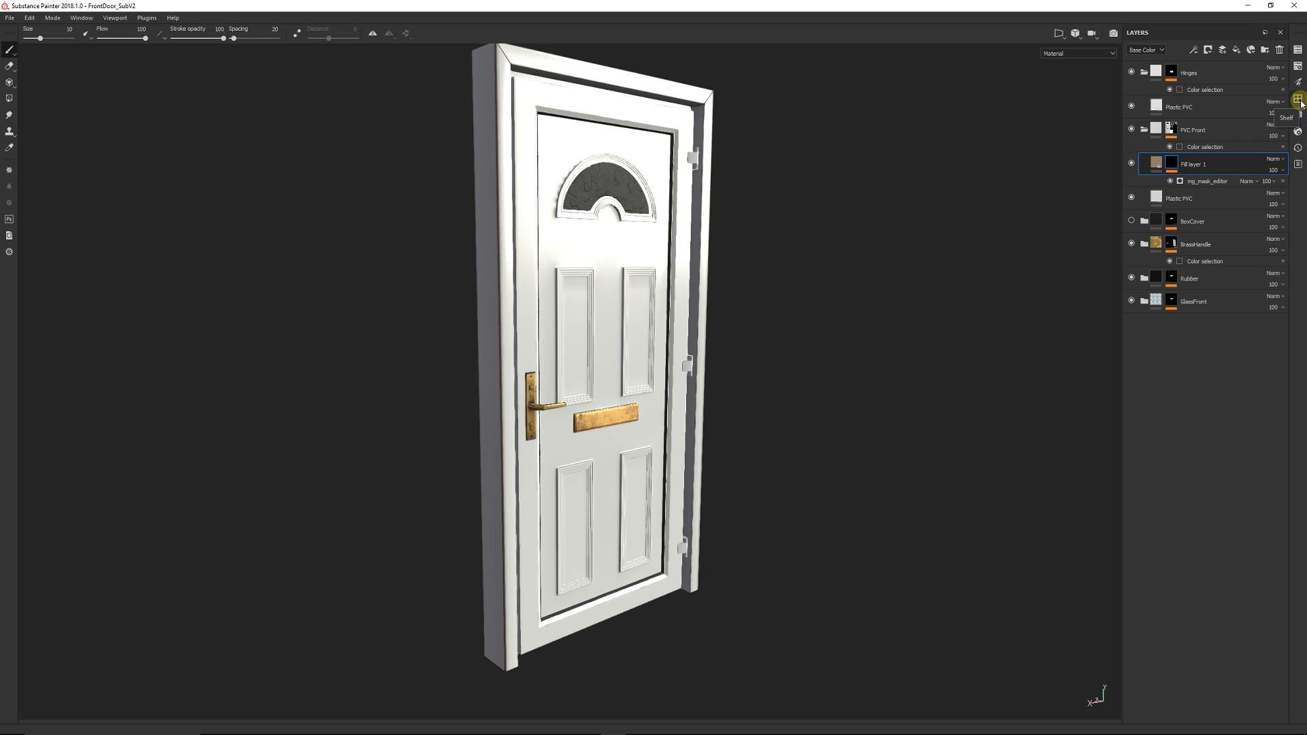
Open the Shelf on the Materials library beneath the door model.
{"action": "left_click", "coordinate": [1300, 103]}
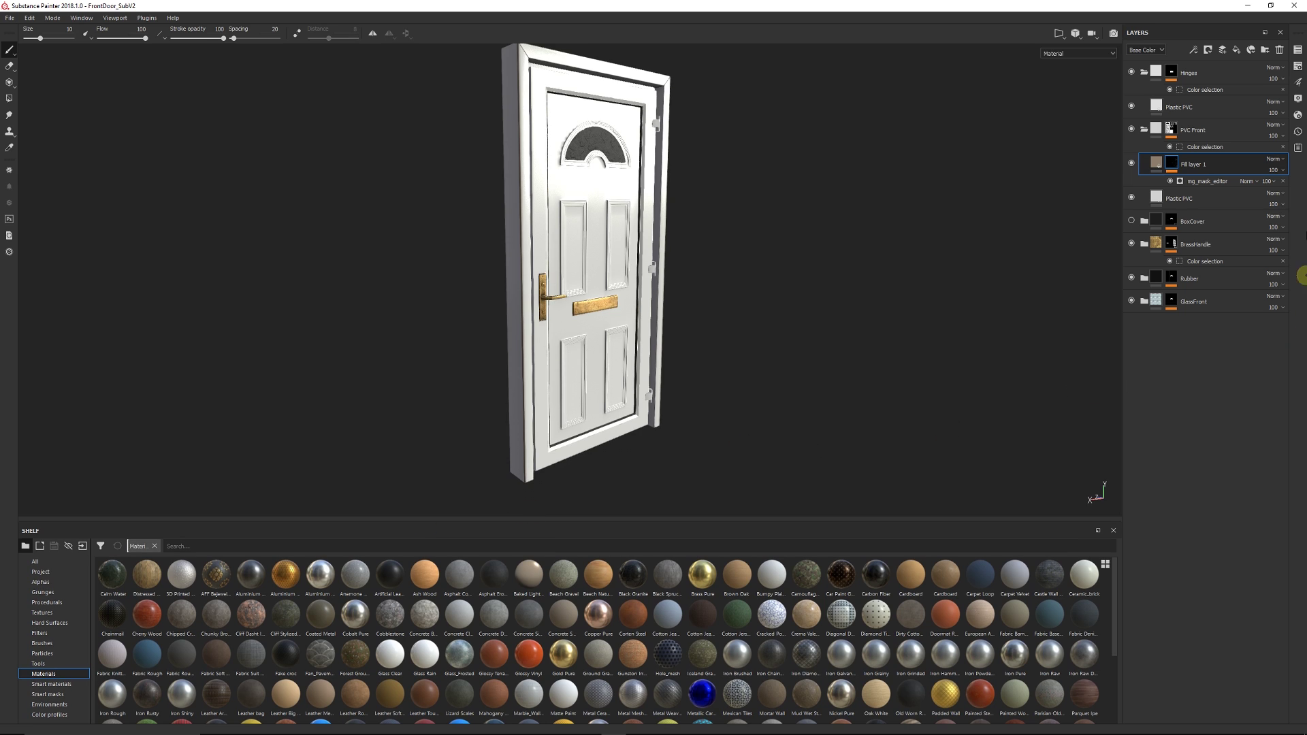
{"action": "mouse_move", "coordinate": [1297, 82]}
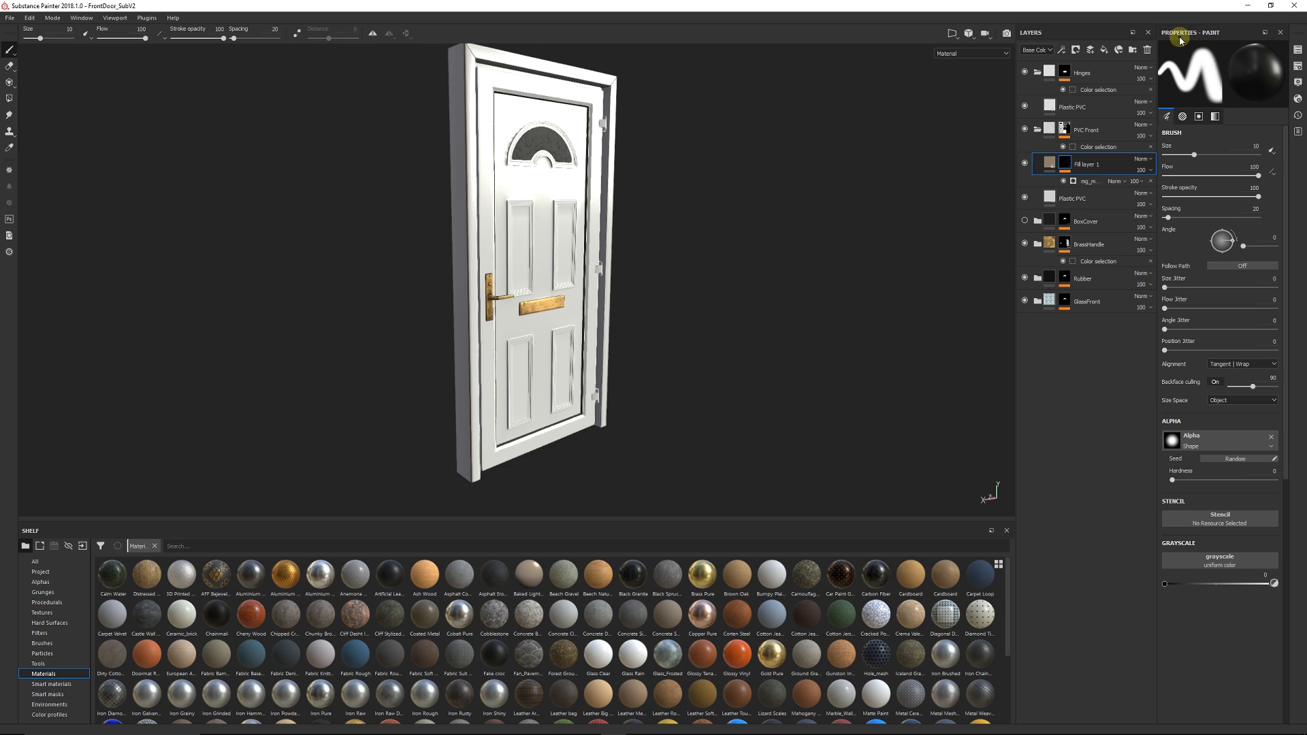
{"action": "mouse_move", "coordinate": [987, 461]}
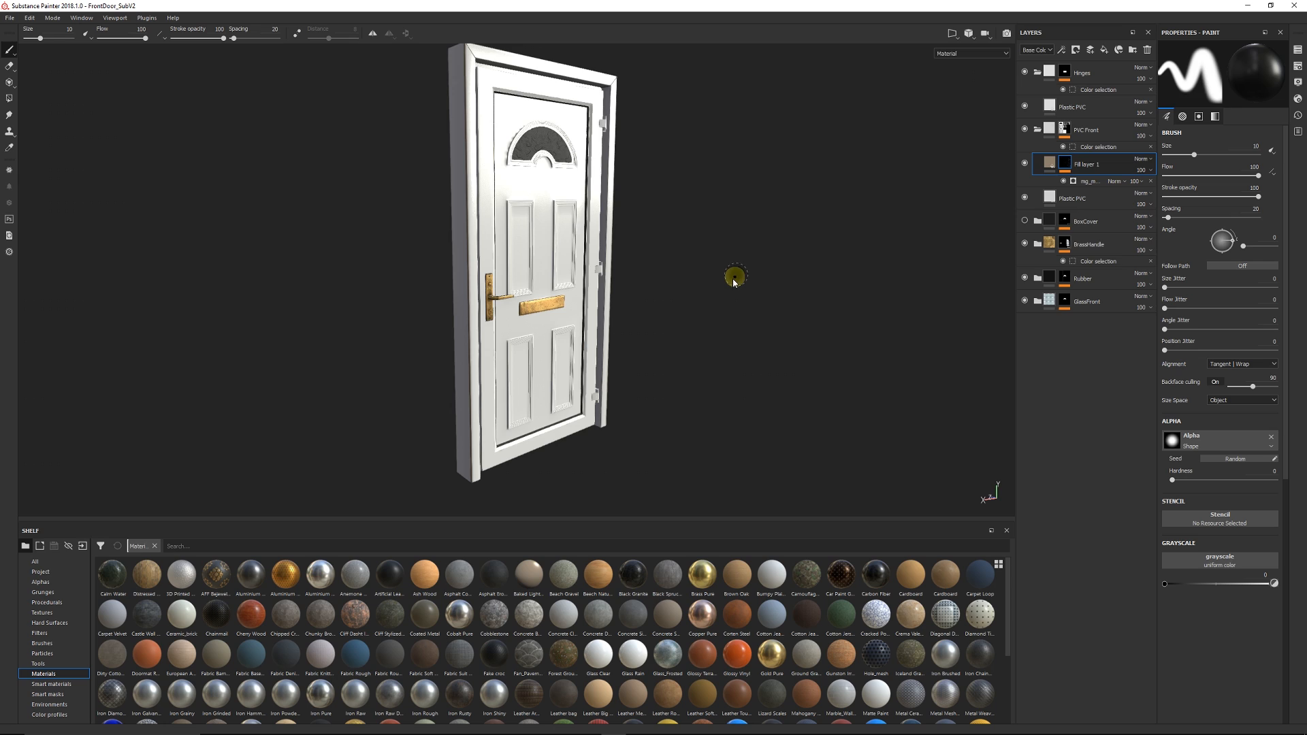
{"action": "mouse_move", "coordinate": [664, 286]}
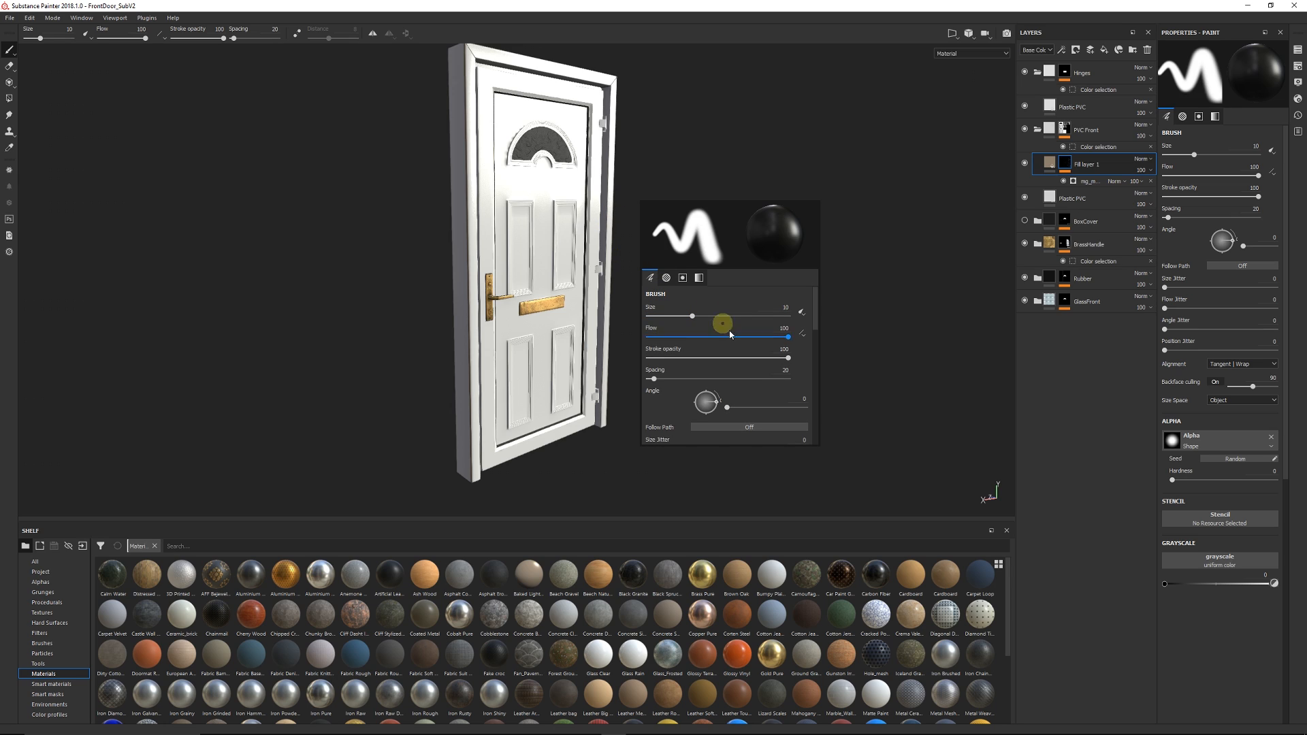
{"action": "mouse_move", "coordinate": [725, 327]}
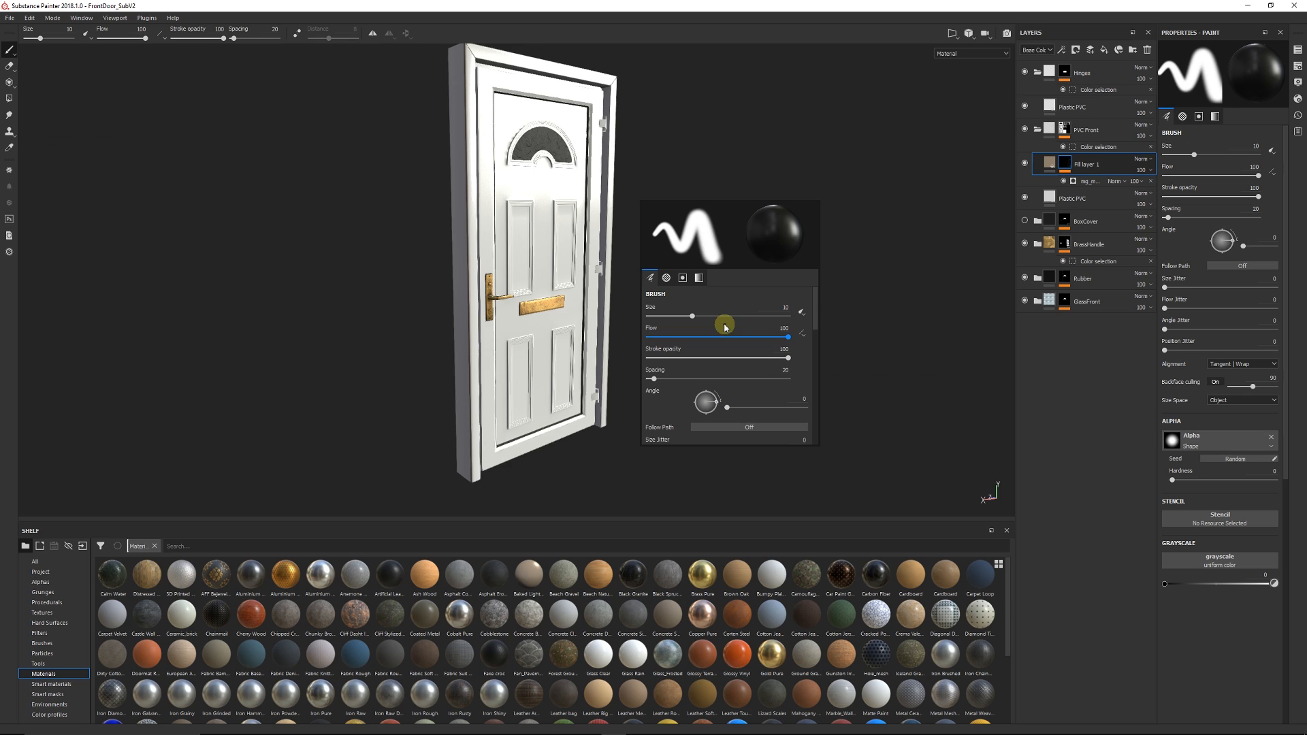
Raise the brush Size to about 24 and browse the popup's alpha, stencil and material tabs.
{"action": "left_click", "coordinate": [680, 277]}
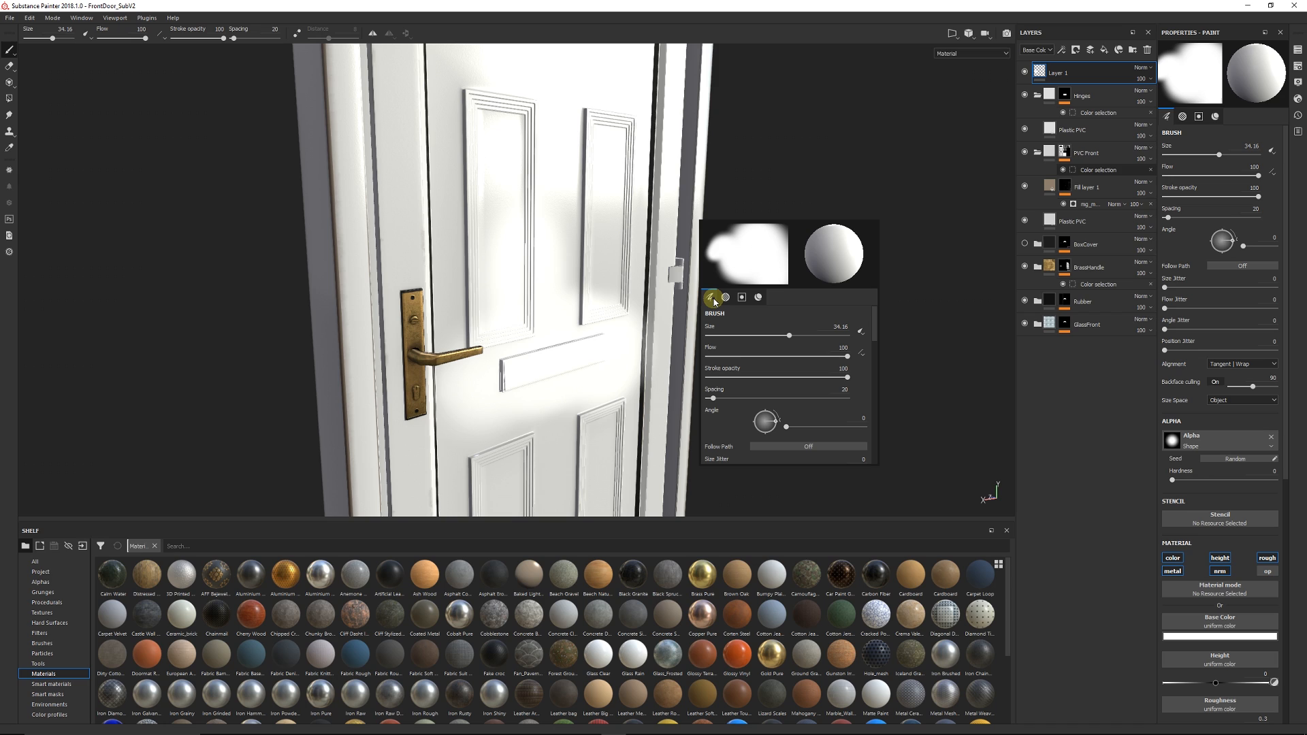
{"action": "mouse_move", "coordinate": [711, 298]}
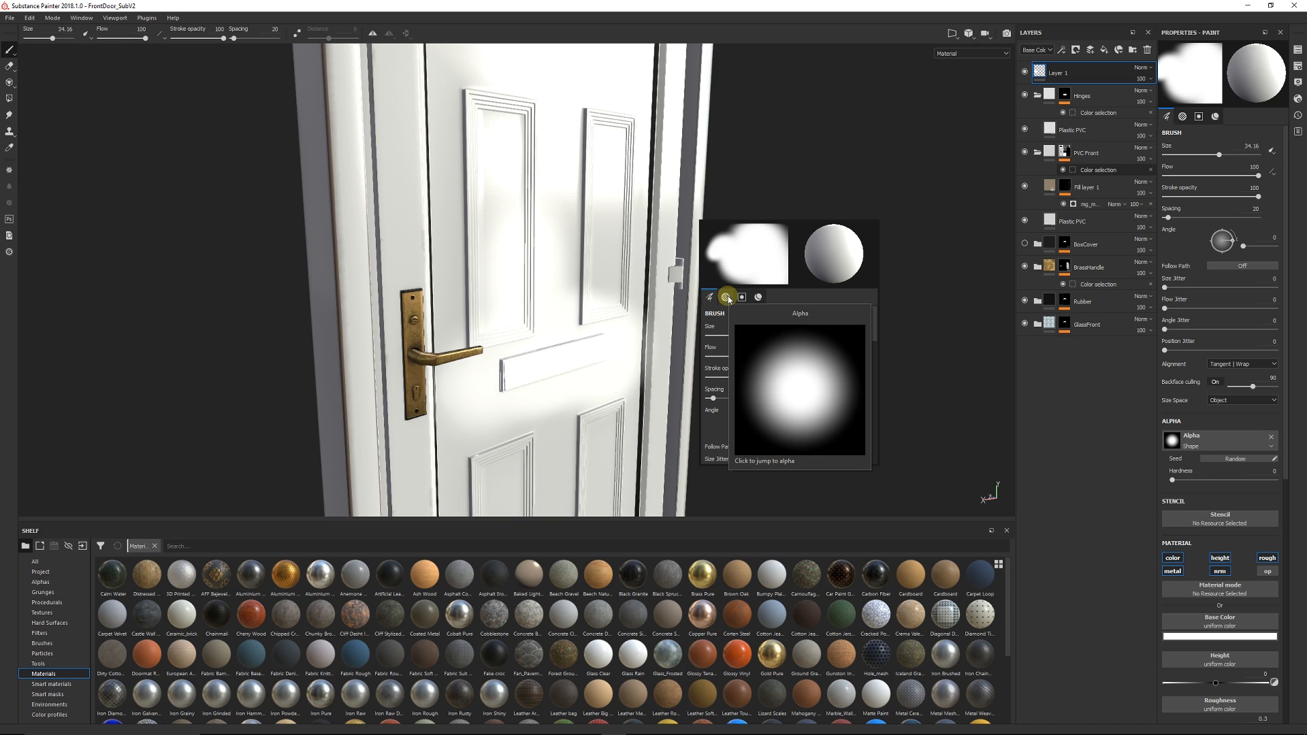
{"action": "left_click", "coordinate": [741, 296]}
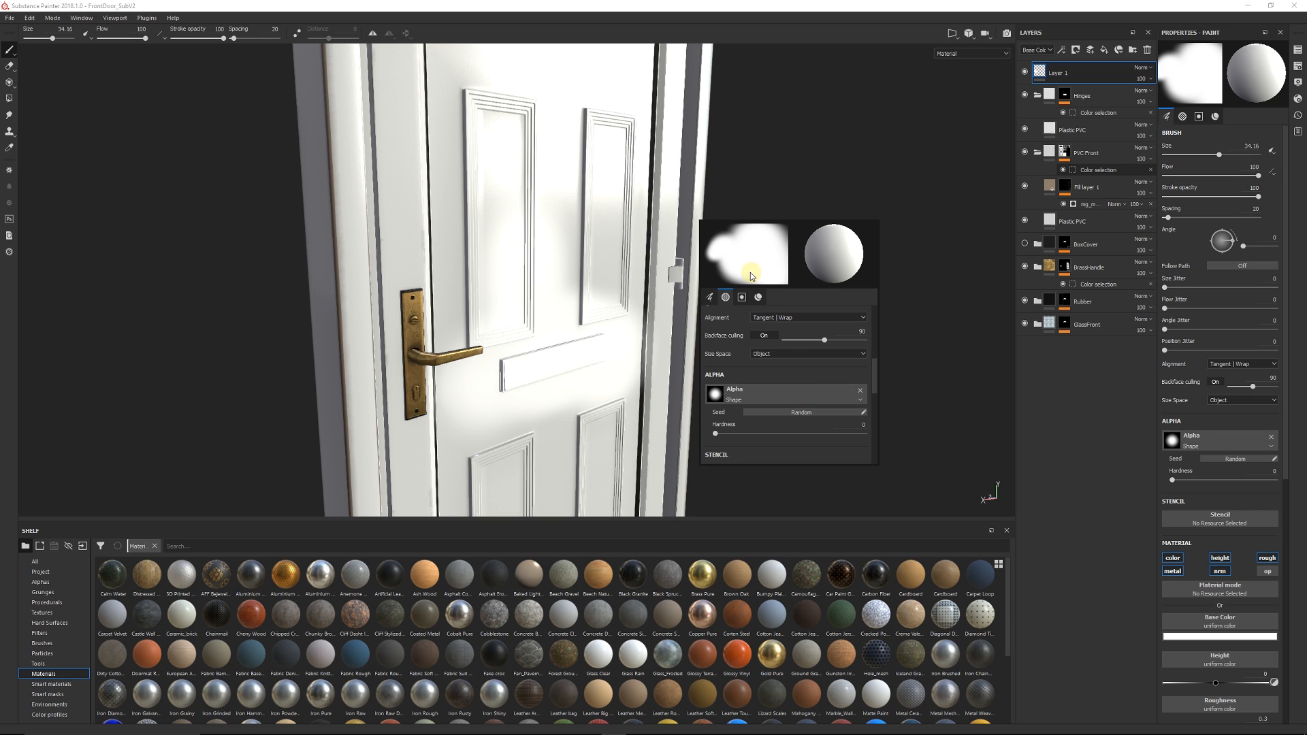
{"action": "left_click", "coordinate": [707, 296]}
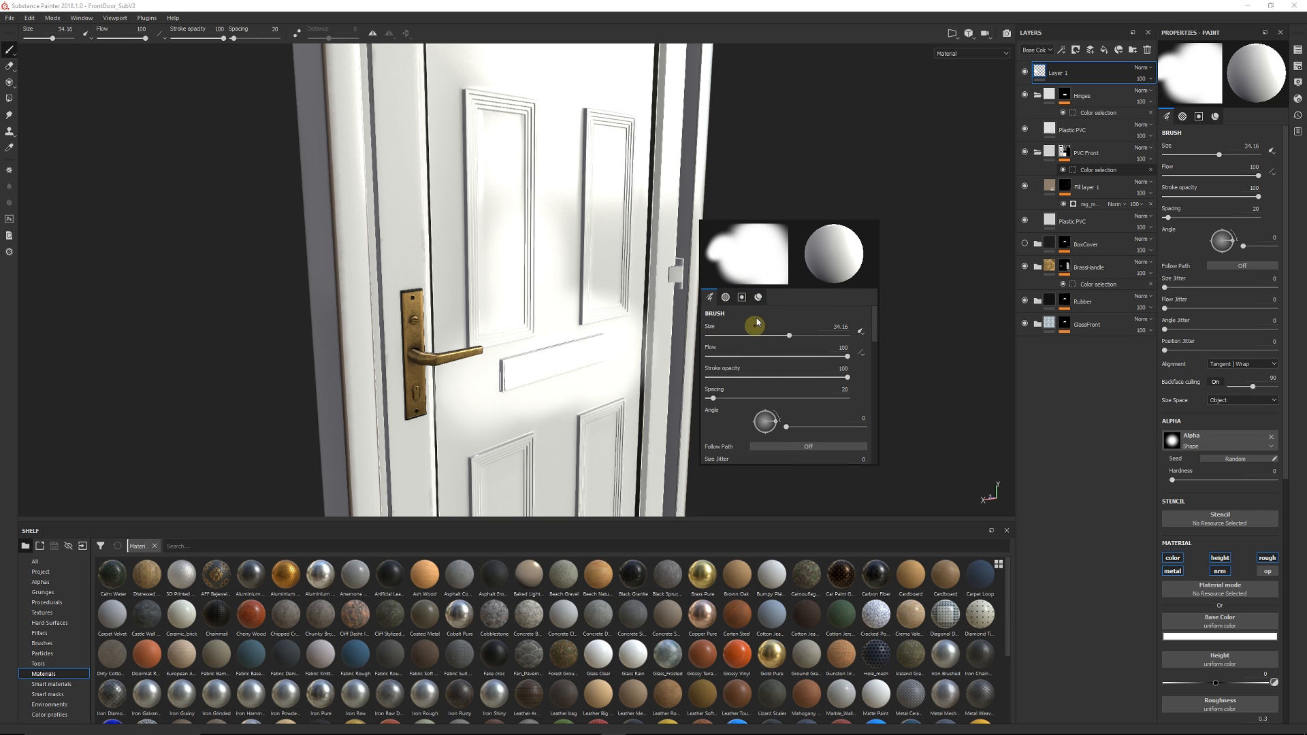
{"action": "left_click", "coordinate": [742, 297]}
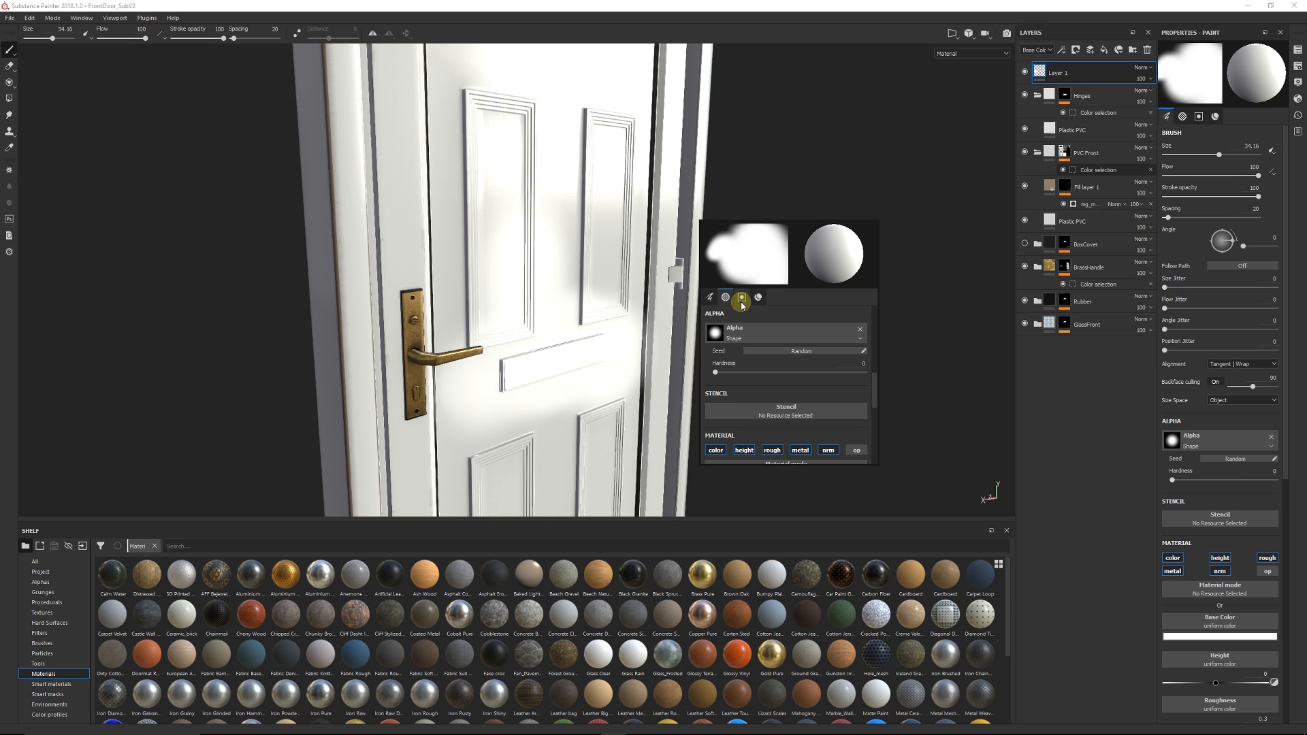
{"action": "left_click", "coordinate": [742, 297]}
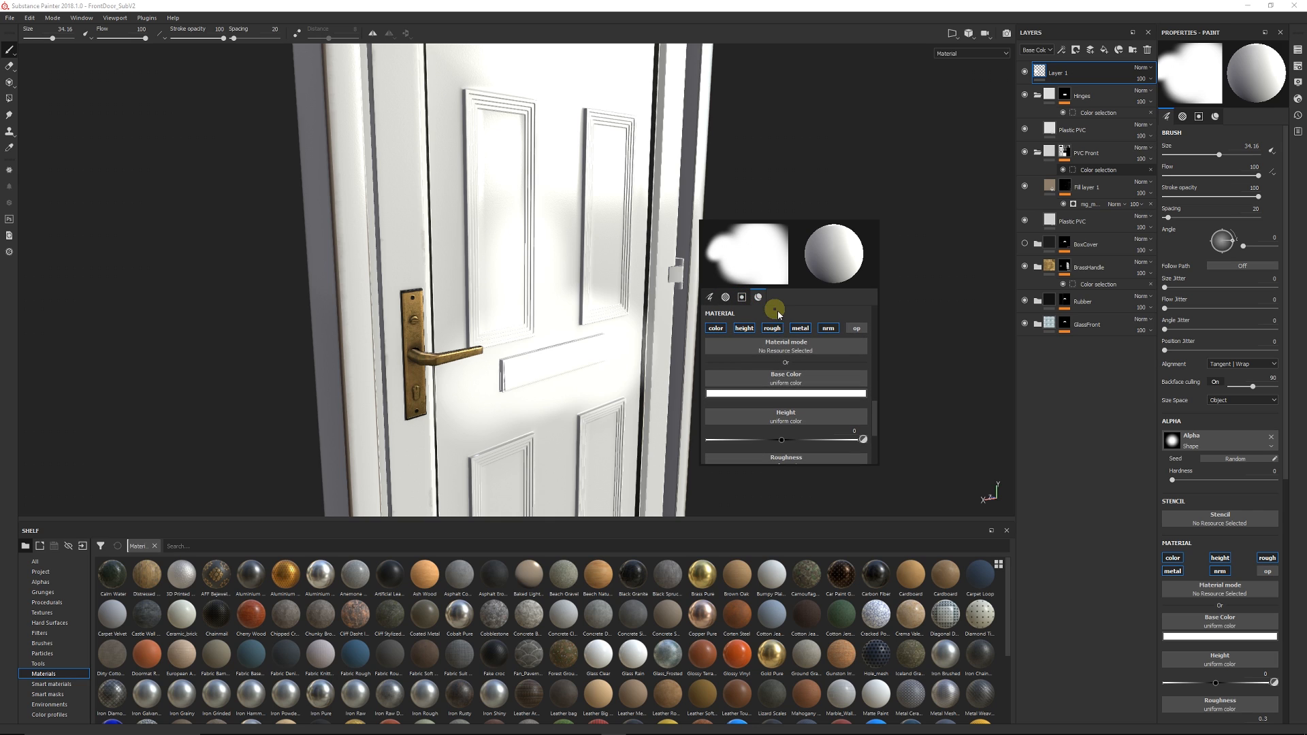
{"action": "left_click", "coordinate": [709, 297]}
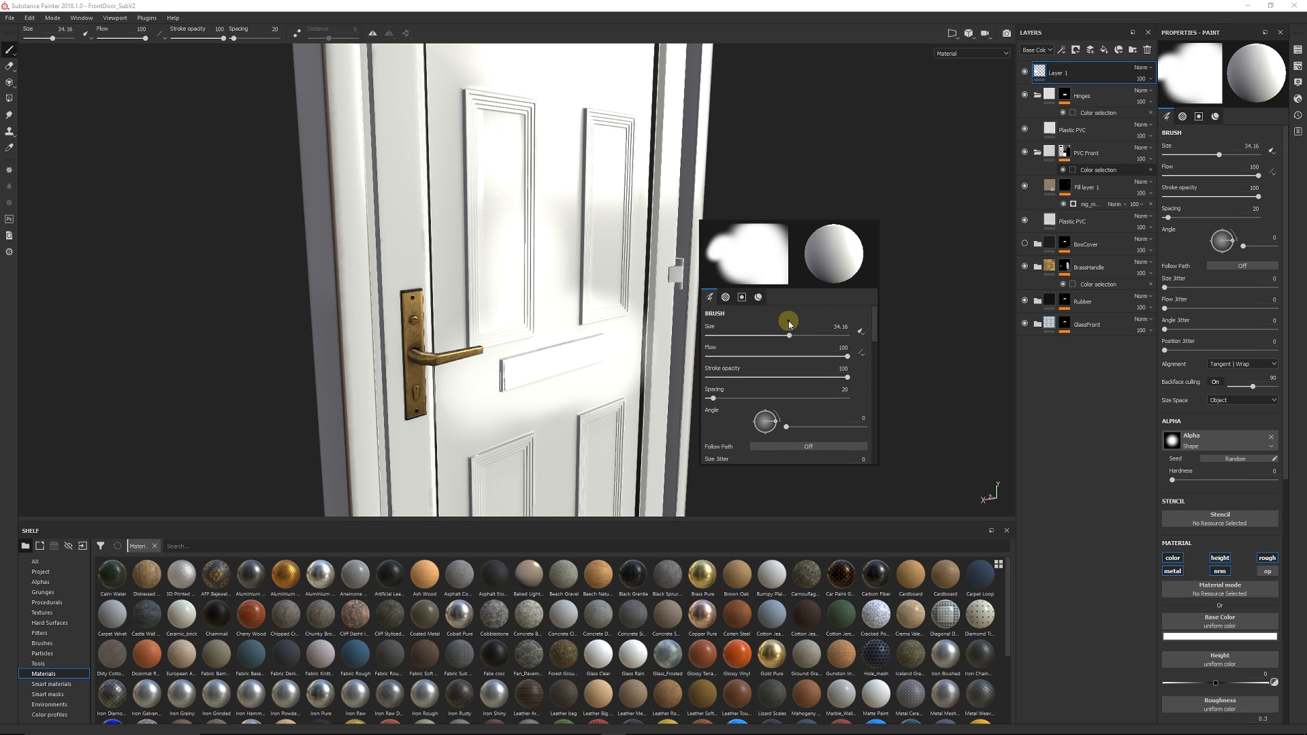
{"action": "left_click", "coordinate": [742, 296]}
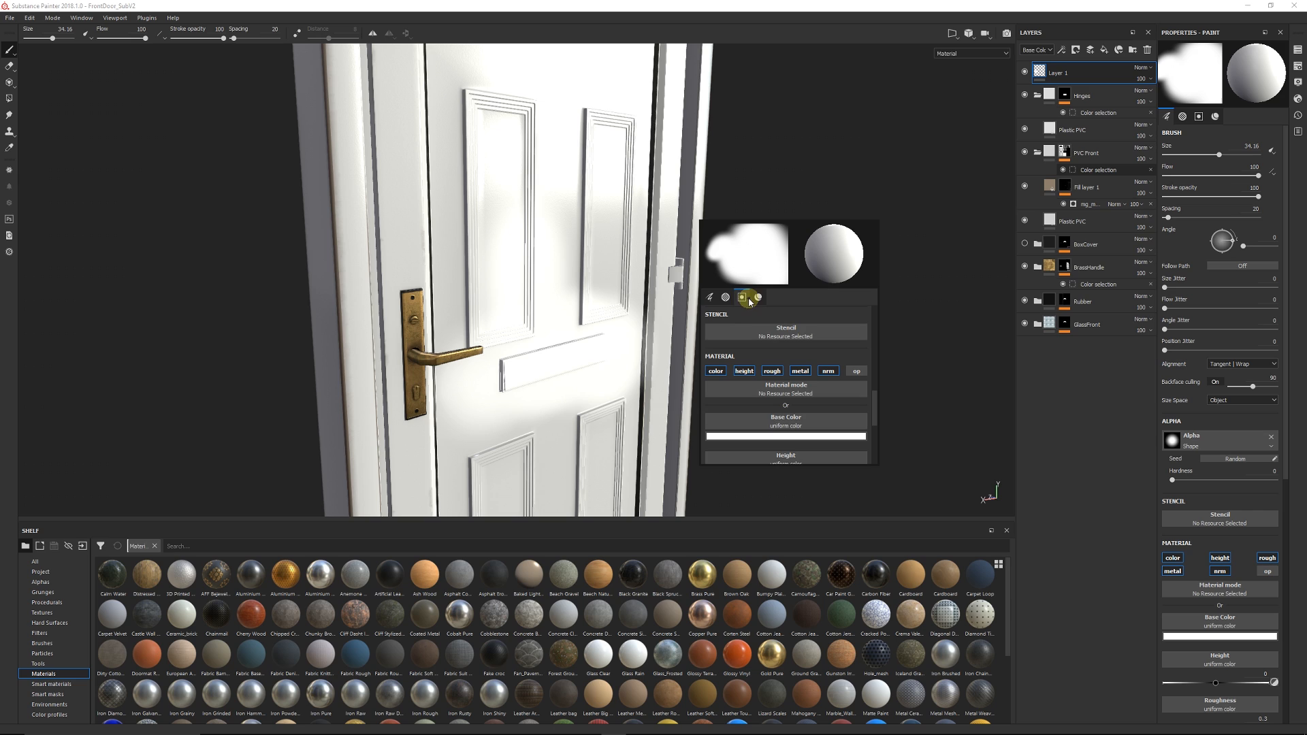
{"action": "left_click", "coordinate": [742, 297]}
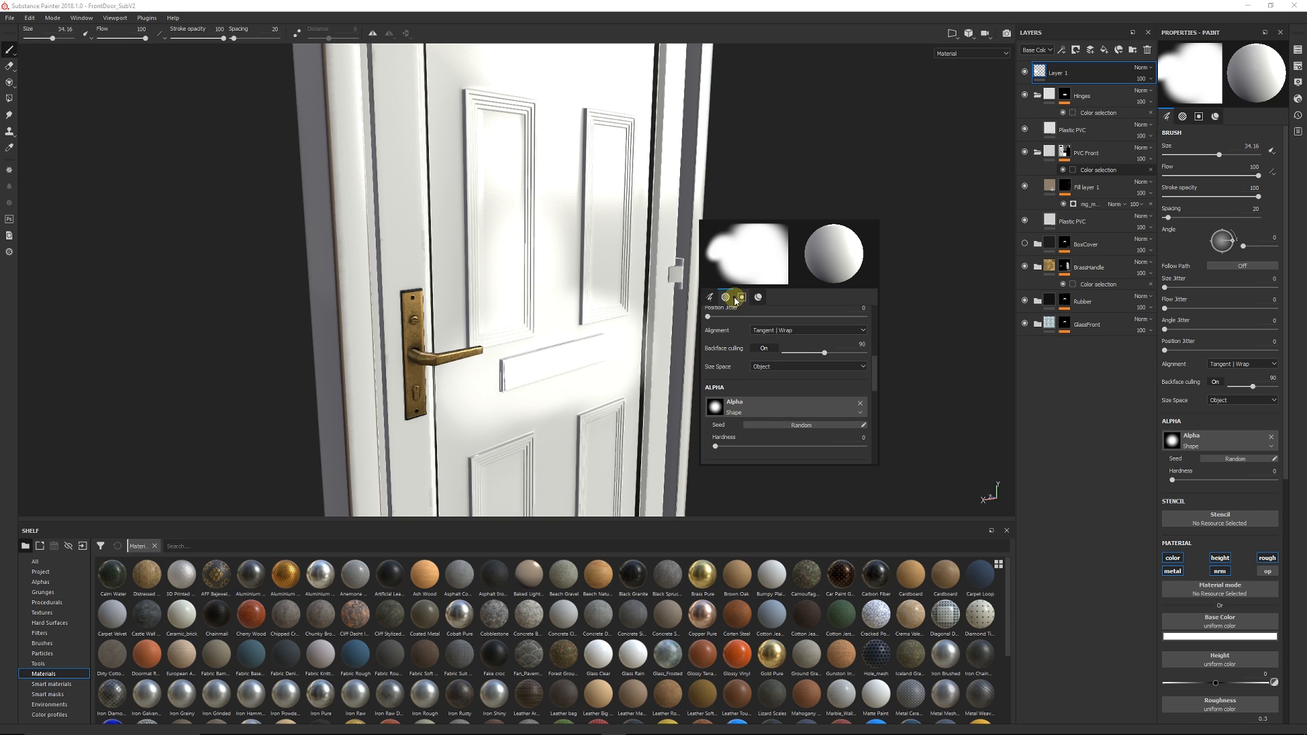
{"action": "left_click", "coordinate": [758, 296]}
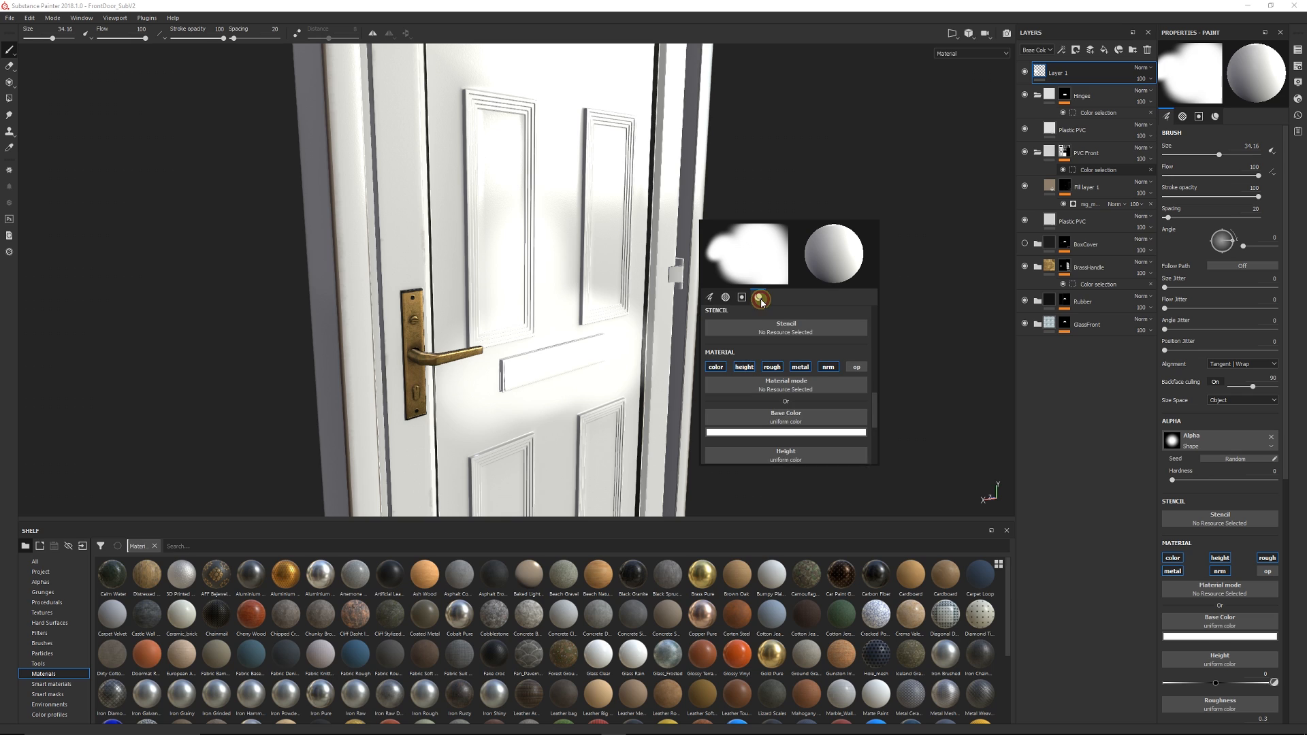
{"action": "left_click", "coordinate": [708, 297]}
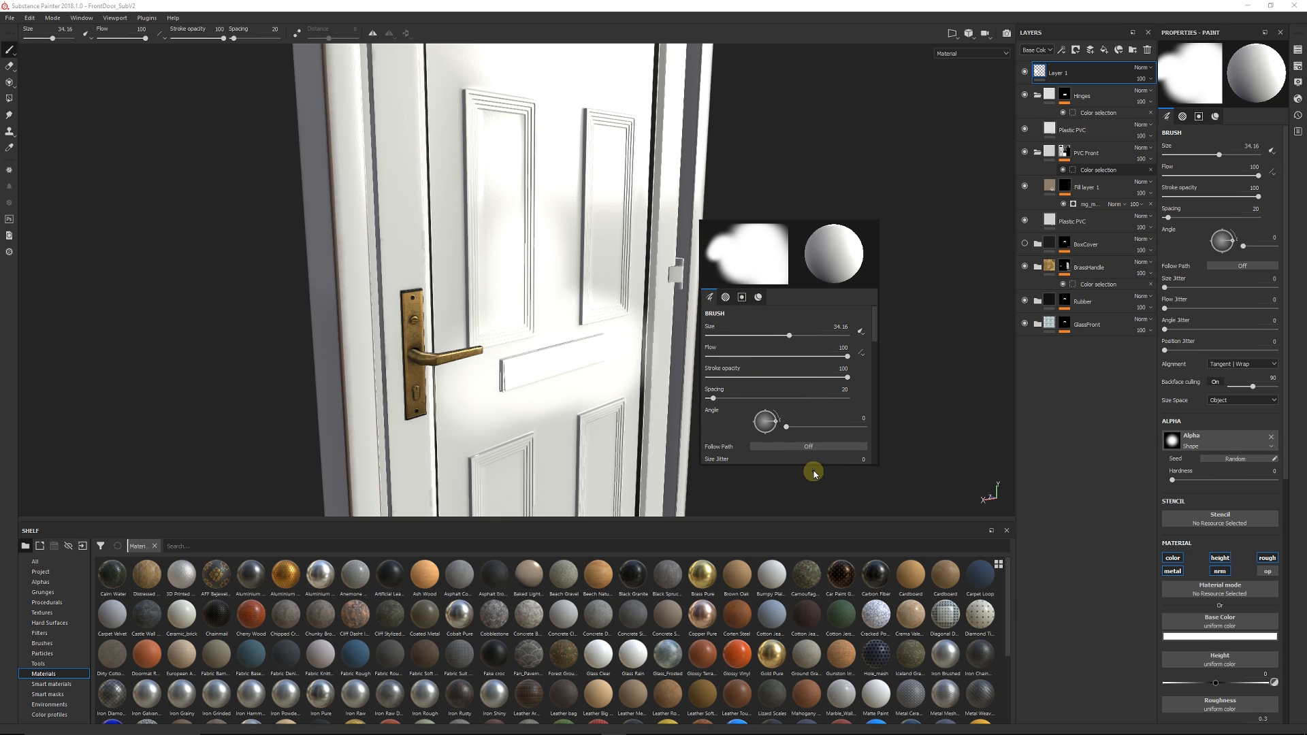
{"action": "mouse_move", "coordinate": [822, 299]}
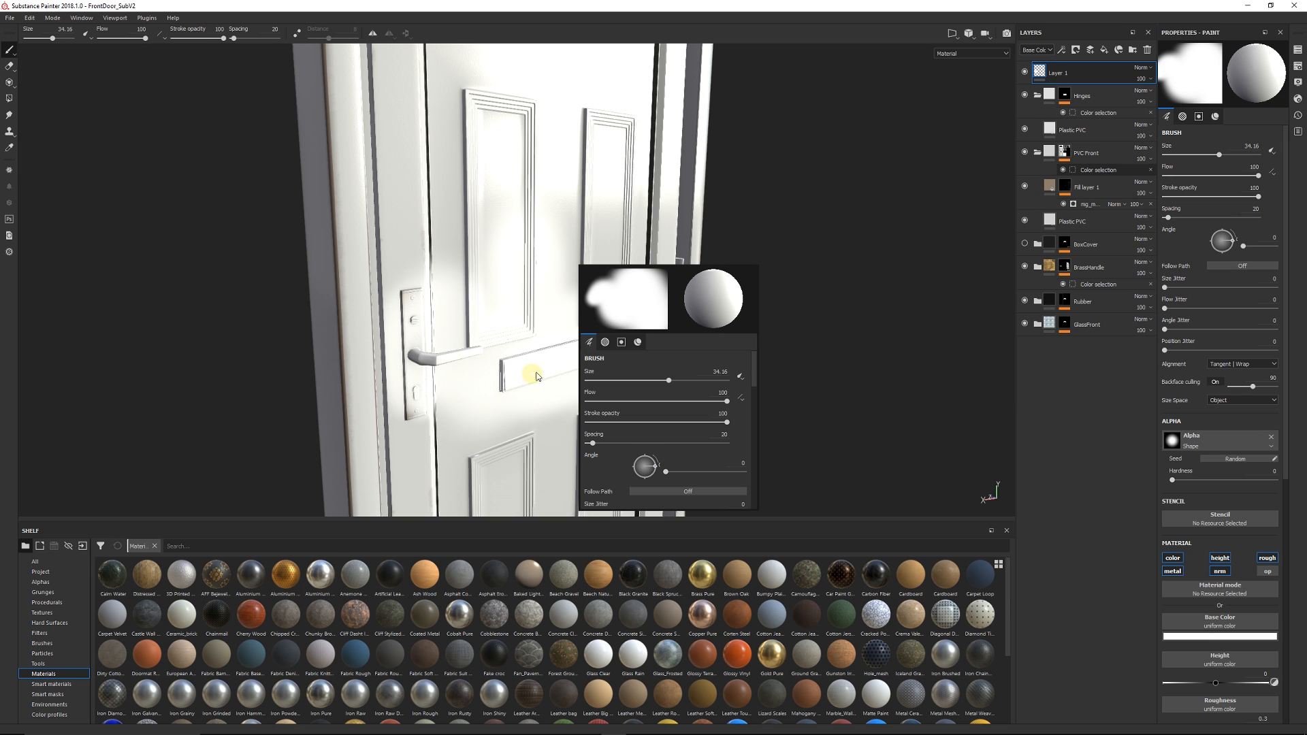
{"action": "left_click", "coordinate": [604, 342]}
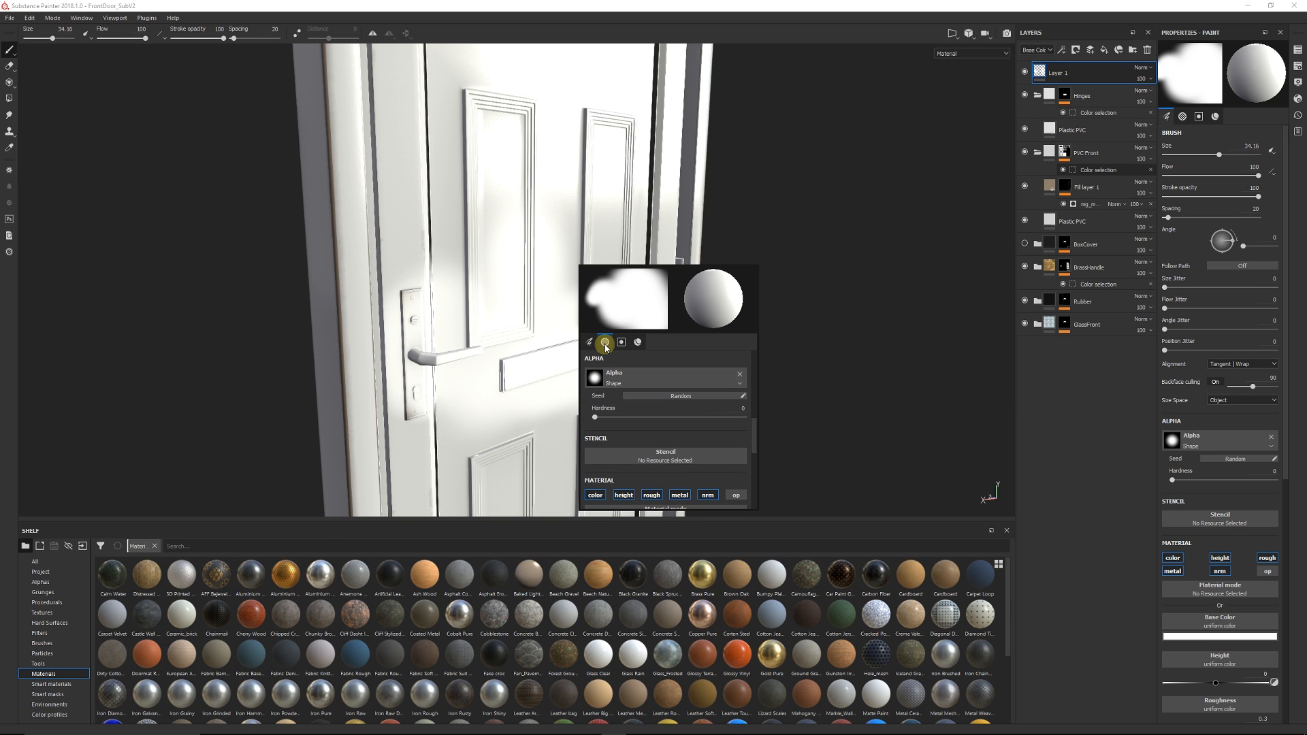
{"action": "left_click", "coordinate": [621, 343]}
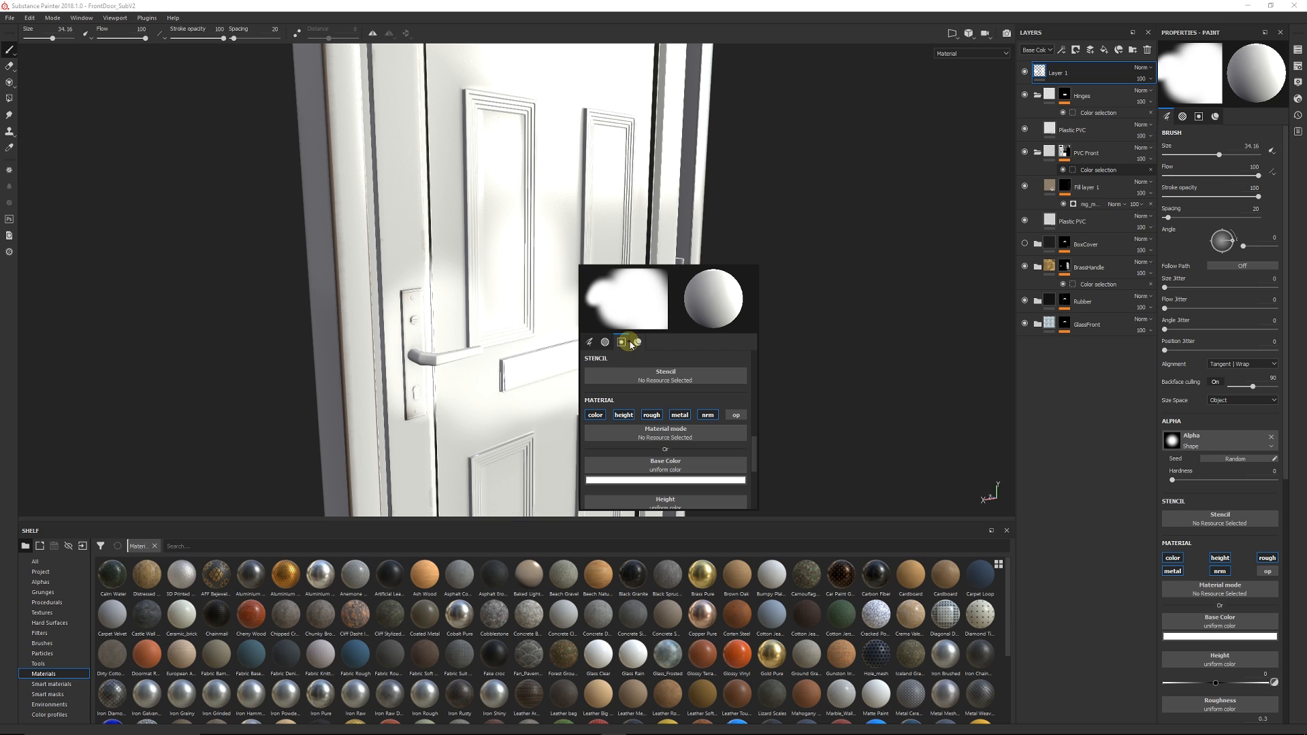
Set the paint Base Color to red.
{"action": "left_click", "coordinate": [664, 479]}
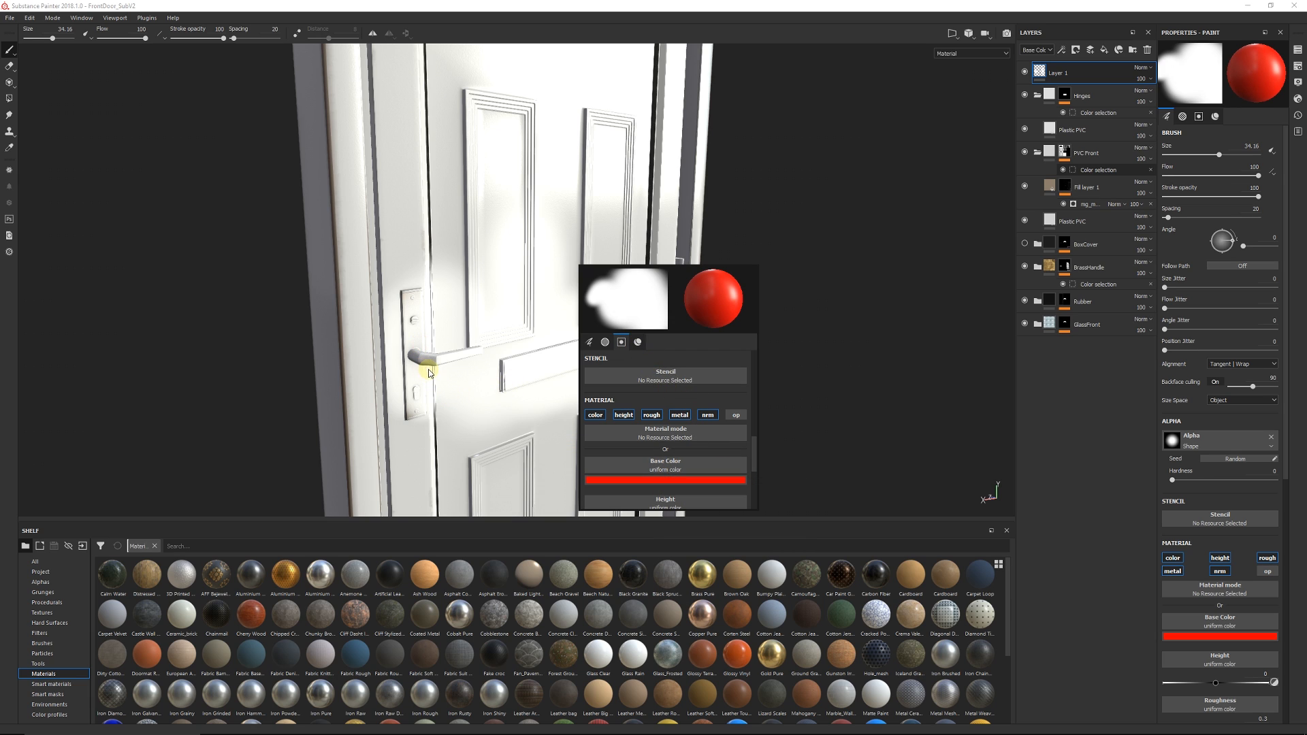
Paint red strokes across the door's front panels, left frame and upper area.
{"action": "left_click", "coordinate": [444, 381]}
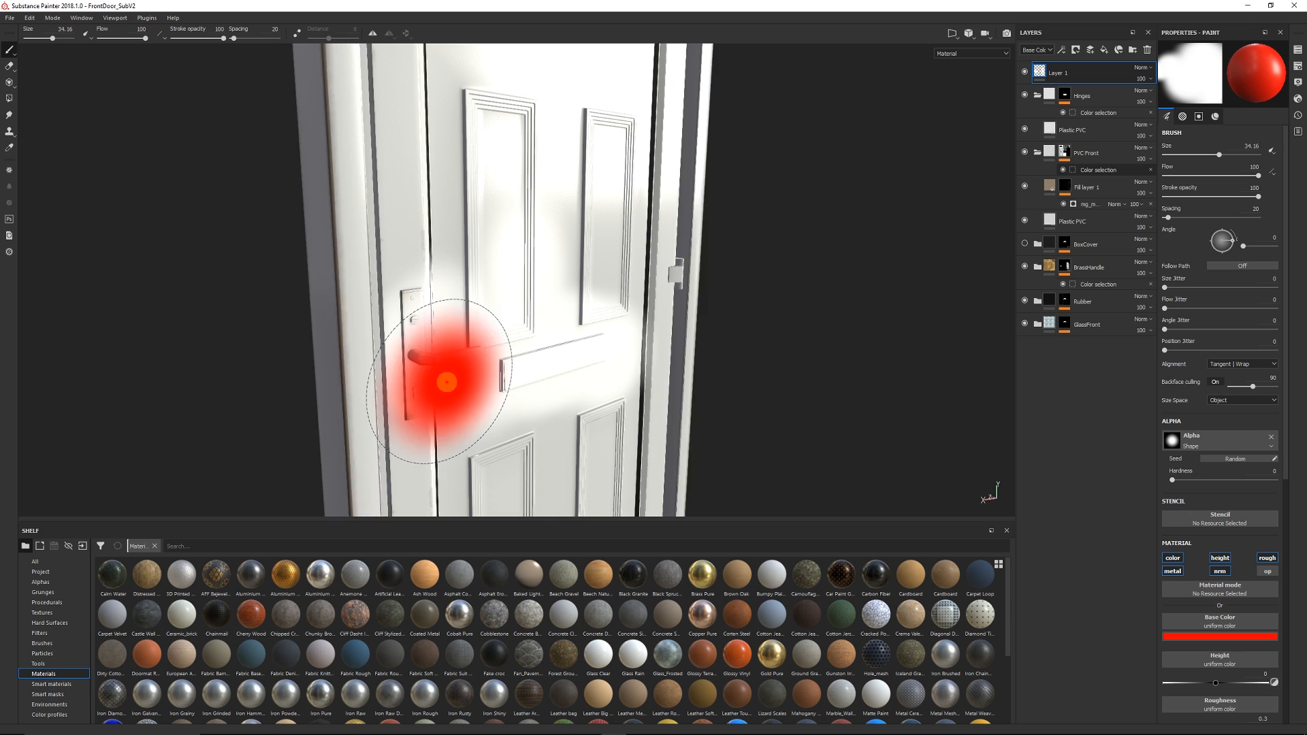
{"action": "left_click_drag", "start_coordinate": [447, 381], "coordinate": [454, 222]}
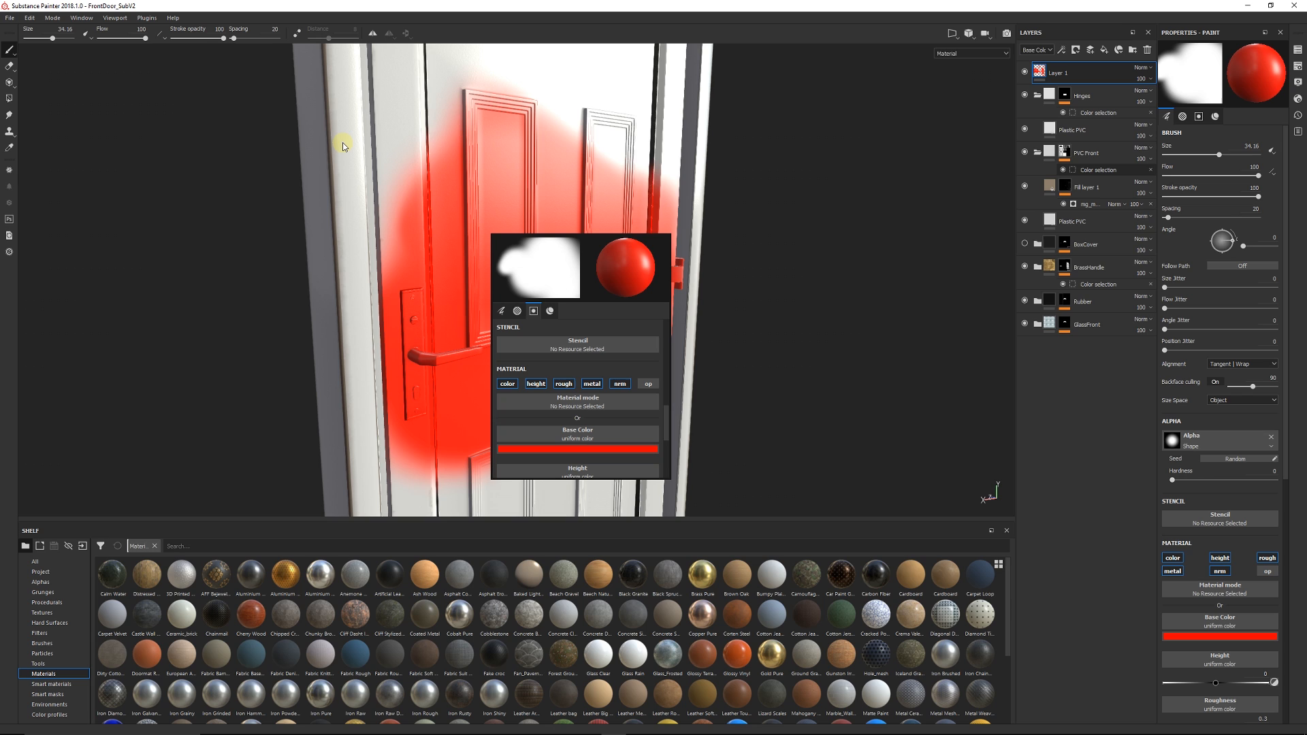
{"action": "left_click", "coordinate": [340, 144]}
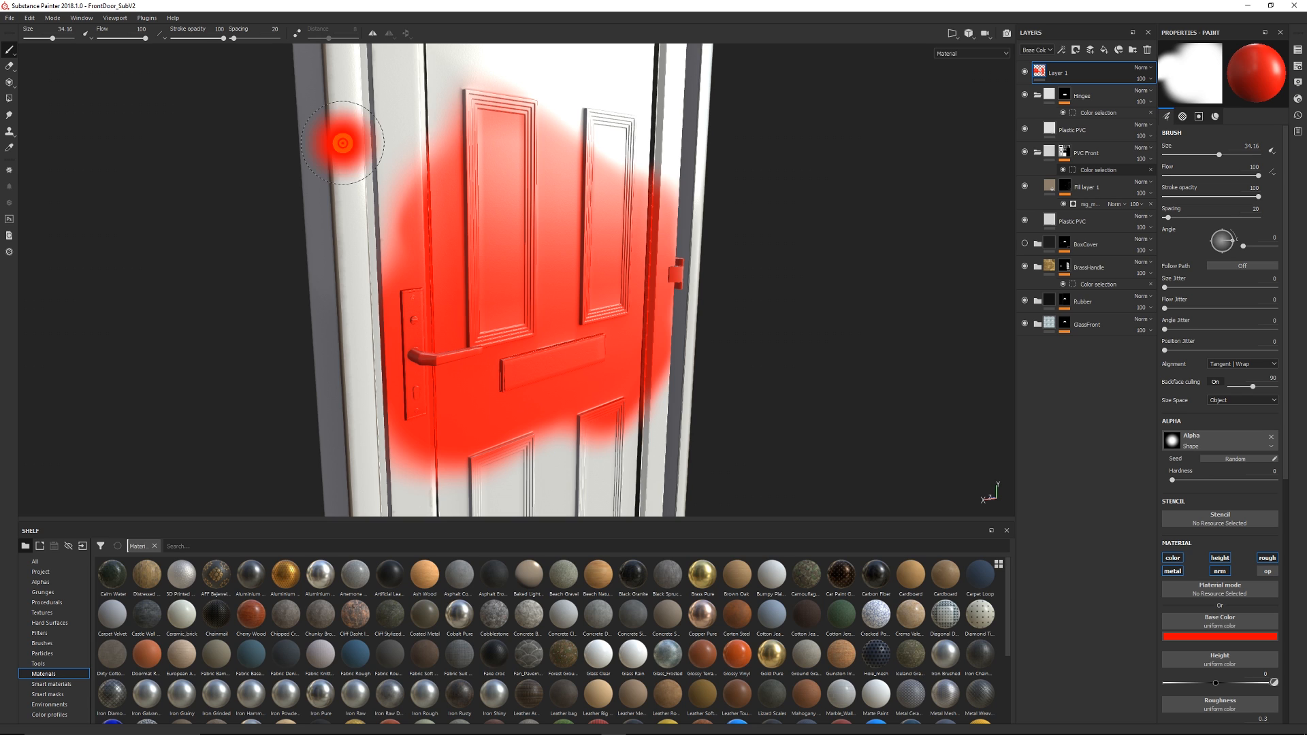
{"action": "mouse_move", "coordinate": [360, 185]}
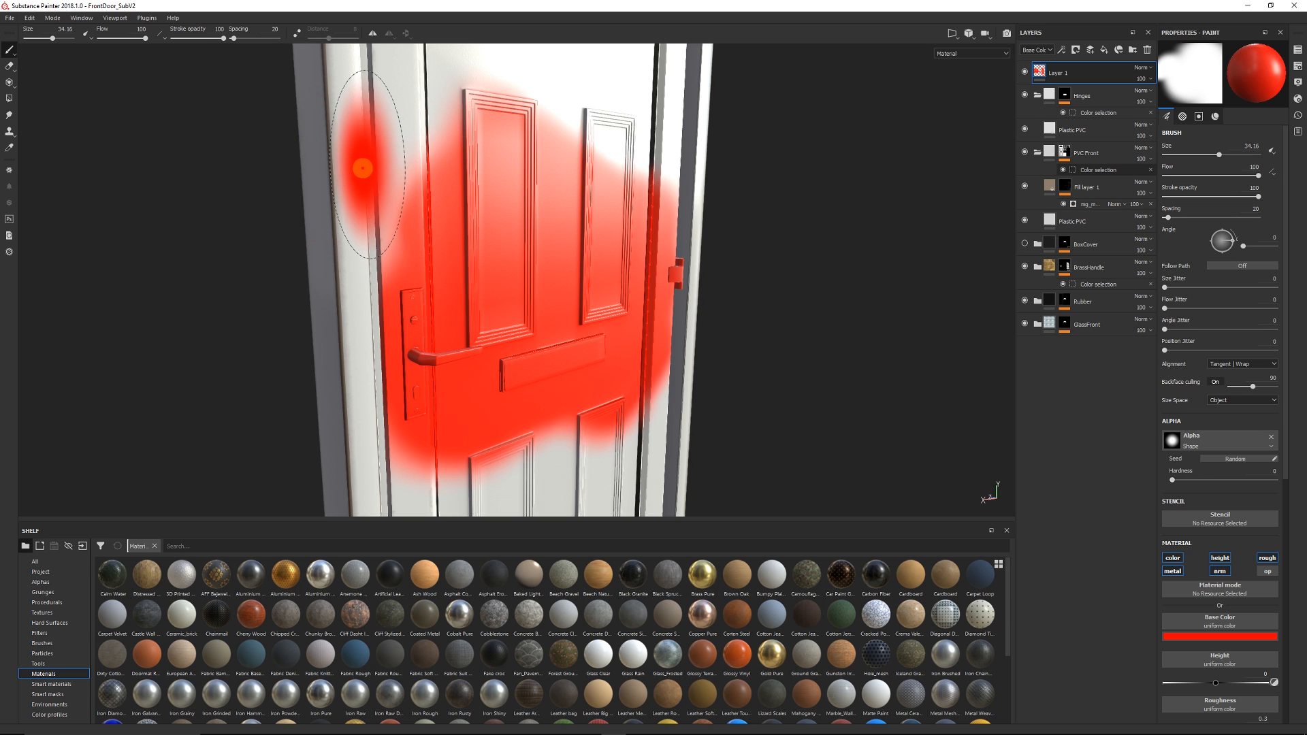
{"action": "mouse_move", "coordinate": [530, 324]}
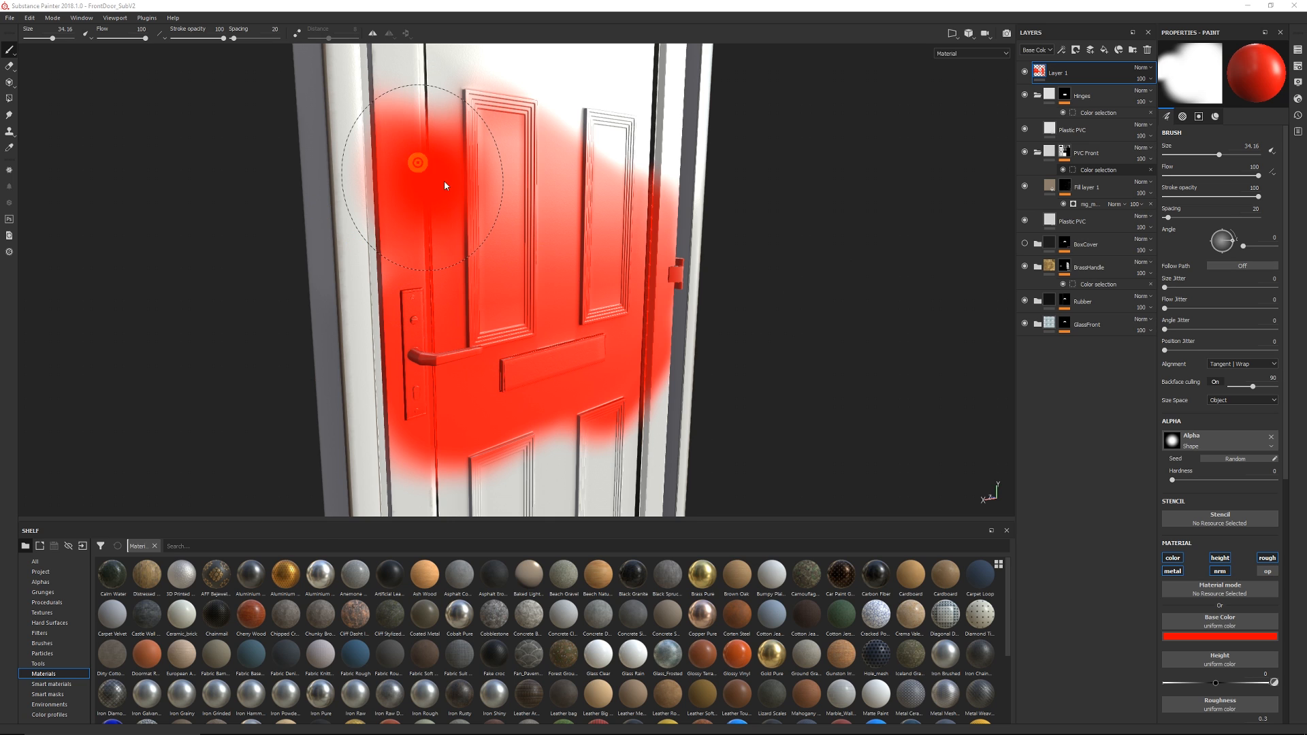
{"action": "left_click_drag", "start_coordinate": [416, 162], "coordinate": [621, 430]}
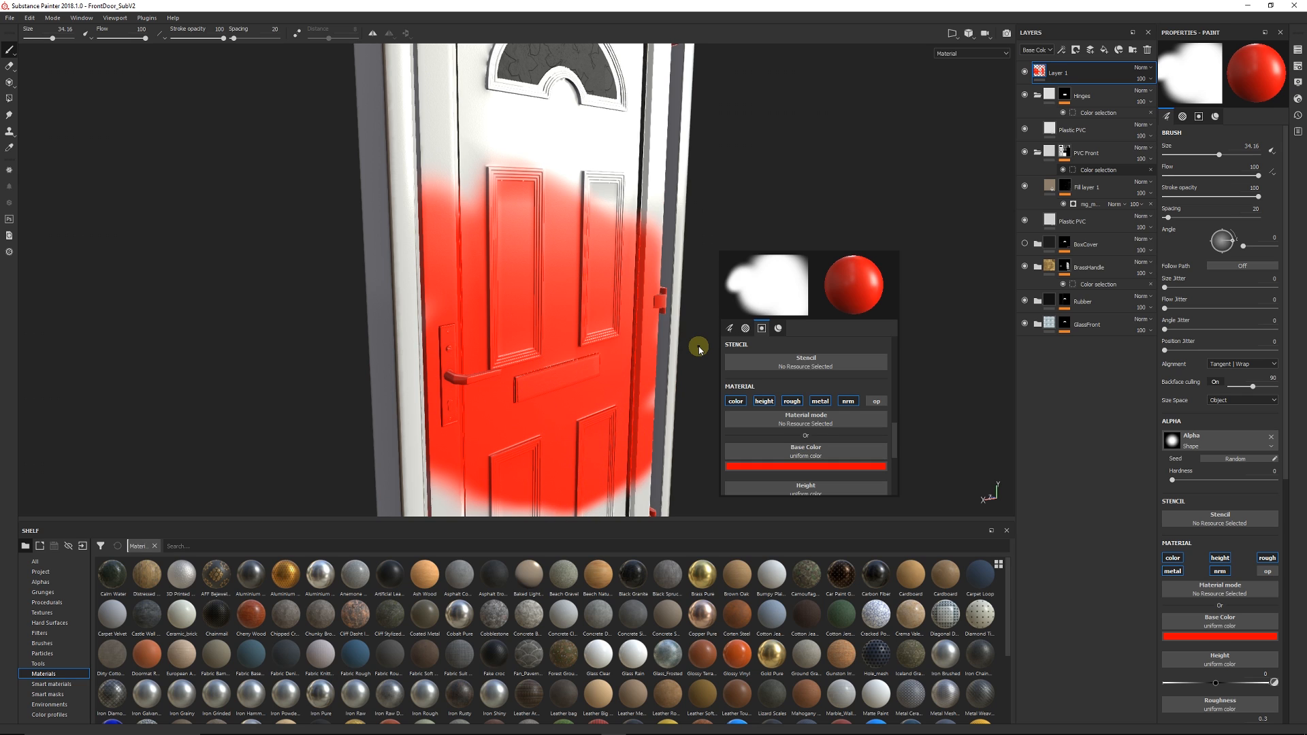
{"action": "mouse_move", "coordinate": [1196, 286]}
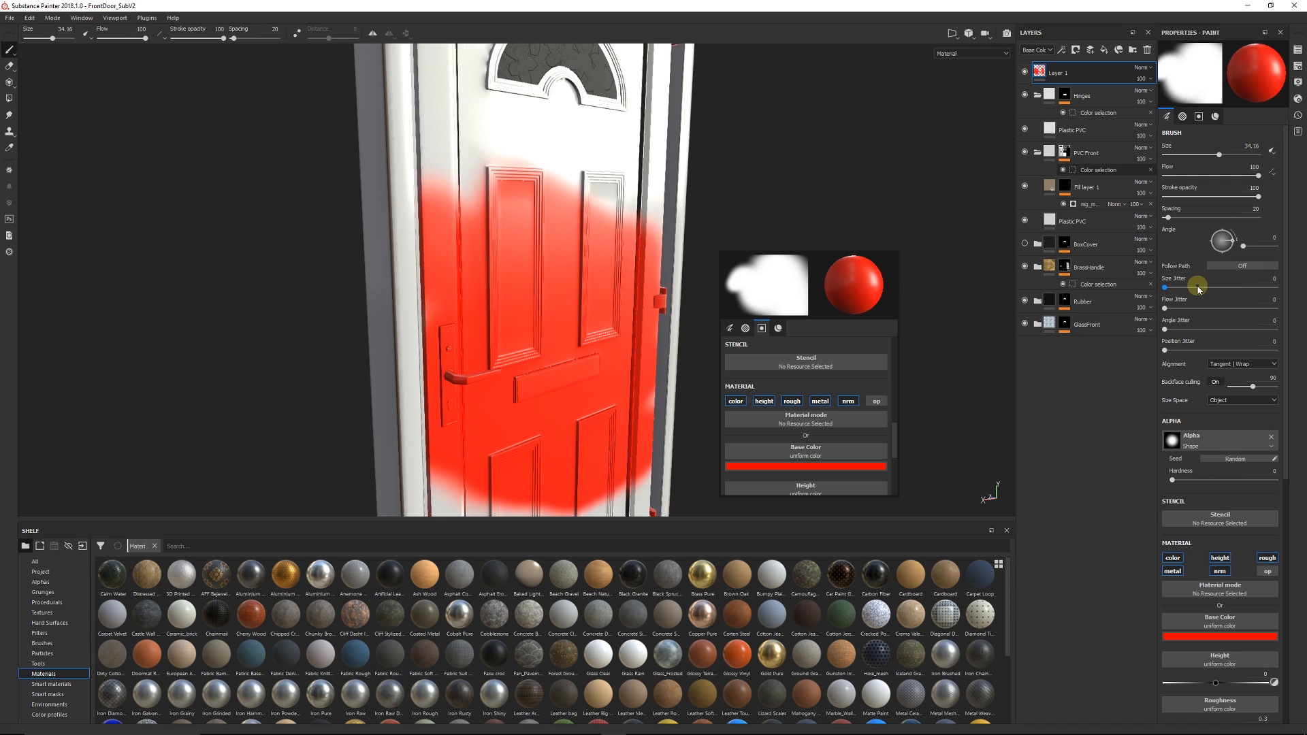
{"action": "mouse_move", "coordinate": [667, 320]}
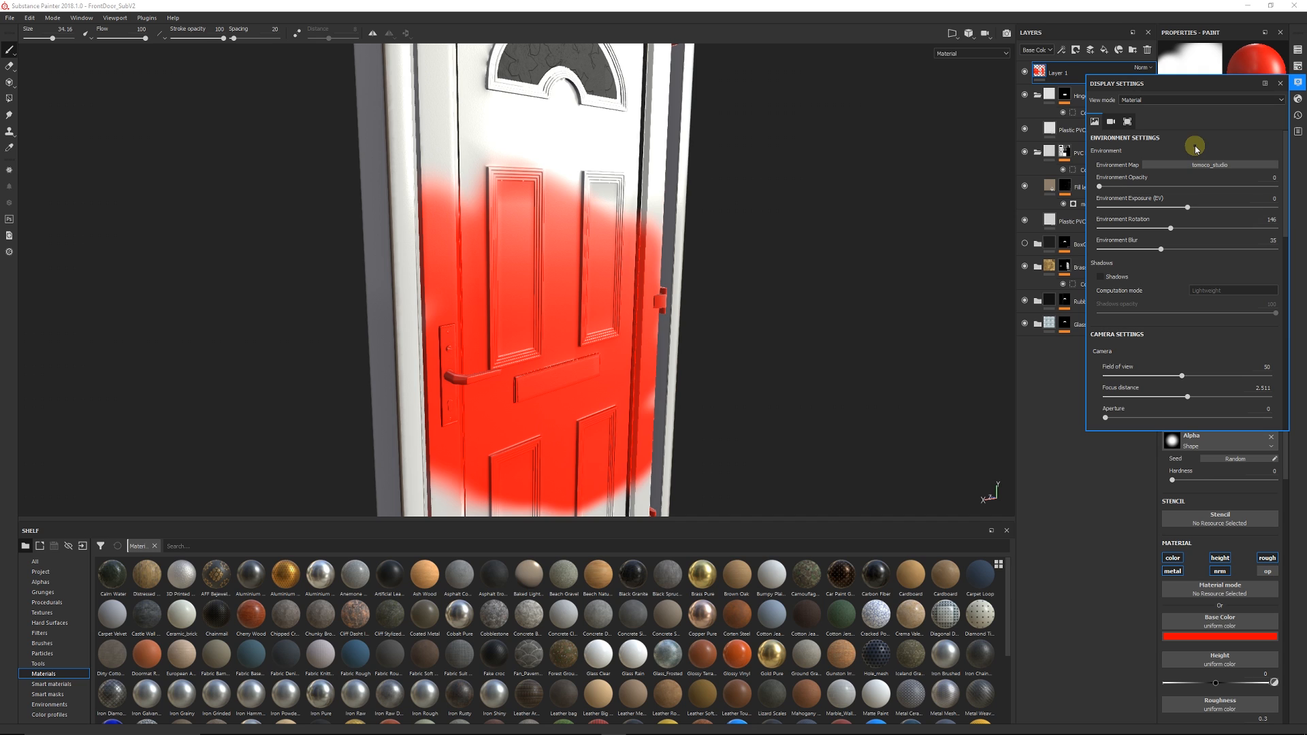
{"action": "mouse_move", "coordinate": [1111, 120]}
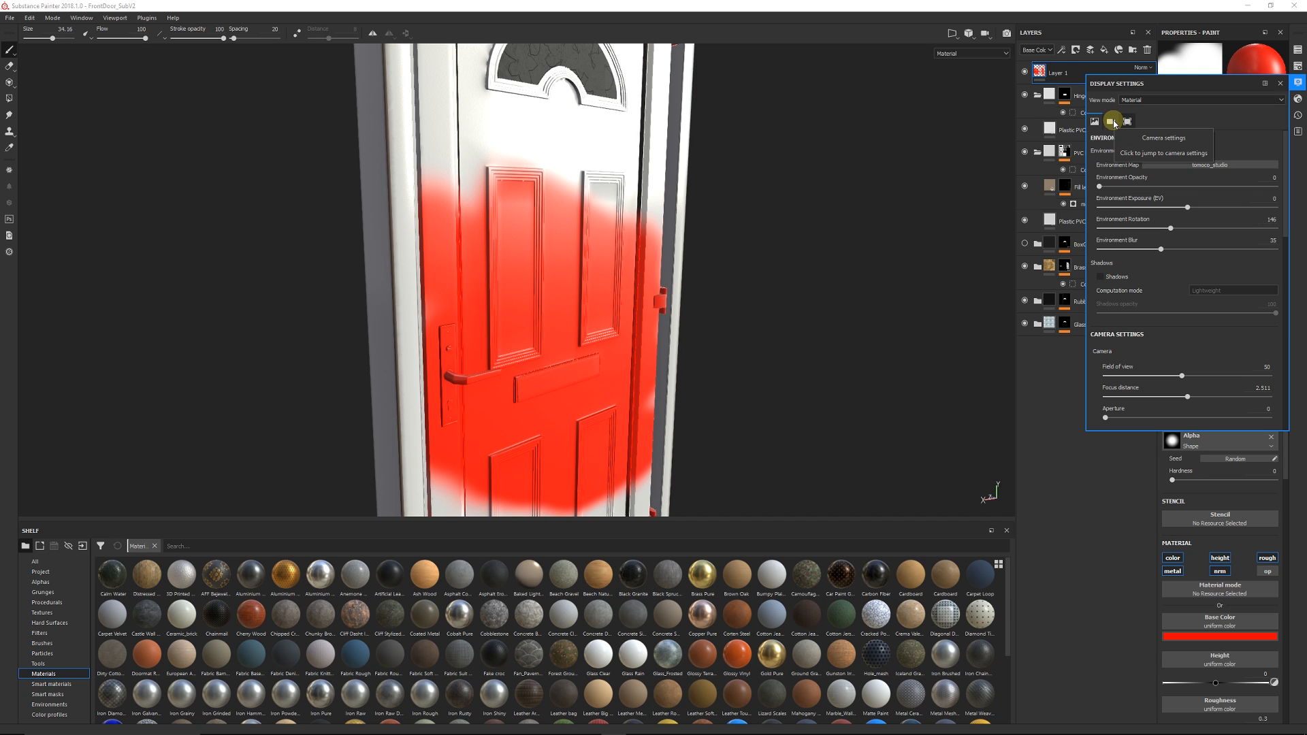
Jump from the camera settings section to the viewport settings section in Display Settings.
{"action": "left_click", "coordinate": [1127, 120]}
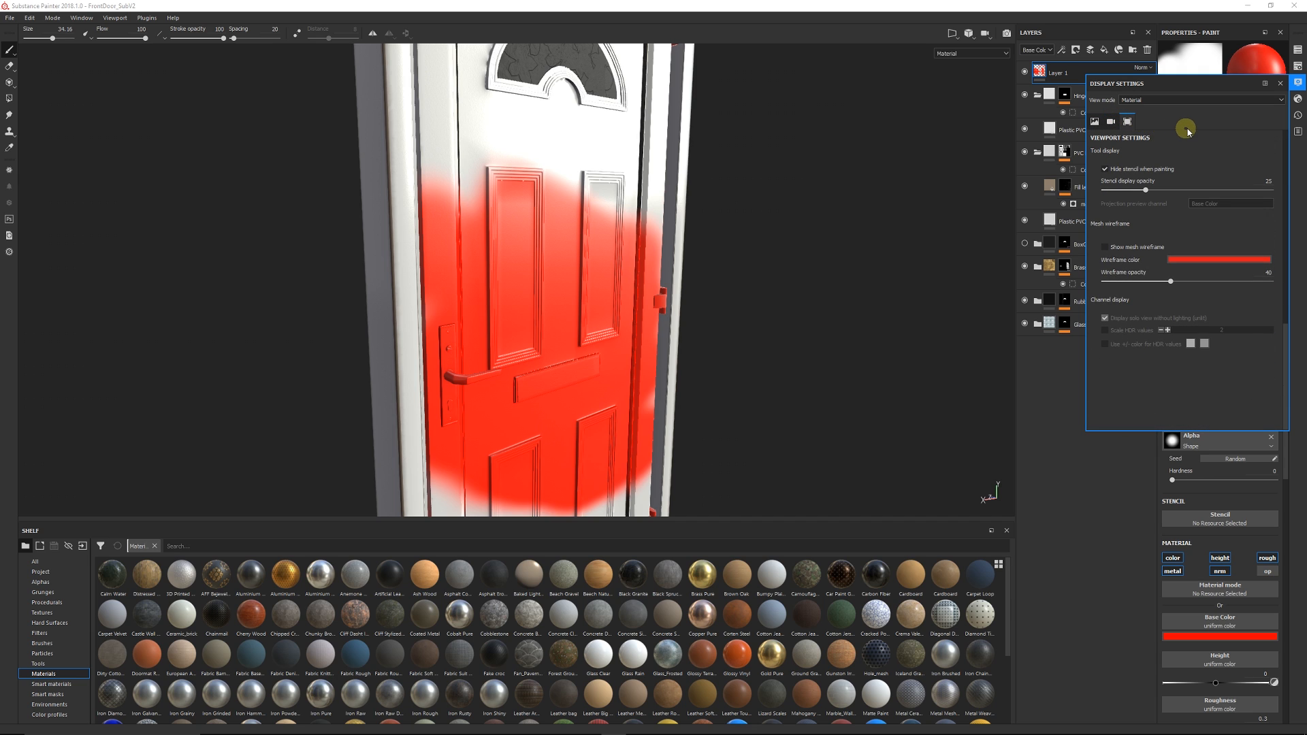
{"action": "left_click", "coordinate": [1095, 121]}
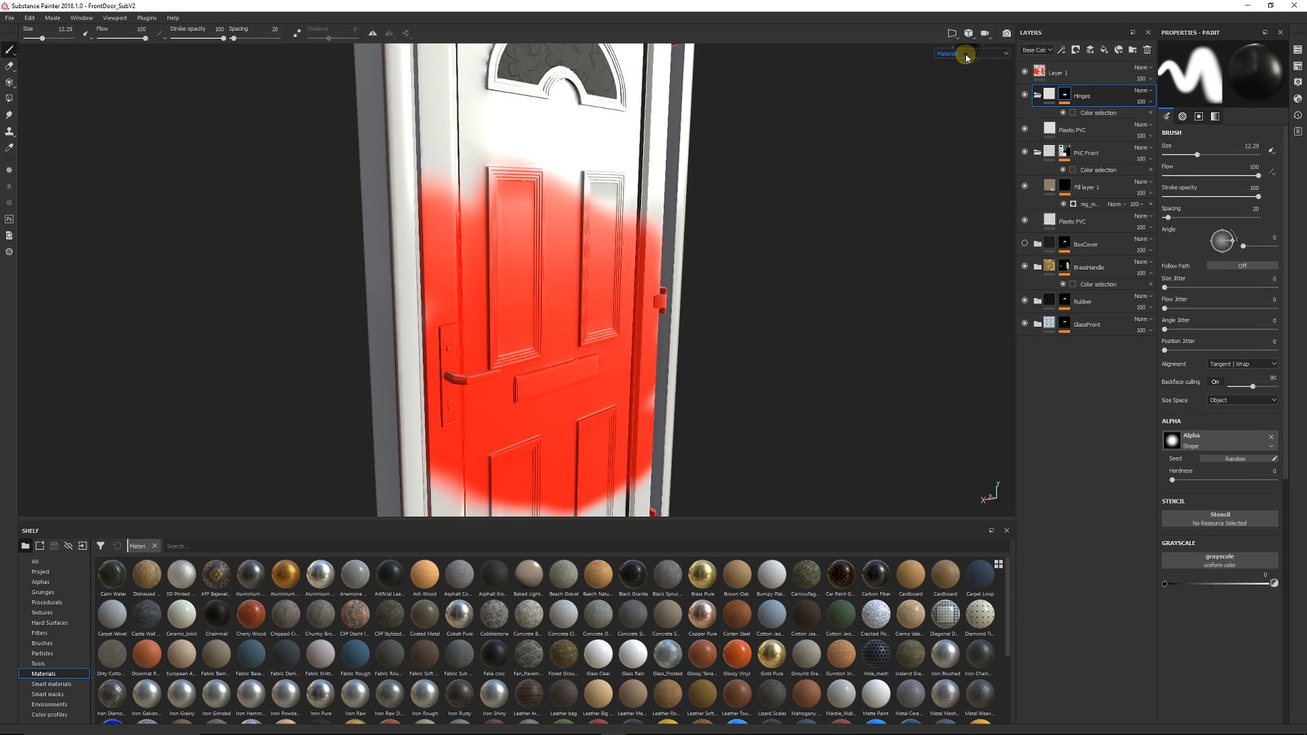
Check the viewport channel, camera projection and rotation dropdowns, keeping the full Material view.
{"action": "left_click", "coordinate": [1004, 53]}
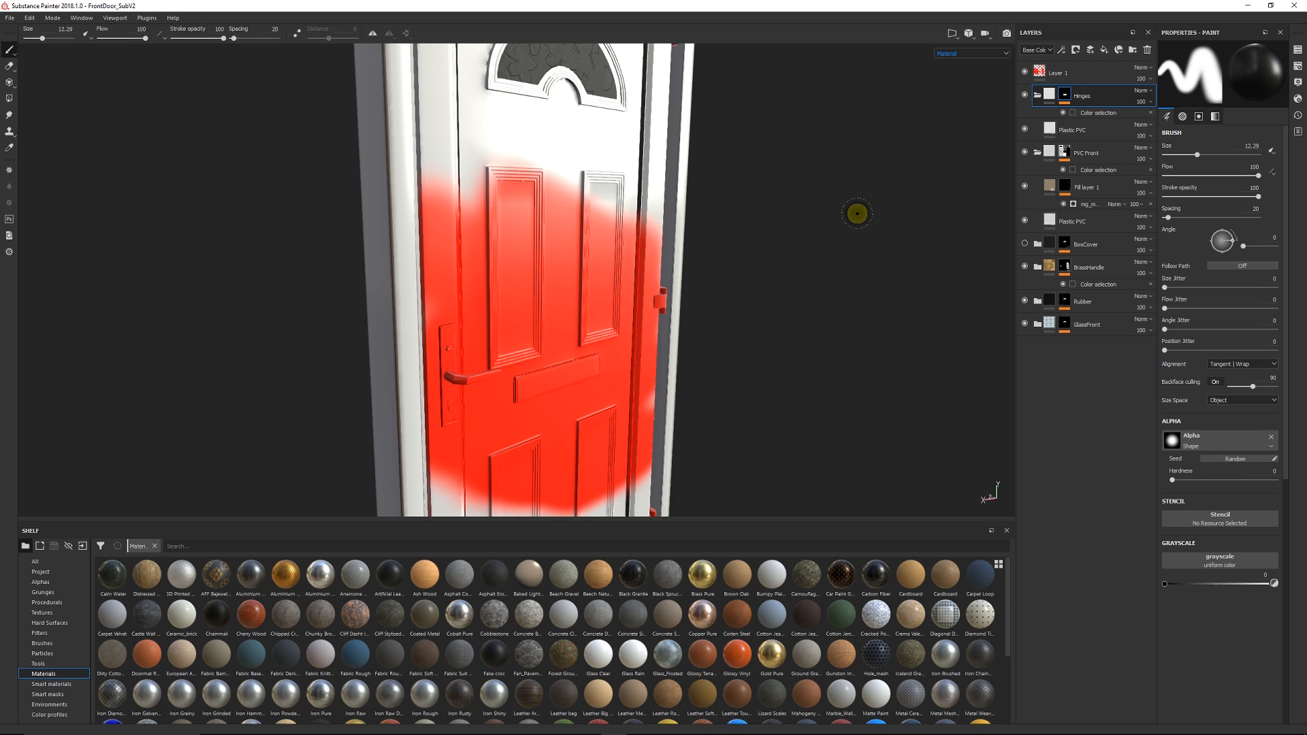
{"action": "mouse_move", "coordinate": [920, 101]}
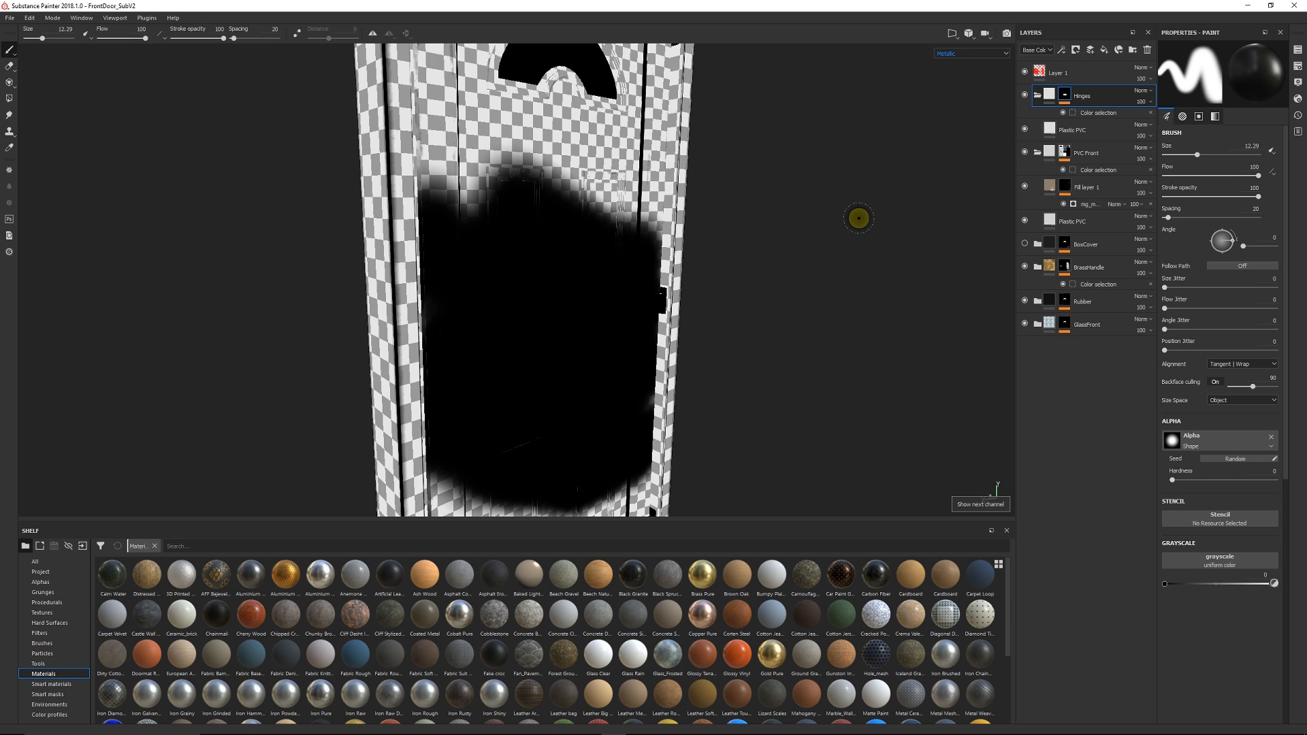
{"action": "left_click", "coordinate": [972, 53]}
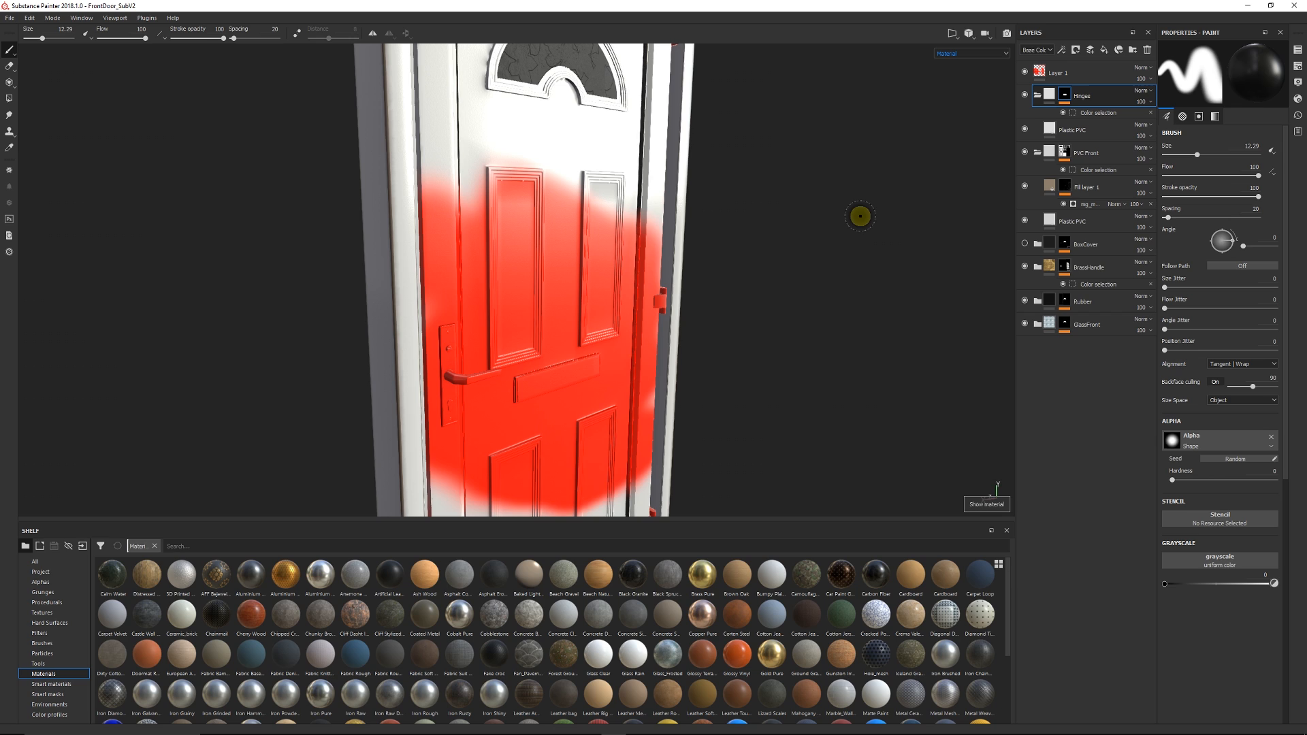
{"action": "mouse_move", "coordinate": [949, 33]}
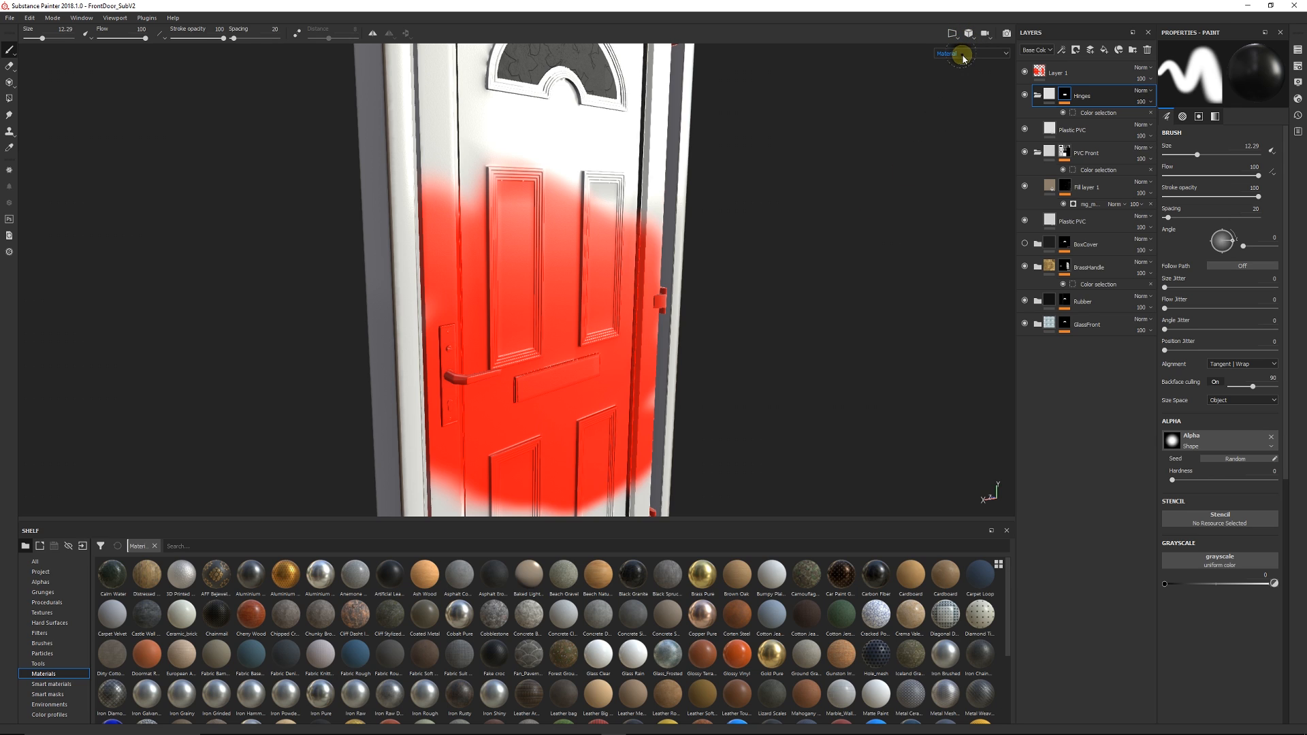
{"action": "left_click", "coordinate": [953, 33]}
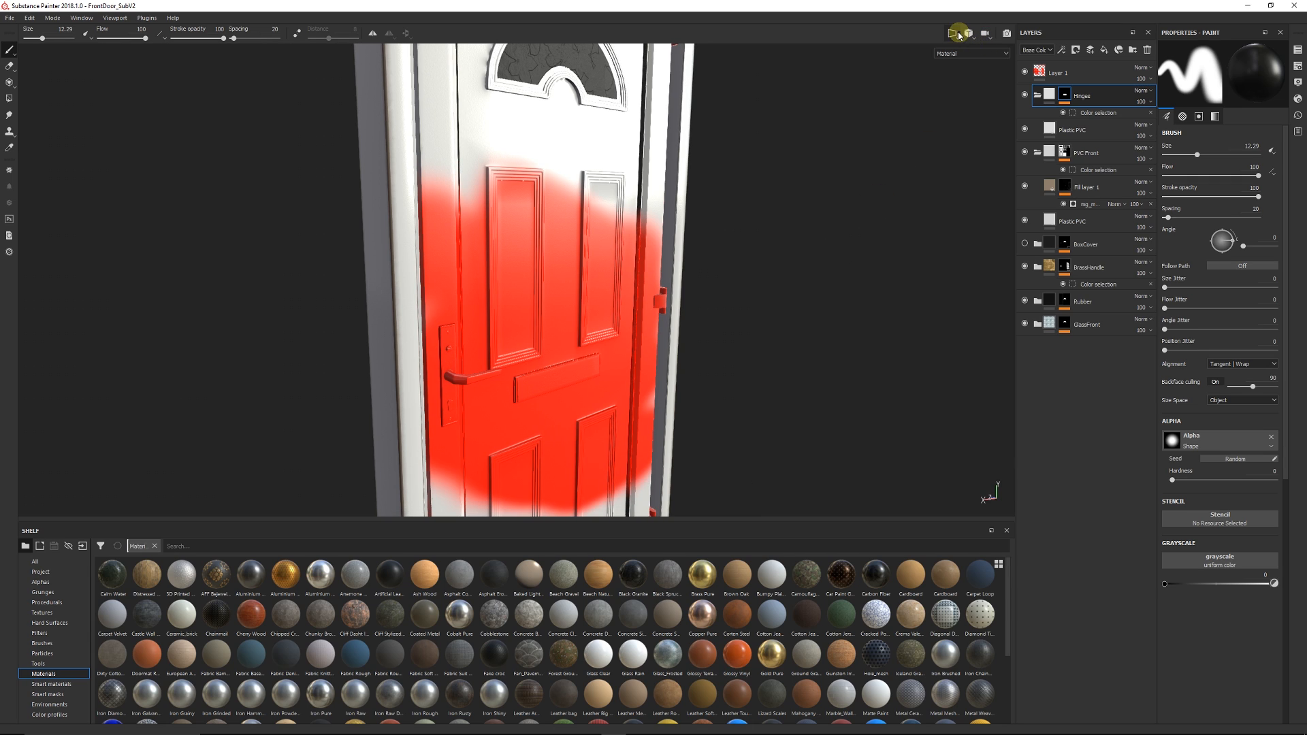
{"action": "left_click", "coordinate": [953, 33]}
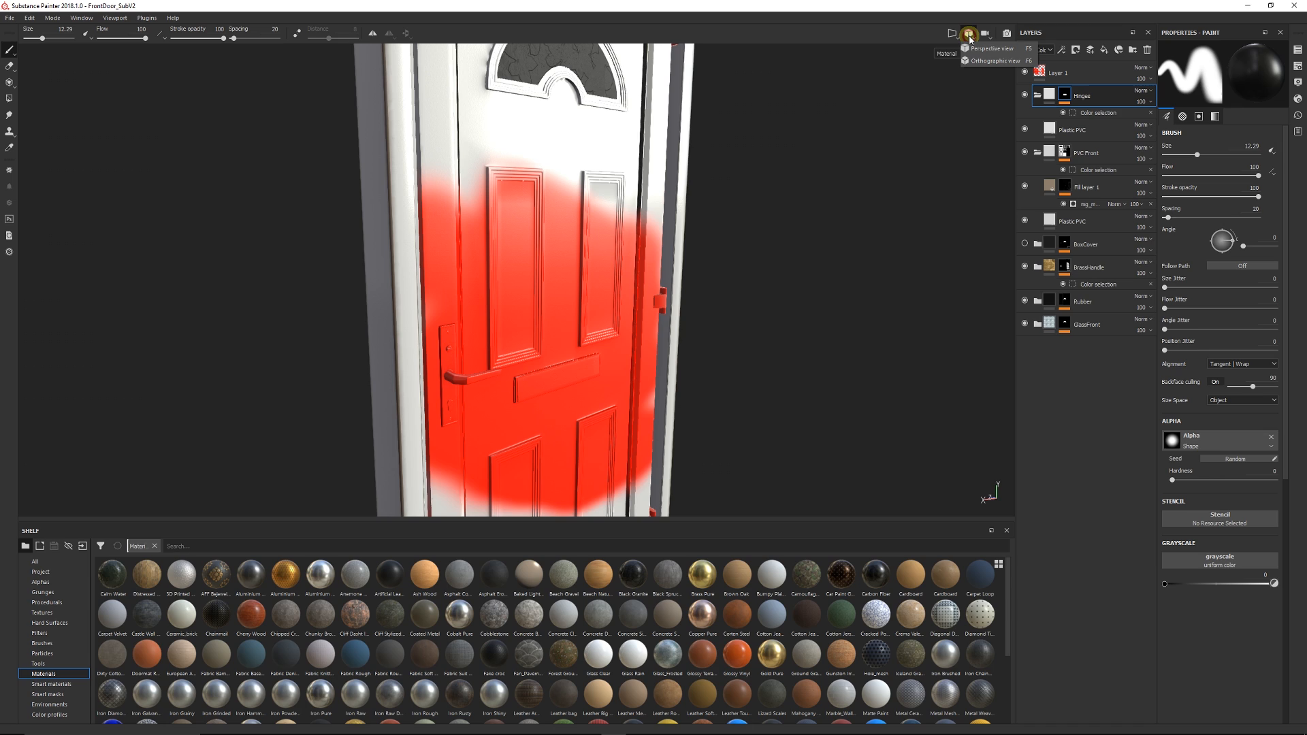
{"action": "mouse_move", "coordinate": [986, 34]}
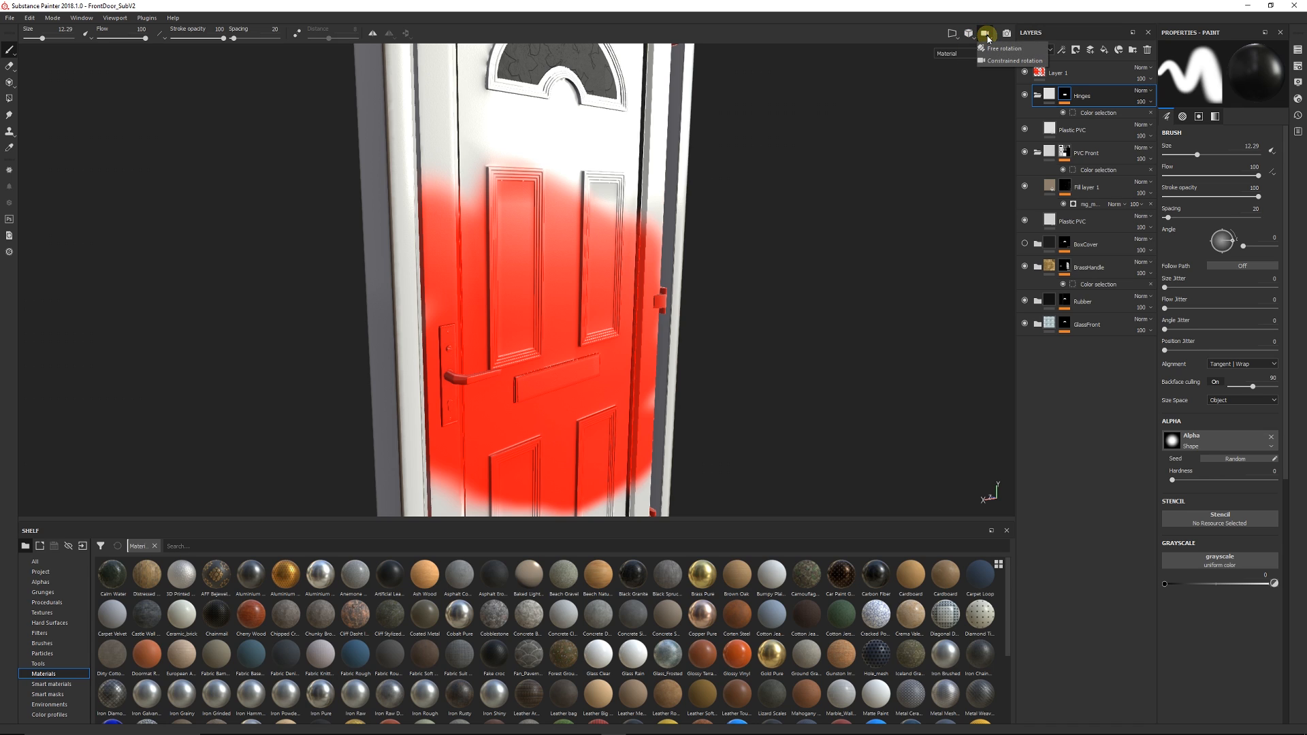
{"action": "left_click", "coordinate": [1005, 33]}
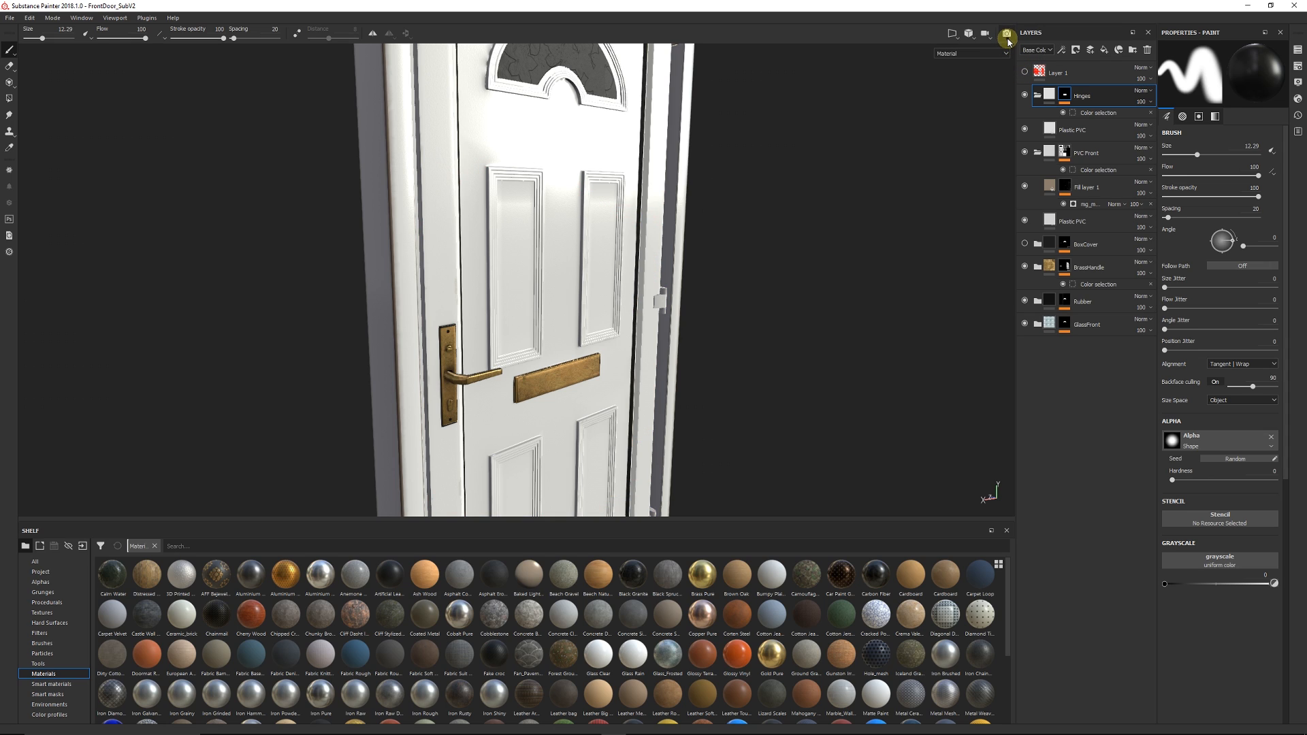
{"action": "mouse_move", "coordinate": [790, 238]}
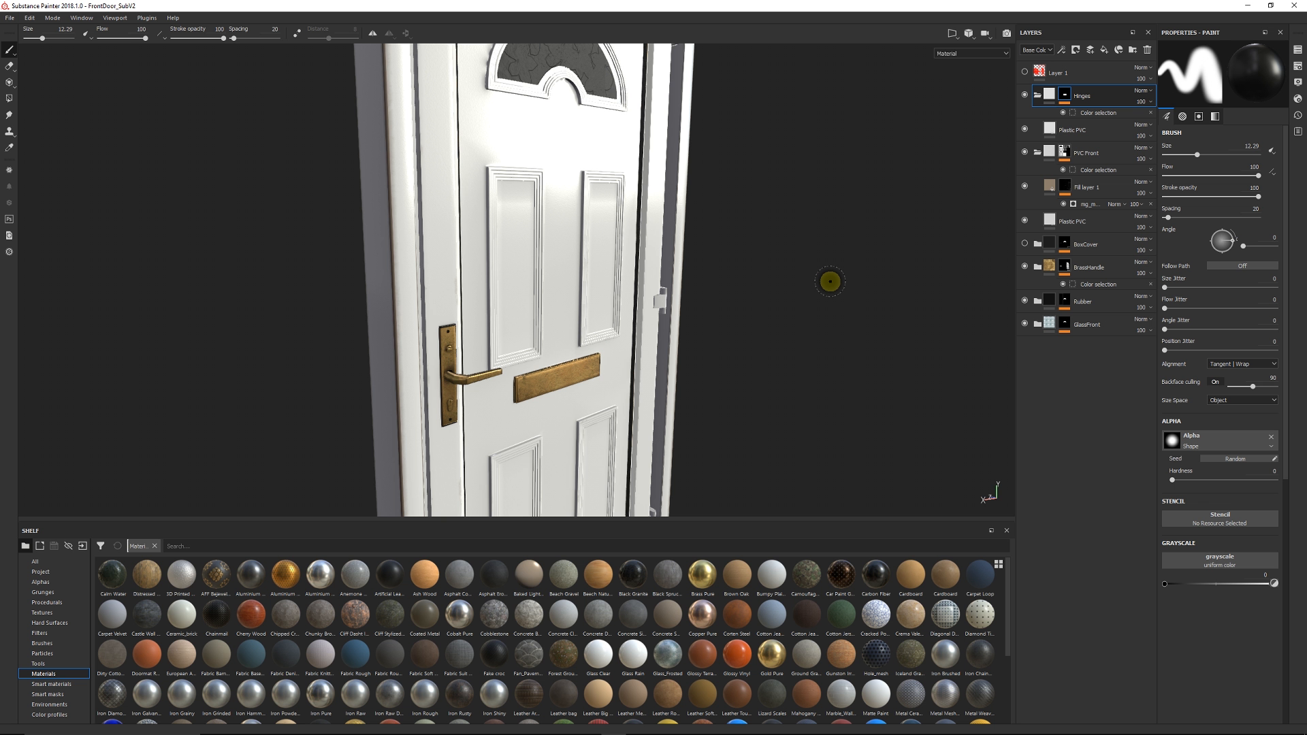
{"action": "mouse_move", "coordinate": [792, 278]}
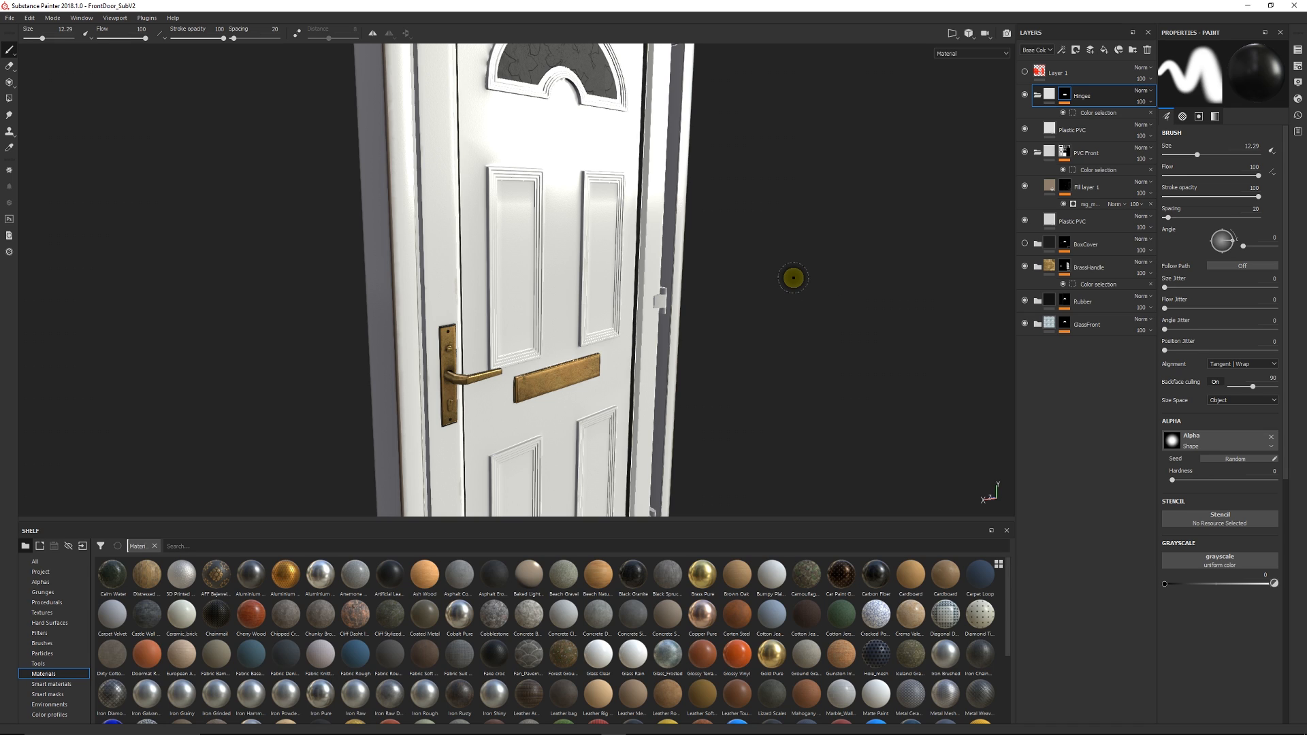
{"action": "mouse_move", "coordinate": [45, 73]}
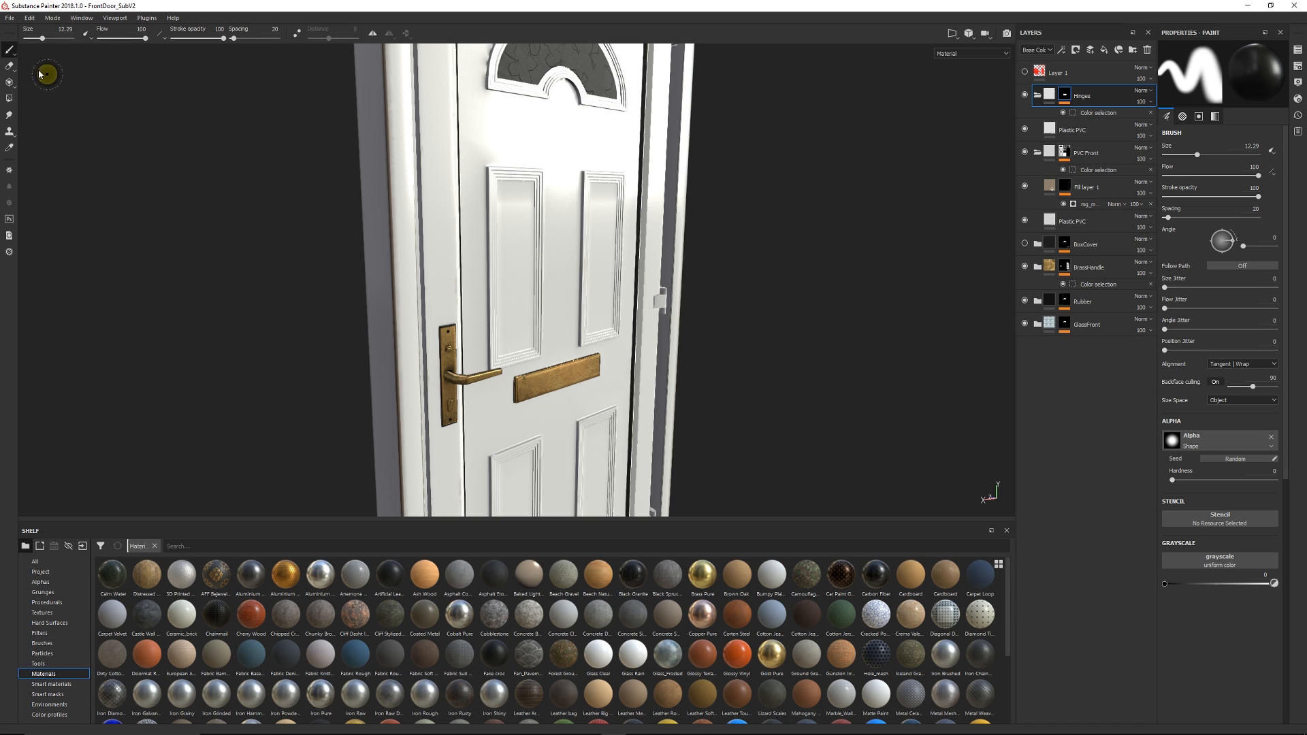
{"action": "mouse_move", "coordinate": [8, 182]}
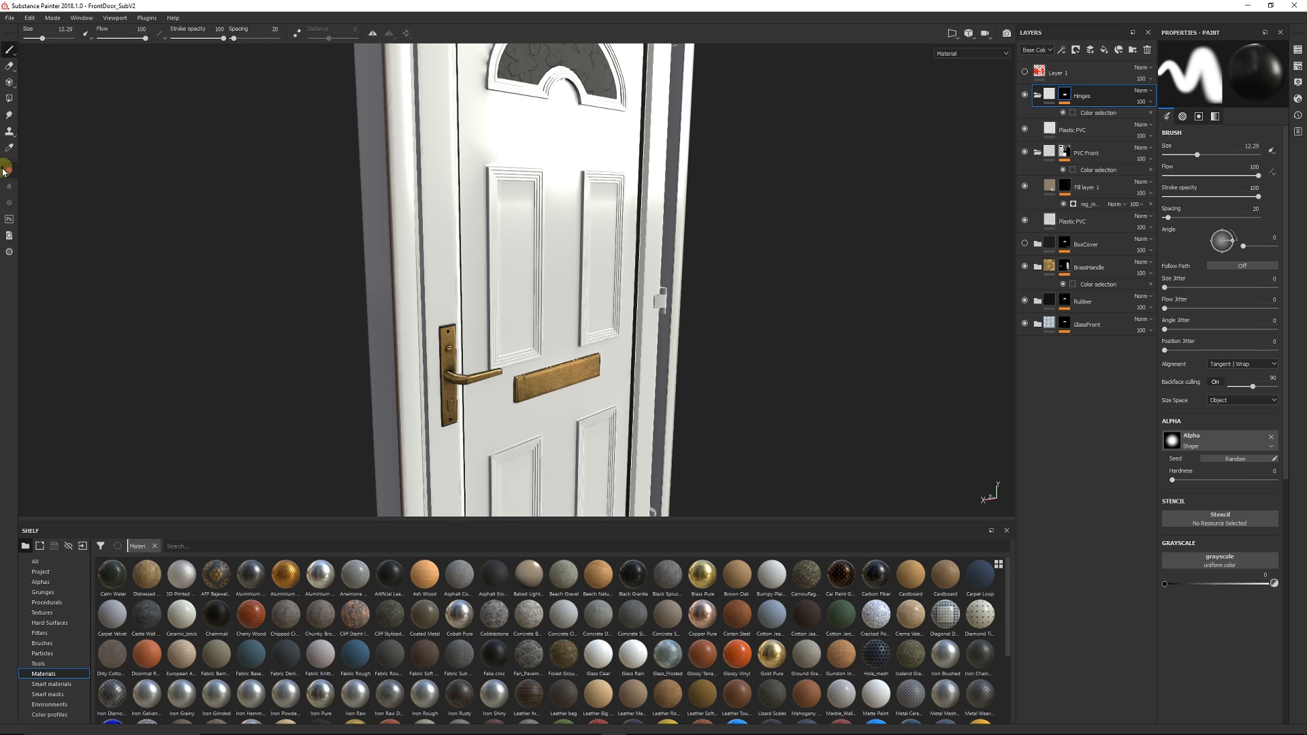
{"action": "mouse_move", "coordinate": [11, 114]}
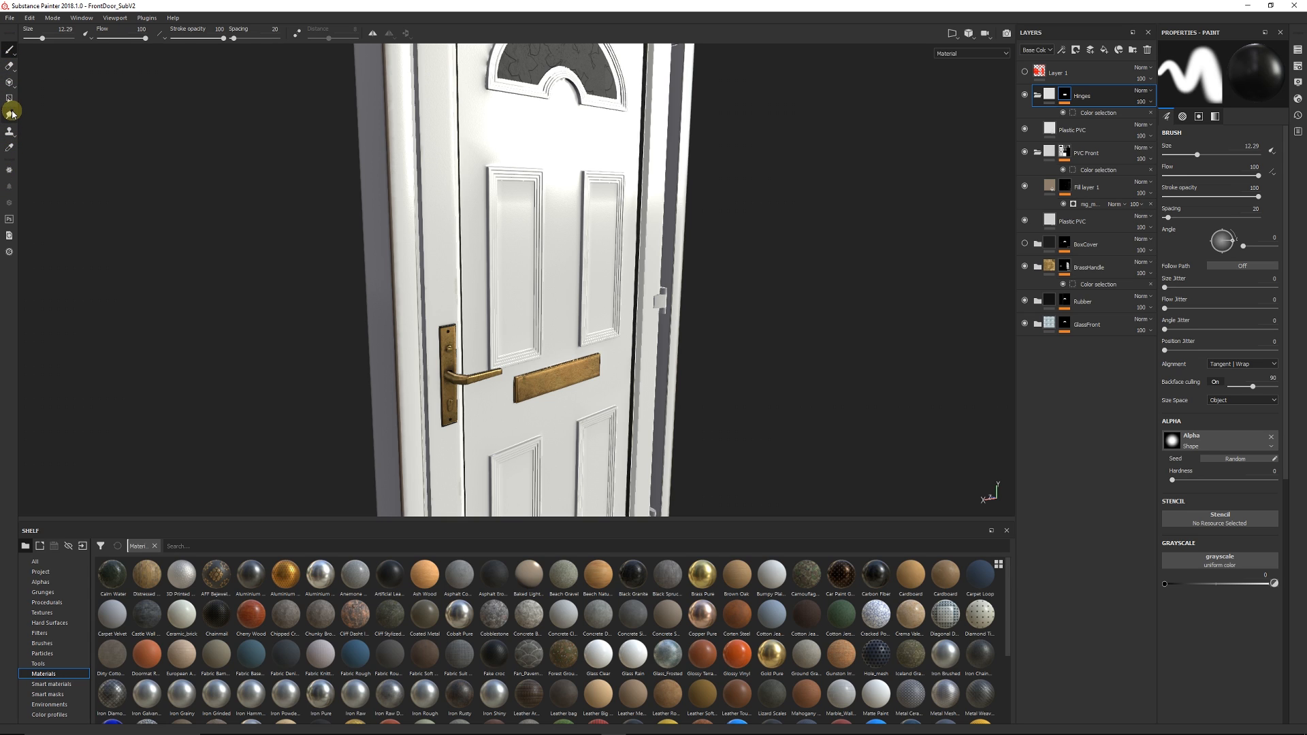
{"action": "left_click", "coordinate": [9, 68]}
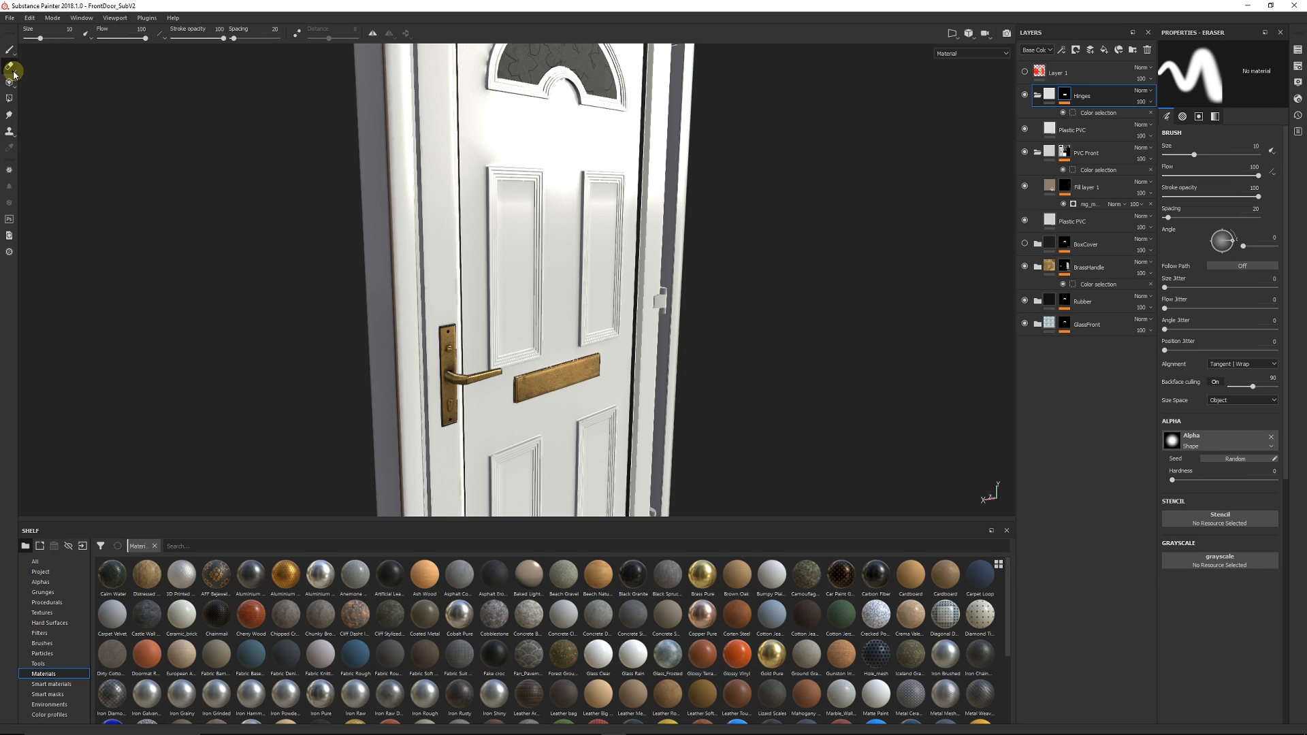
{"action": "left_click", "coordinate": [8, 99]}
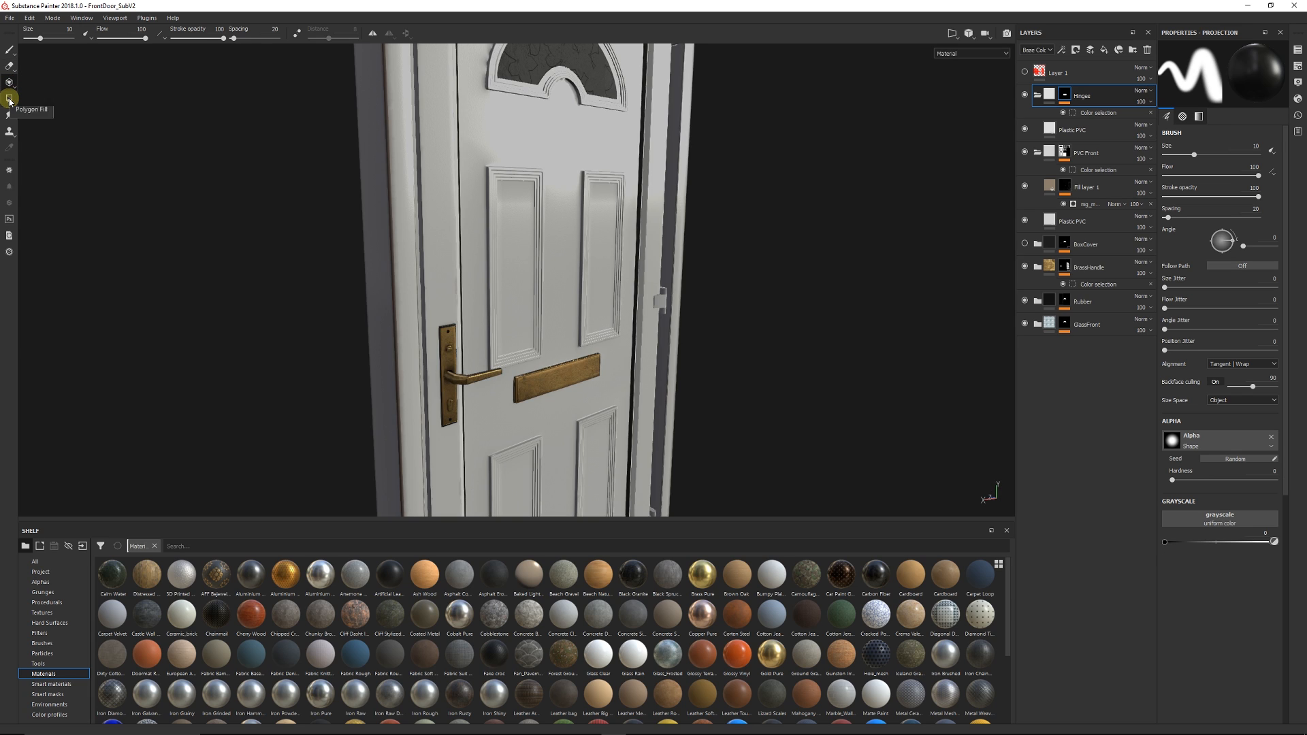
{"action": "left_click", "coordinate": [8, 99]}
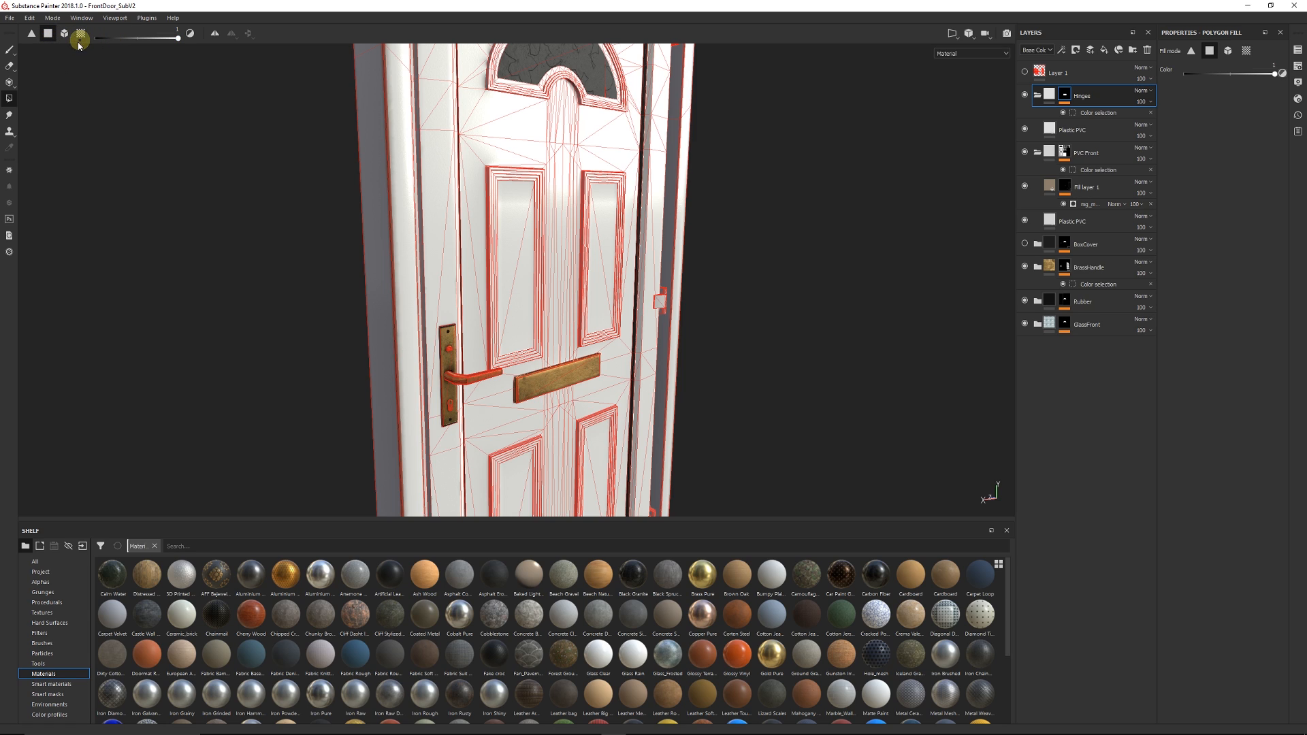
{"action": "left_click", "coordinate": [8, 71]}
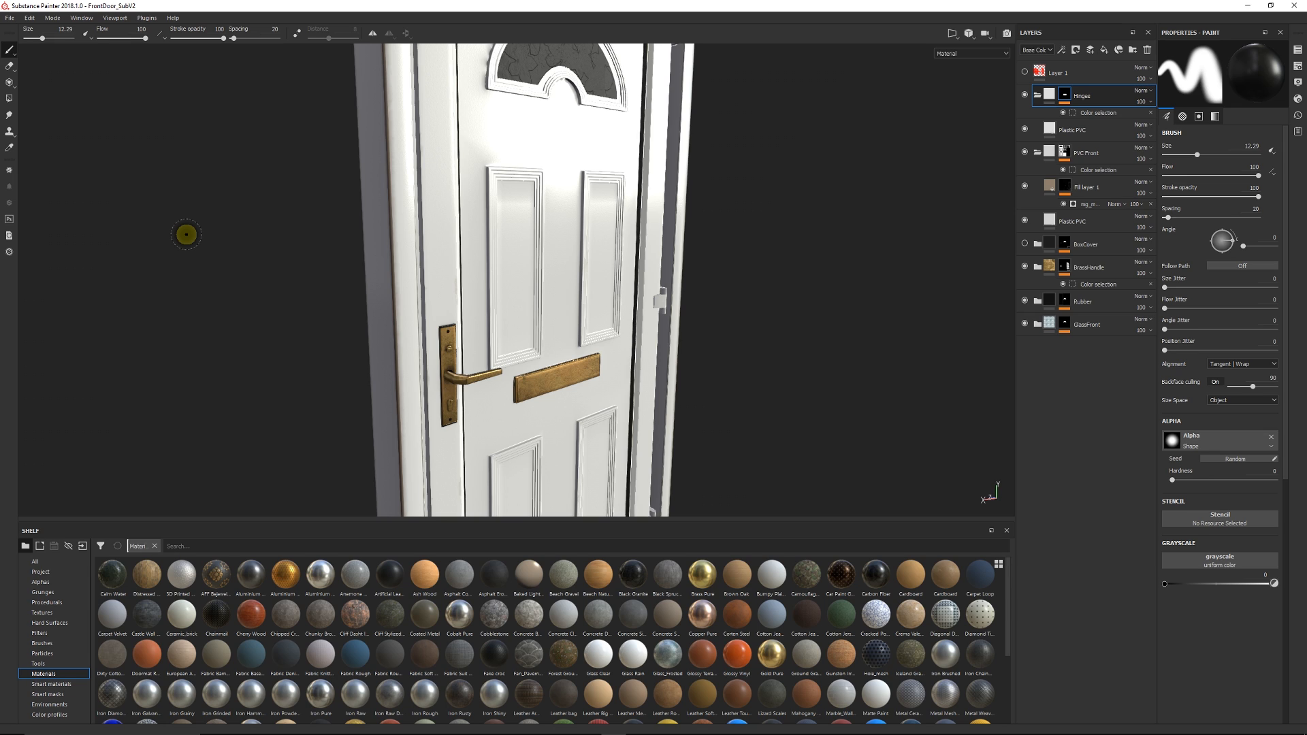
{"action": "mouse_move", "coordinate": [165, 234]}
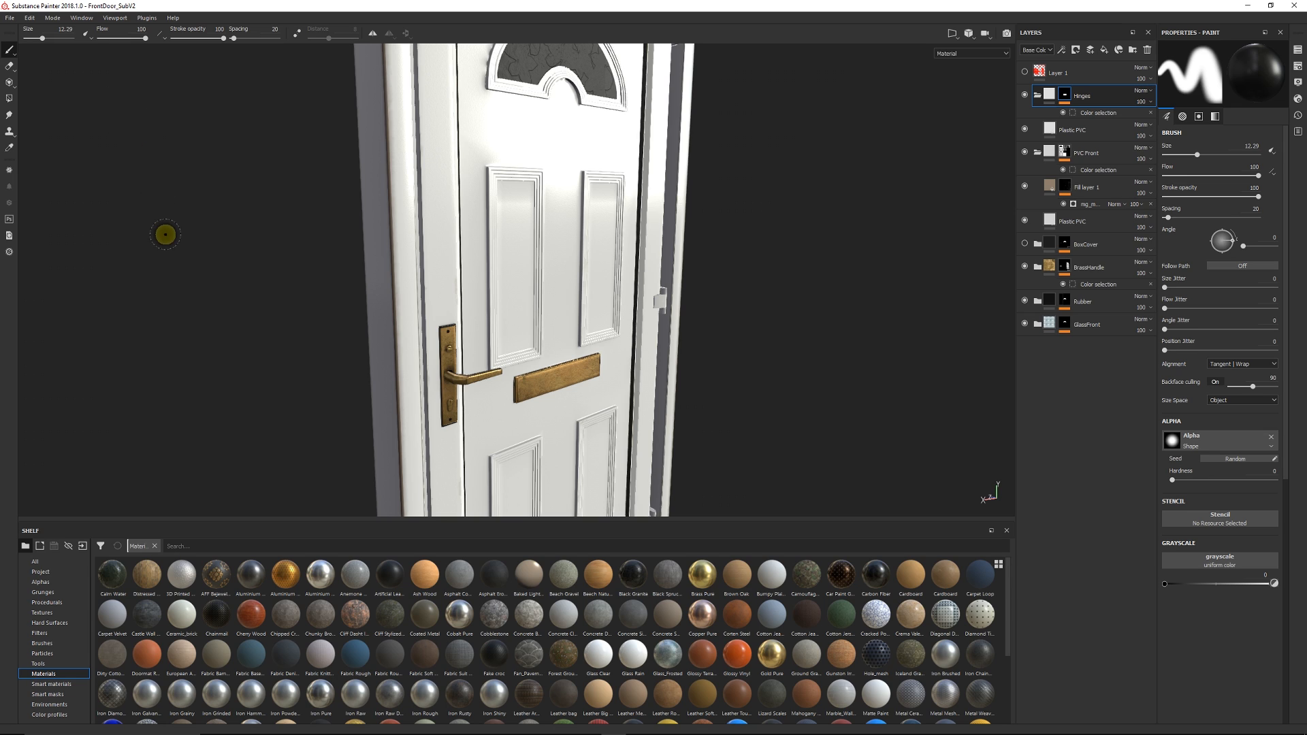
{"action": "mouse_move", "coordinate": [814, 324]}
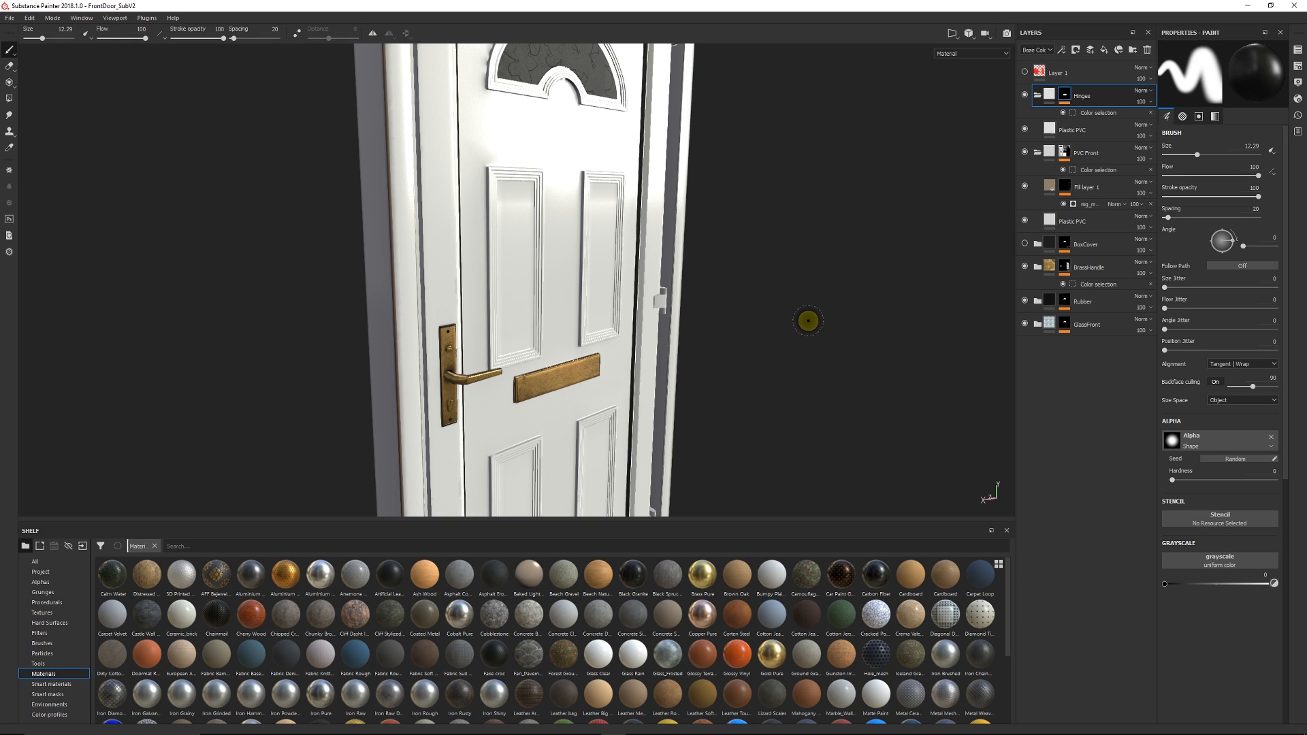
{"action": "mouse_move", "coordinate": [792, 324]}
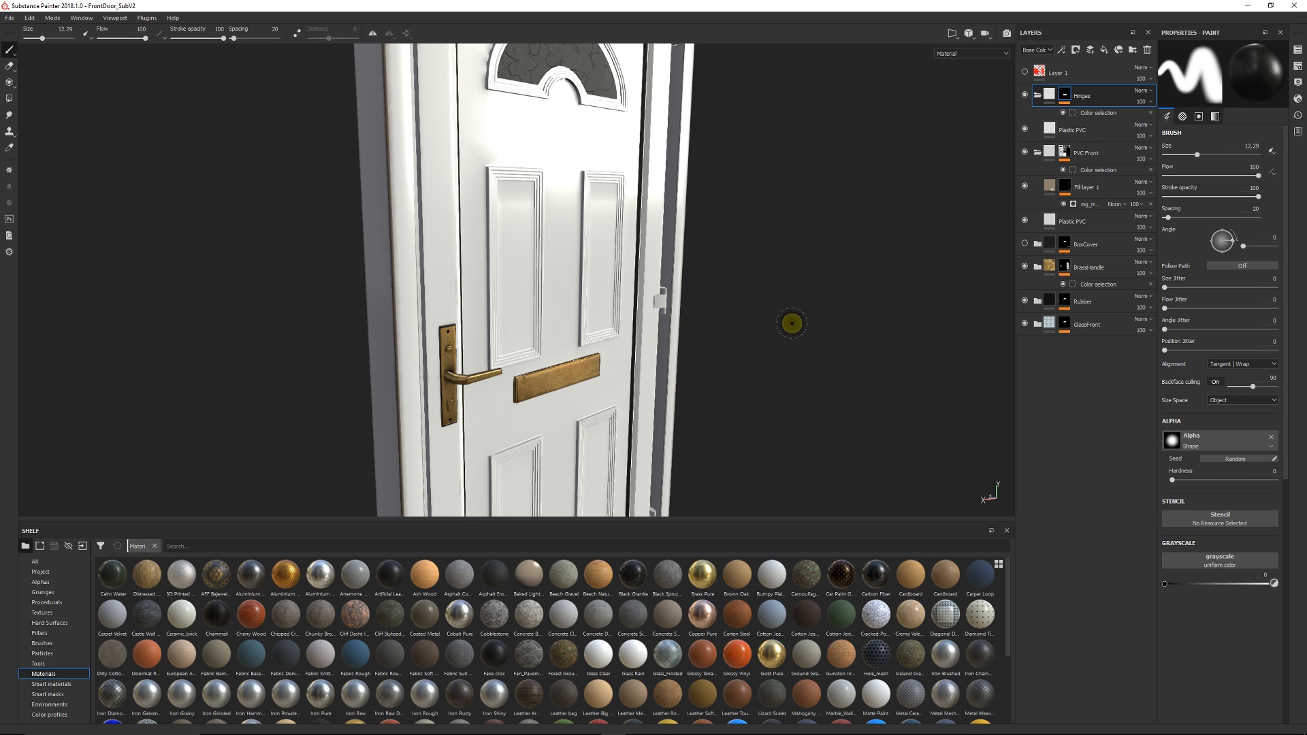
{"action": "mouse_move", "coordinate": [795, 310]}
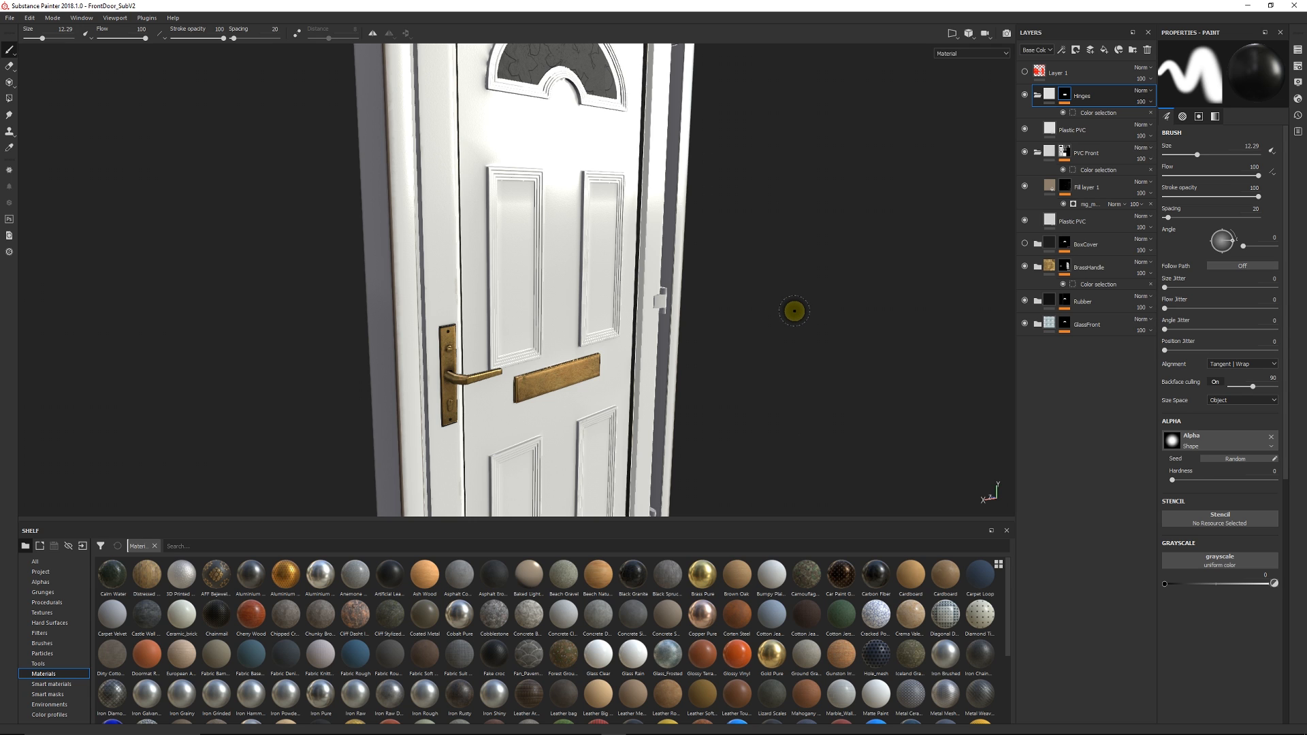